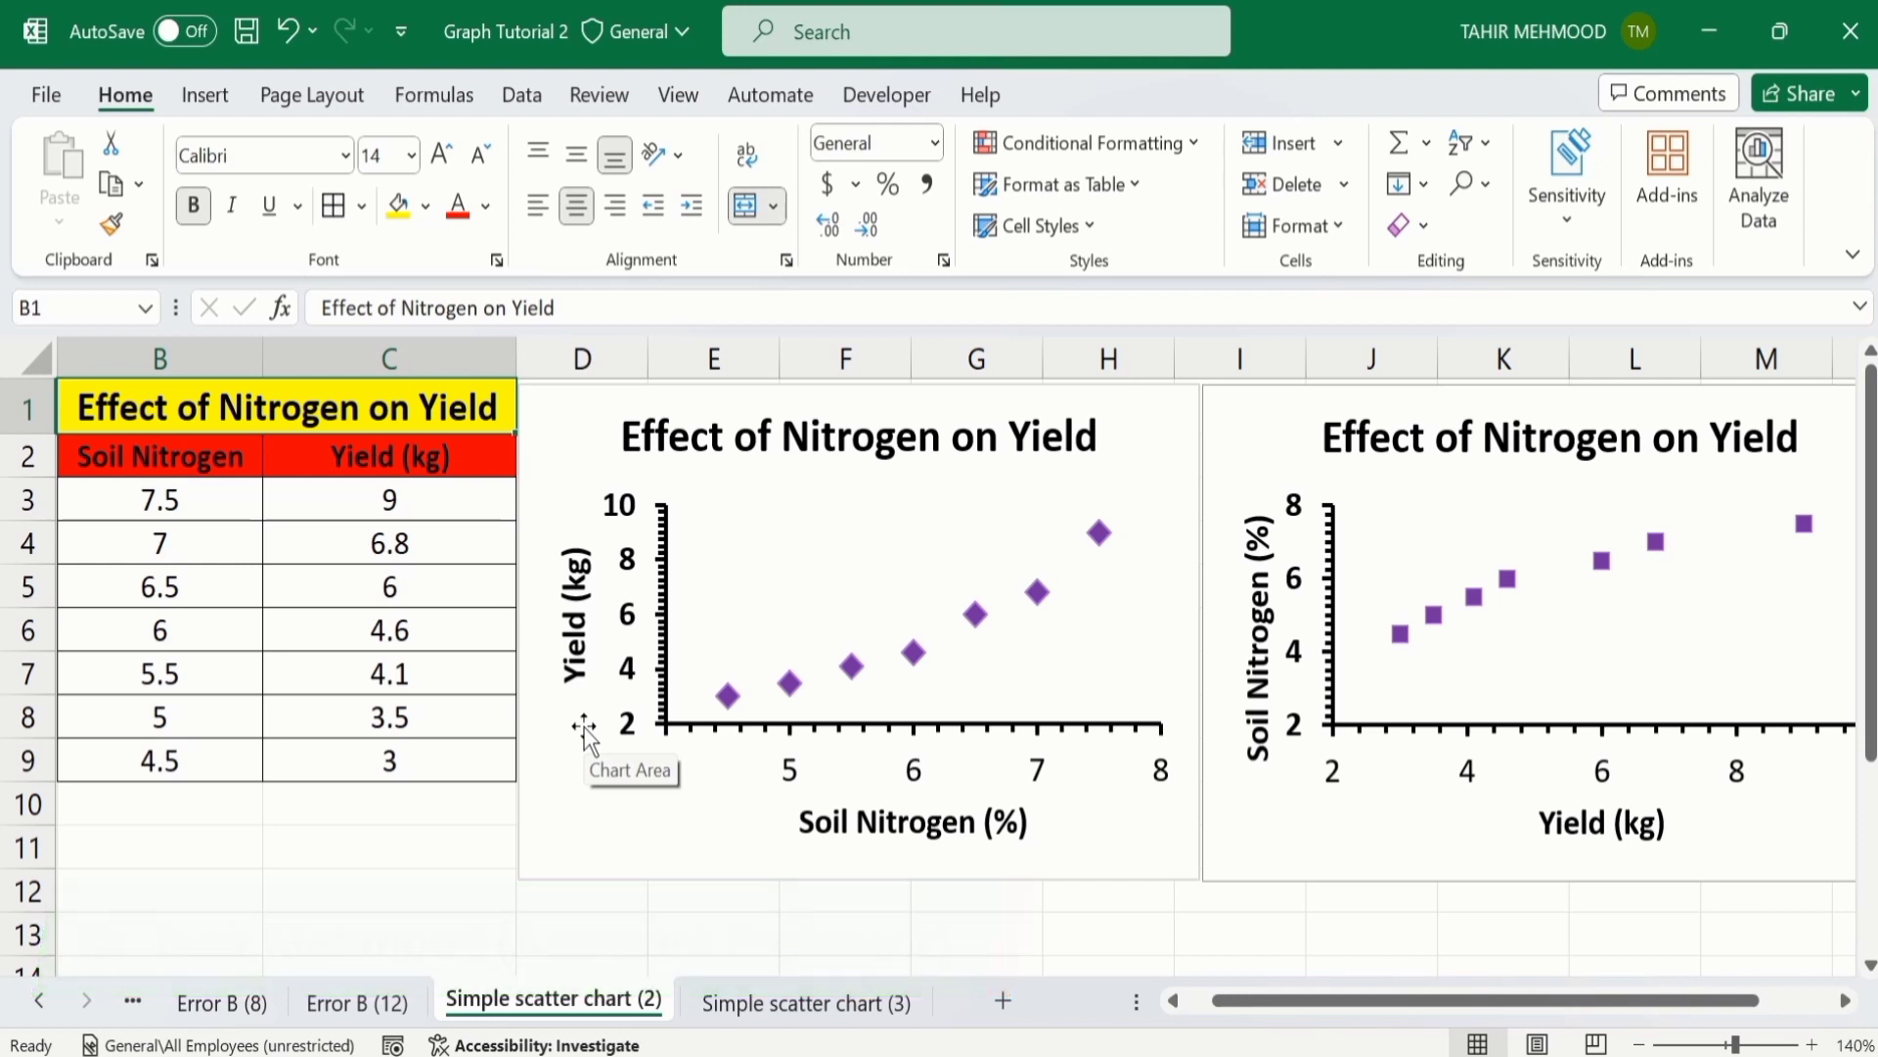
{"action": "mouse_move", "coordinate": [823, 516]}
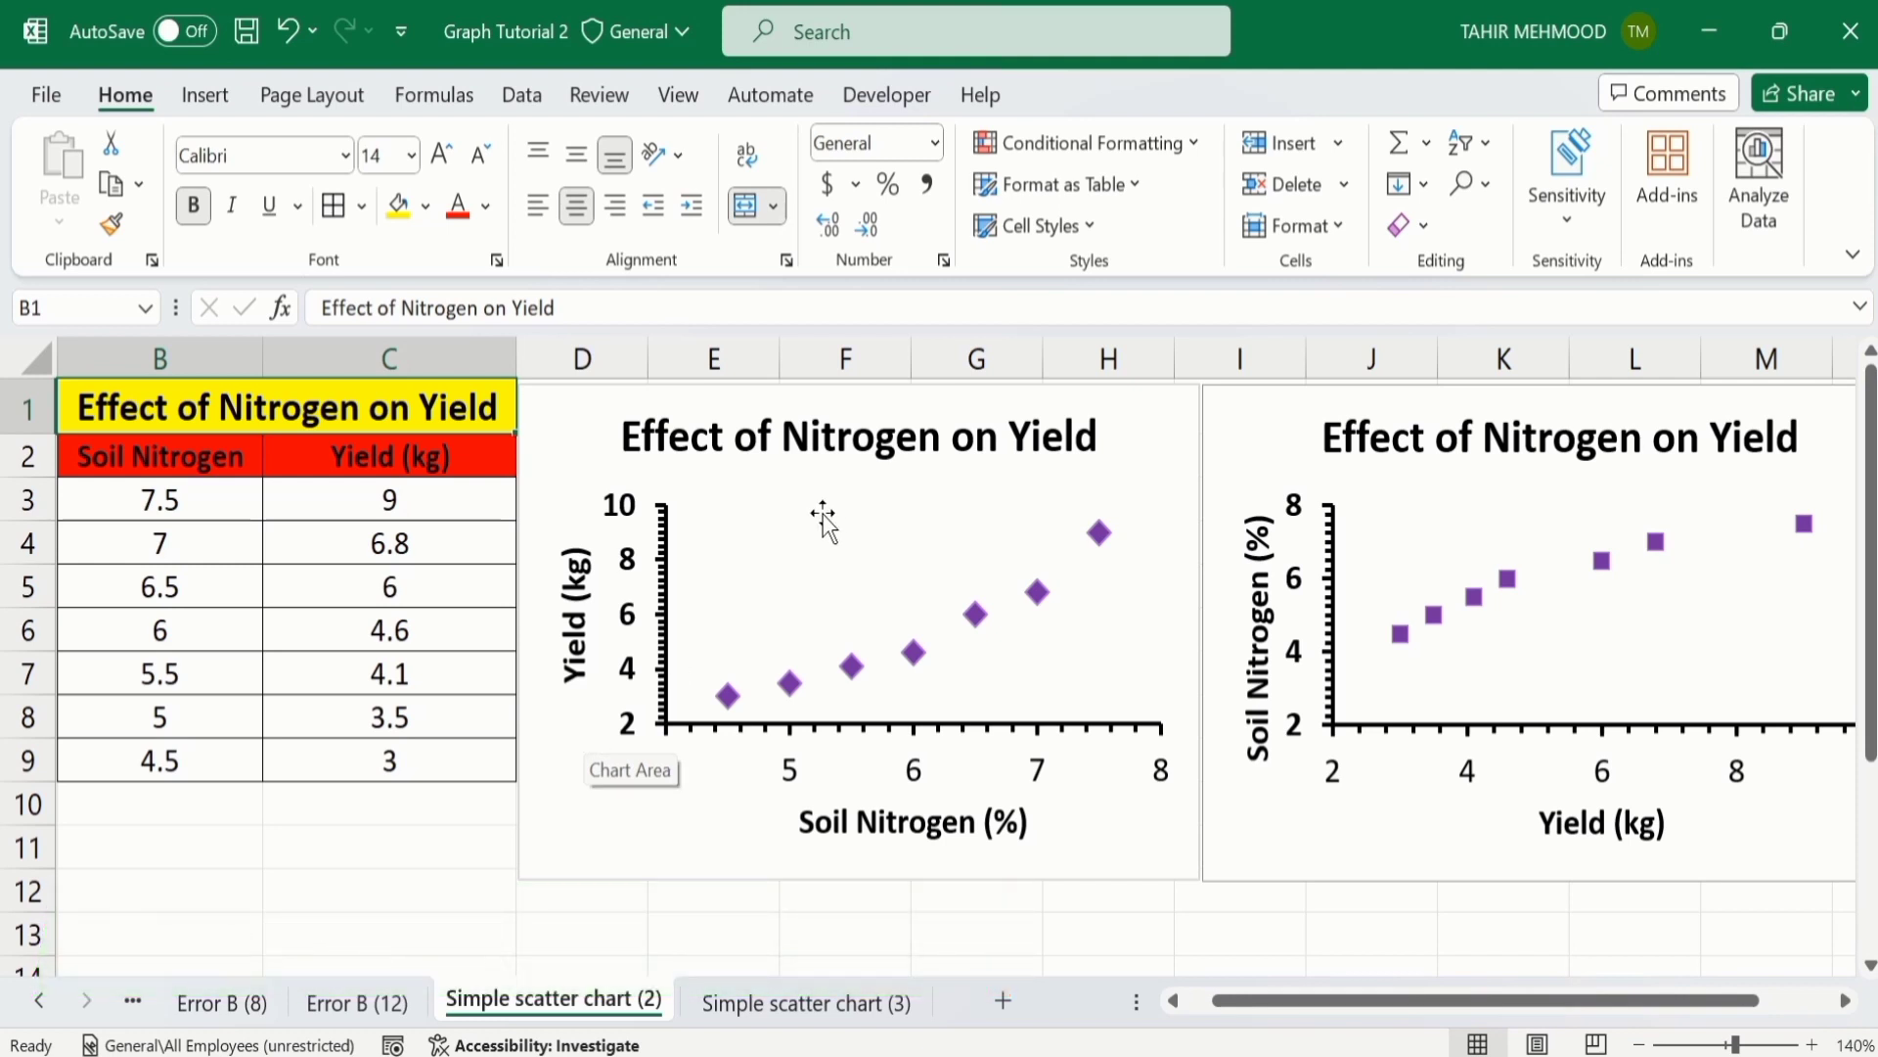
{"action": "mouse_move", "coordinate": [604, 652]}
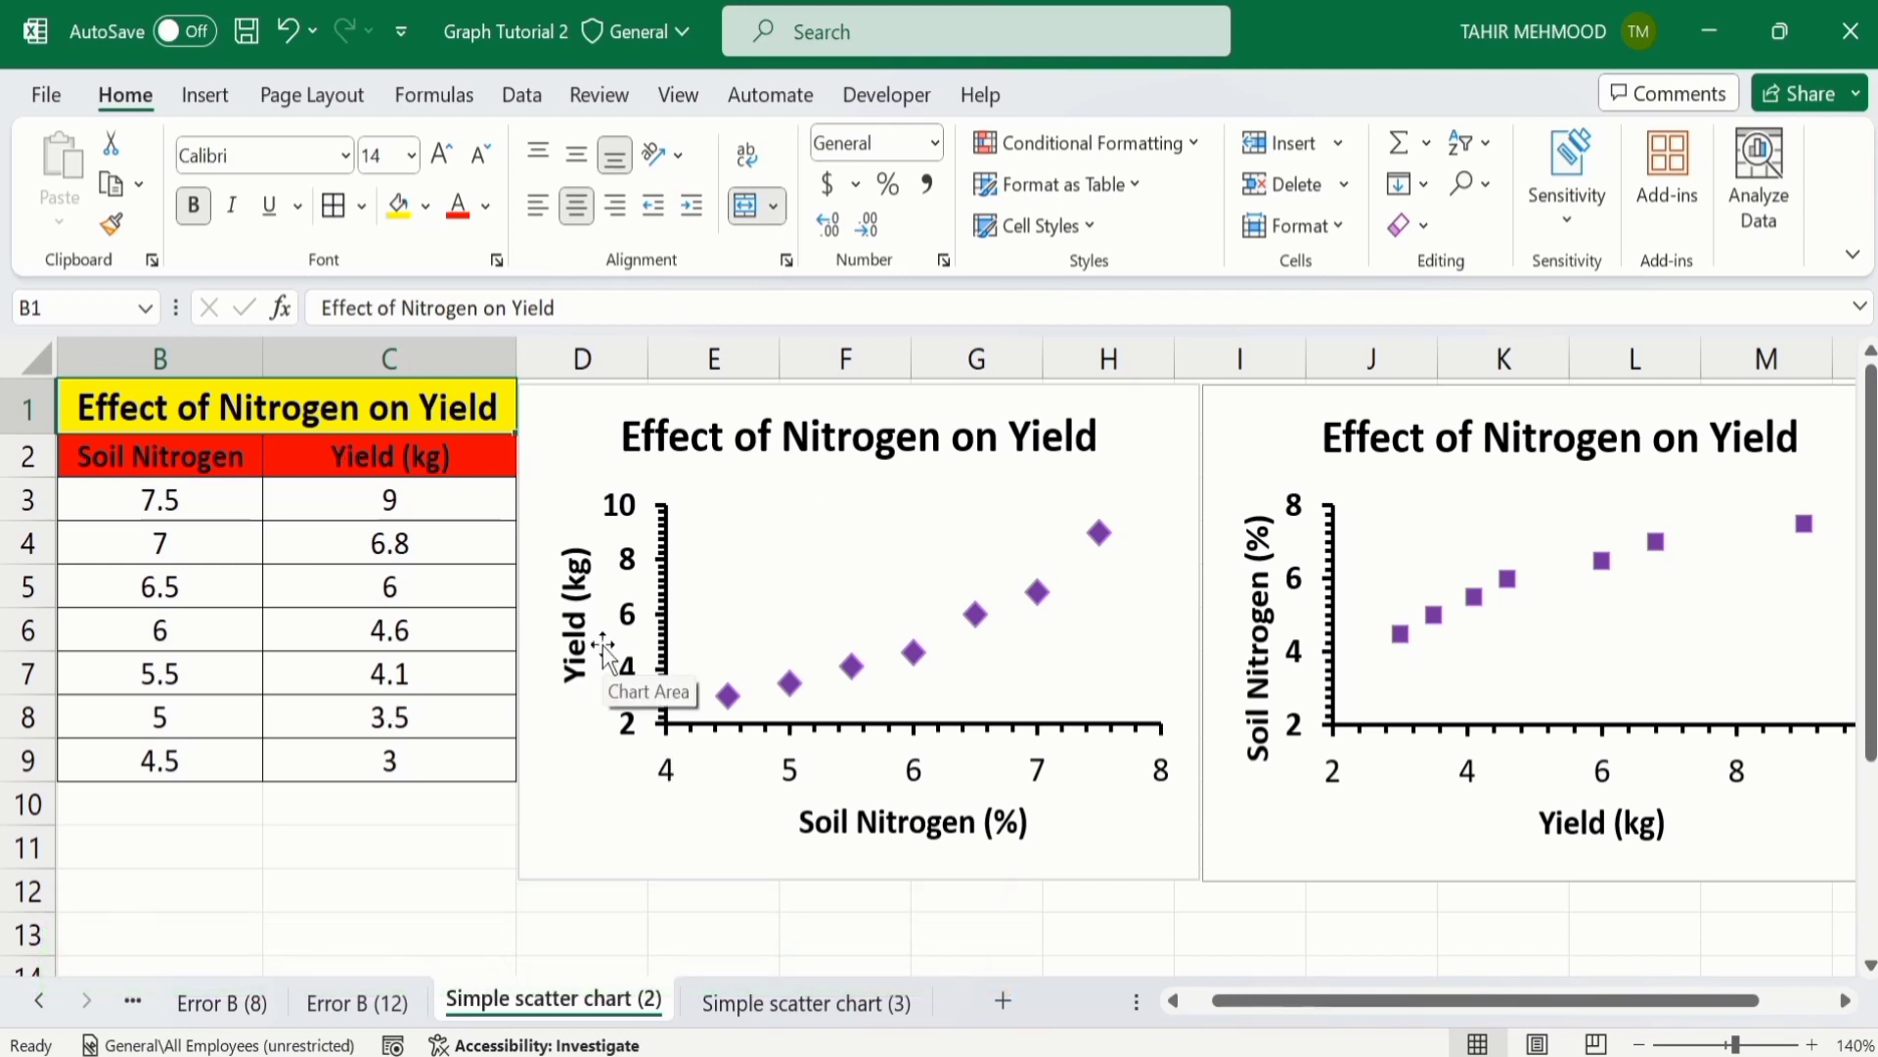
{"action": "mouse_move", "coordinate": [662, 821]}
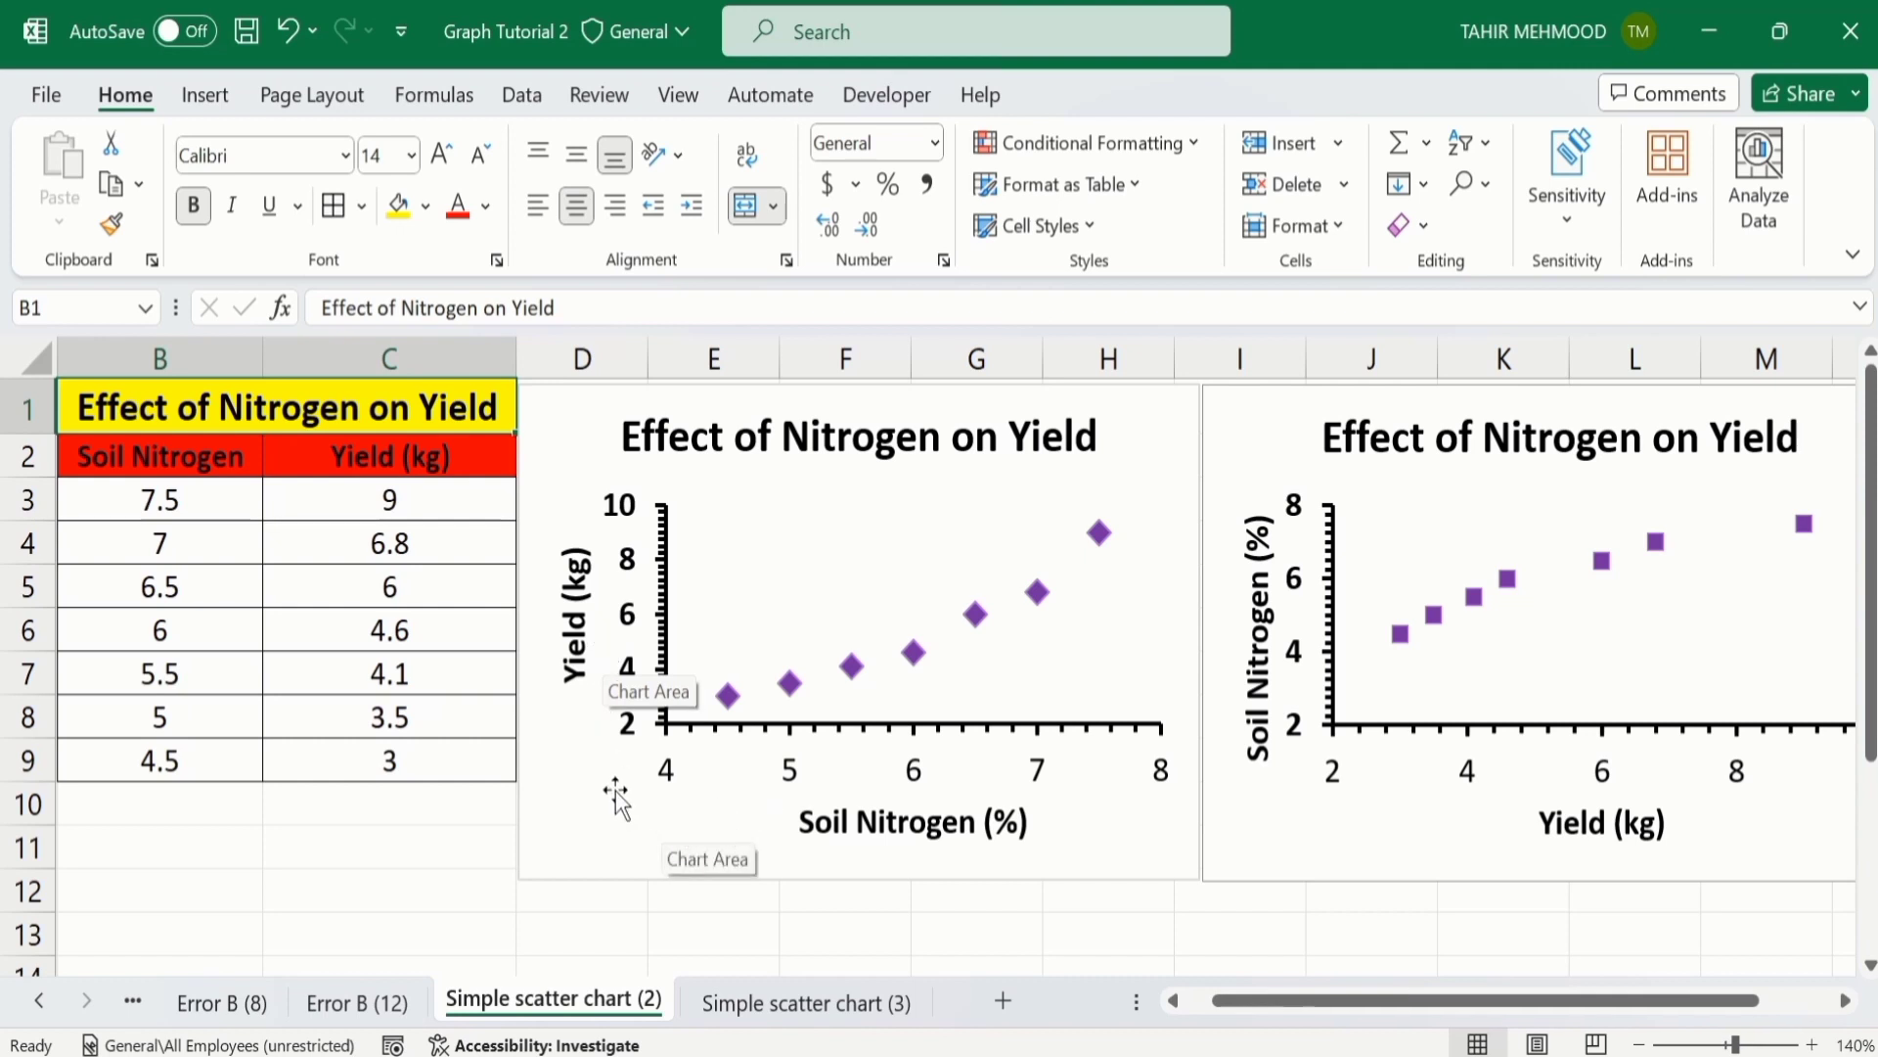
{"action": "mouse_move", "coordinate": [572, 694]}
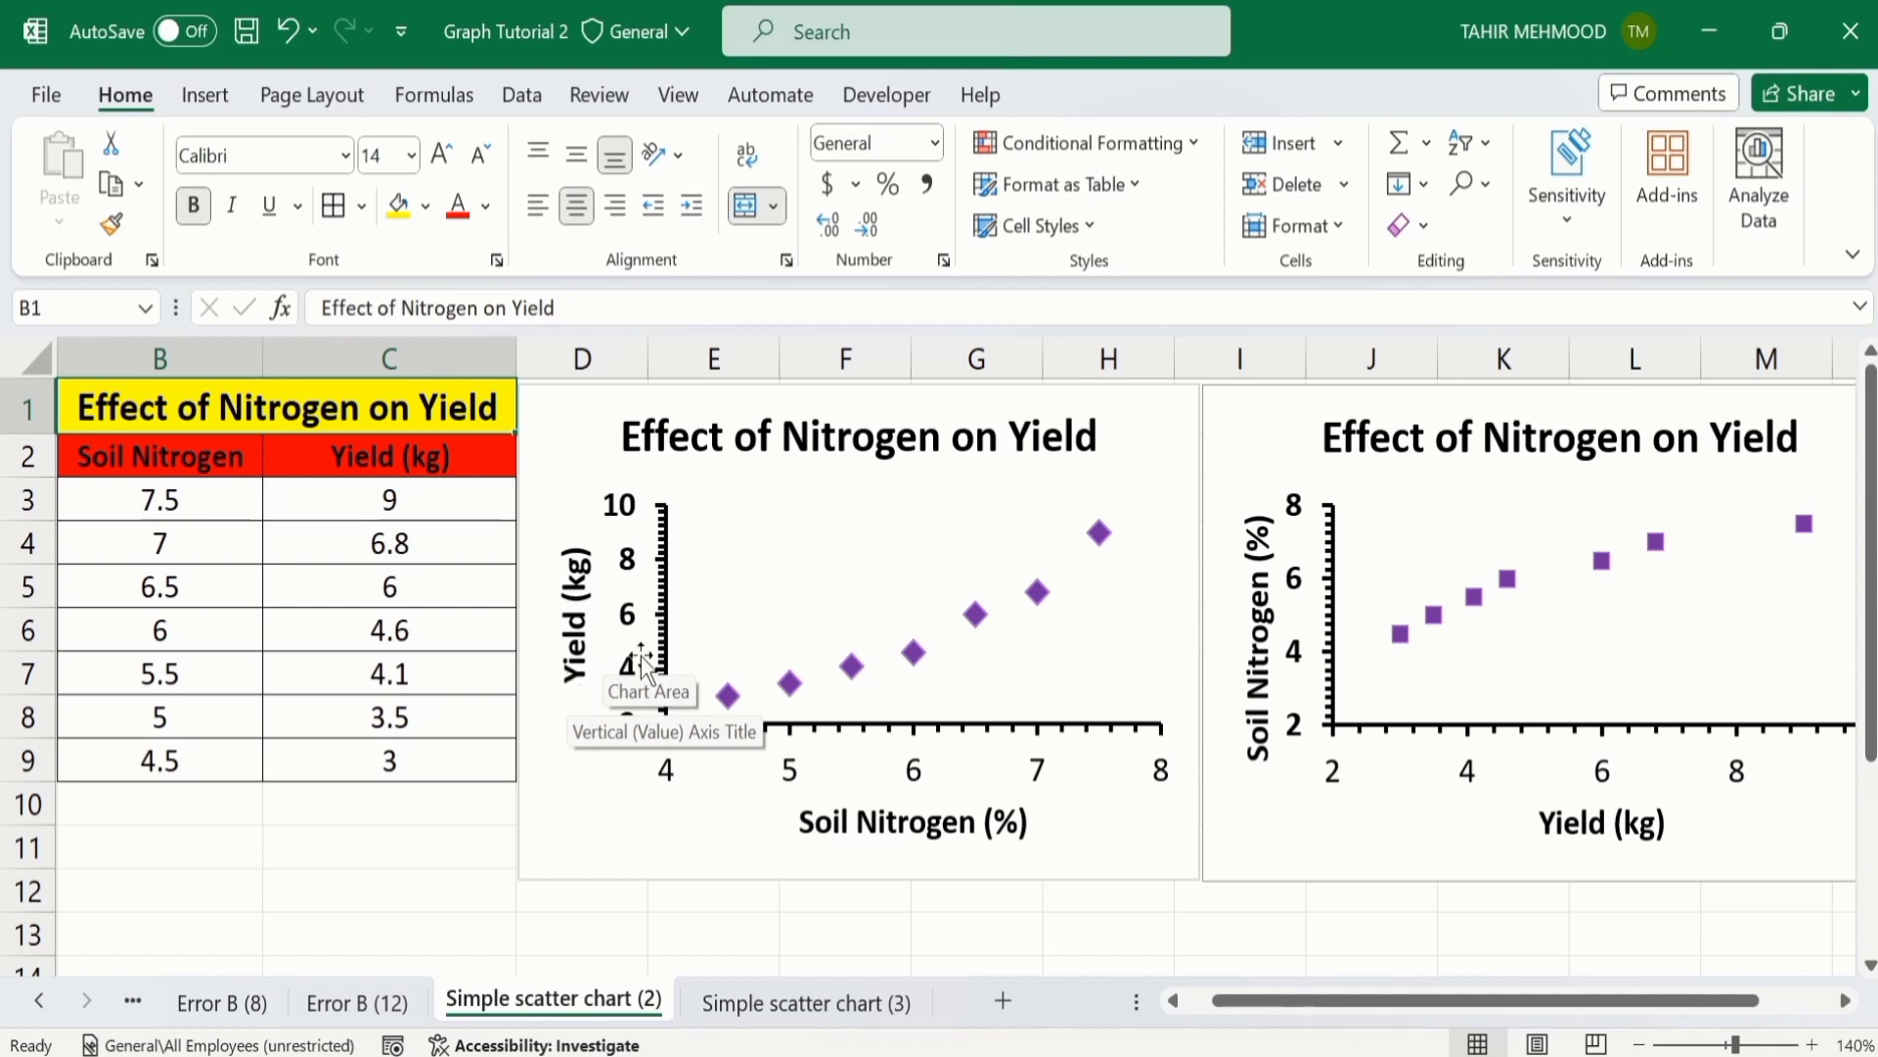
{"action": "mouse_move", "coordinate": [863, 755]}
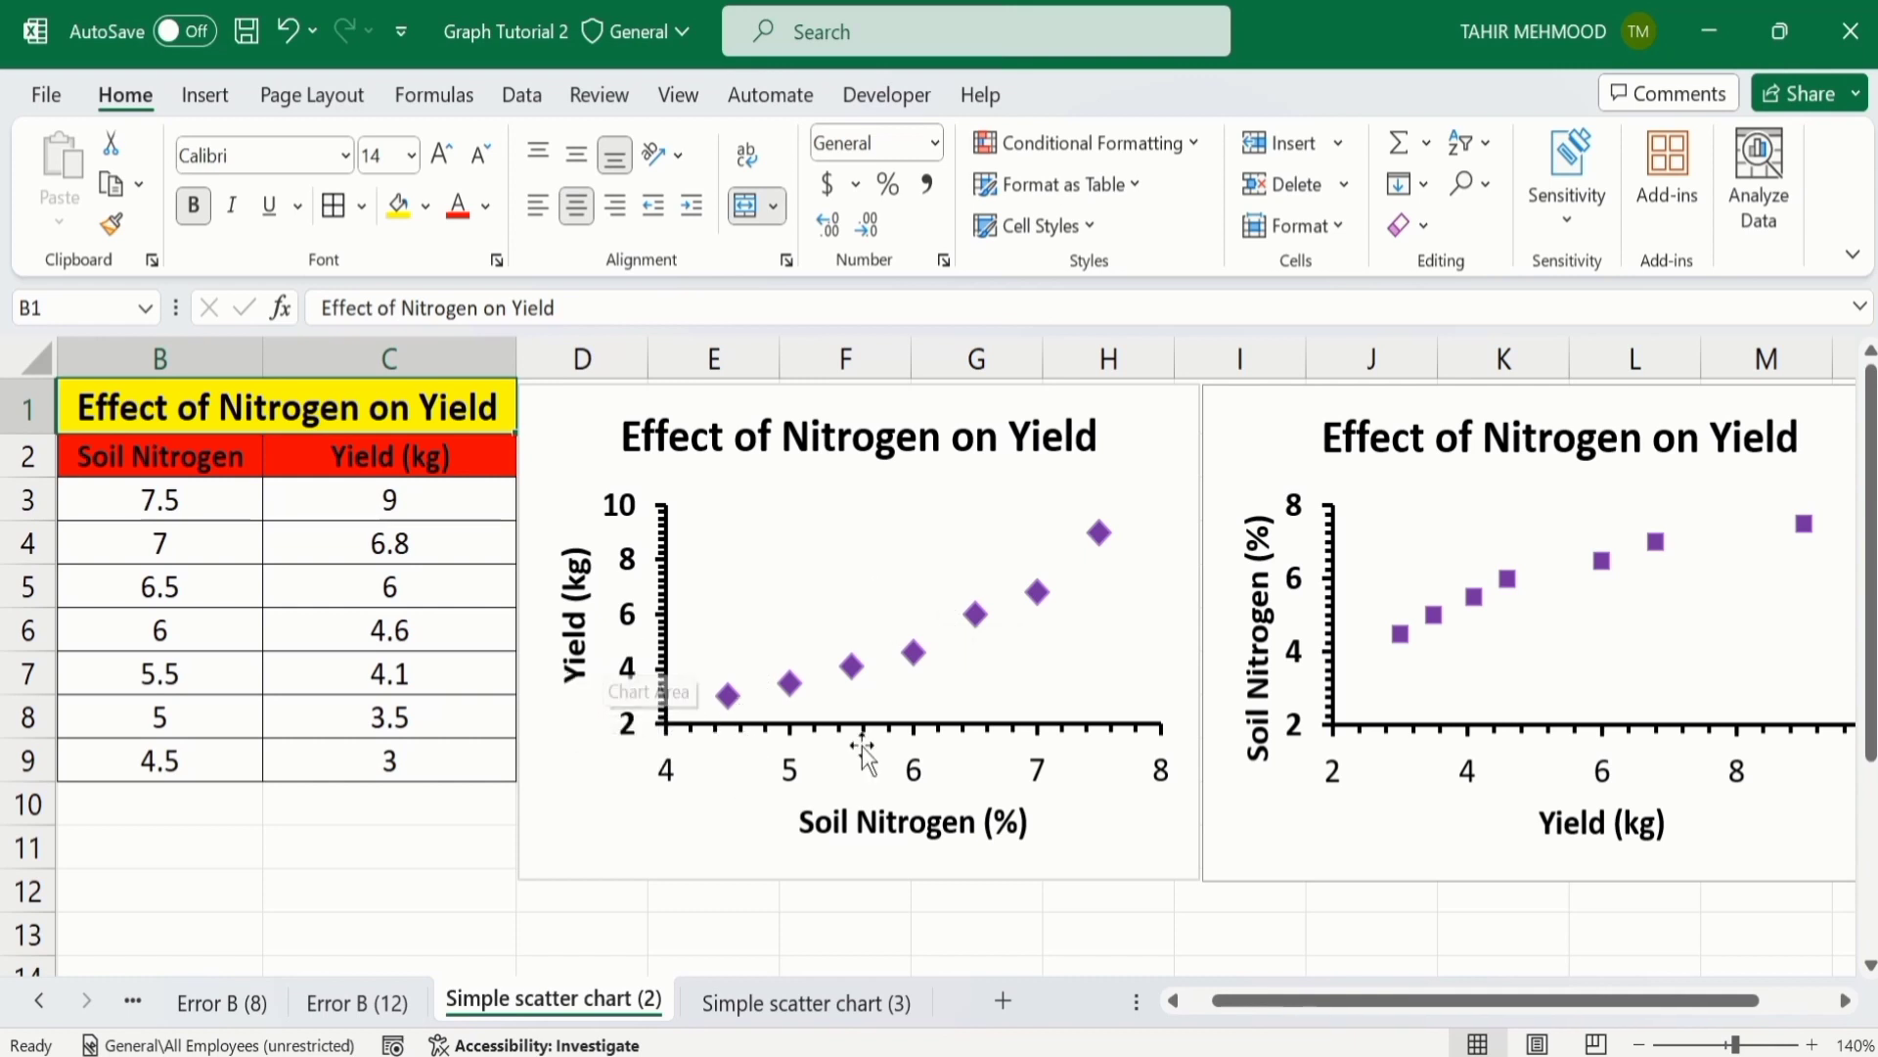
{"action": "mouse_move", "coordinate": [1392, 753]}
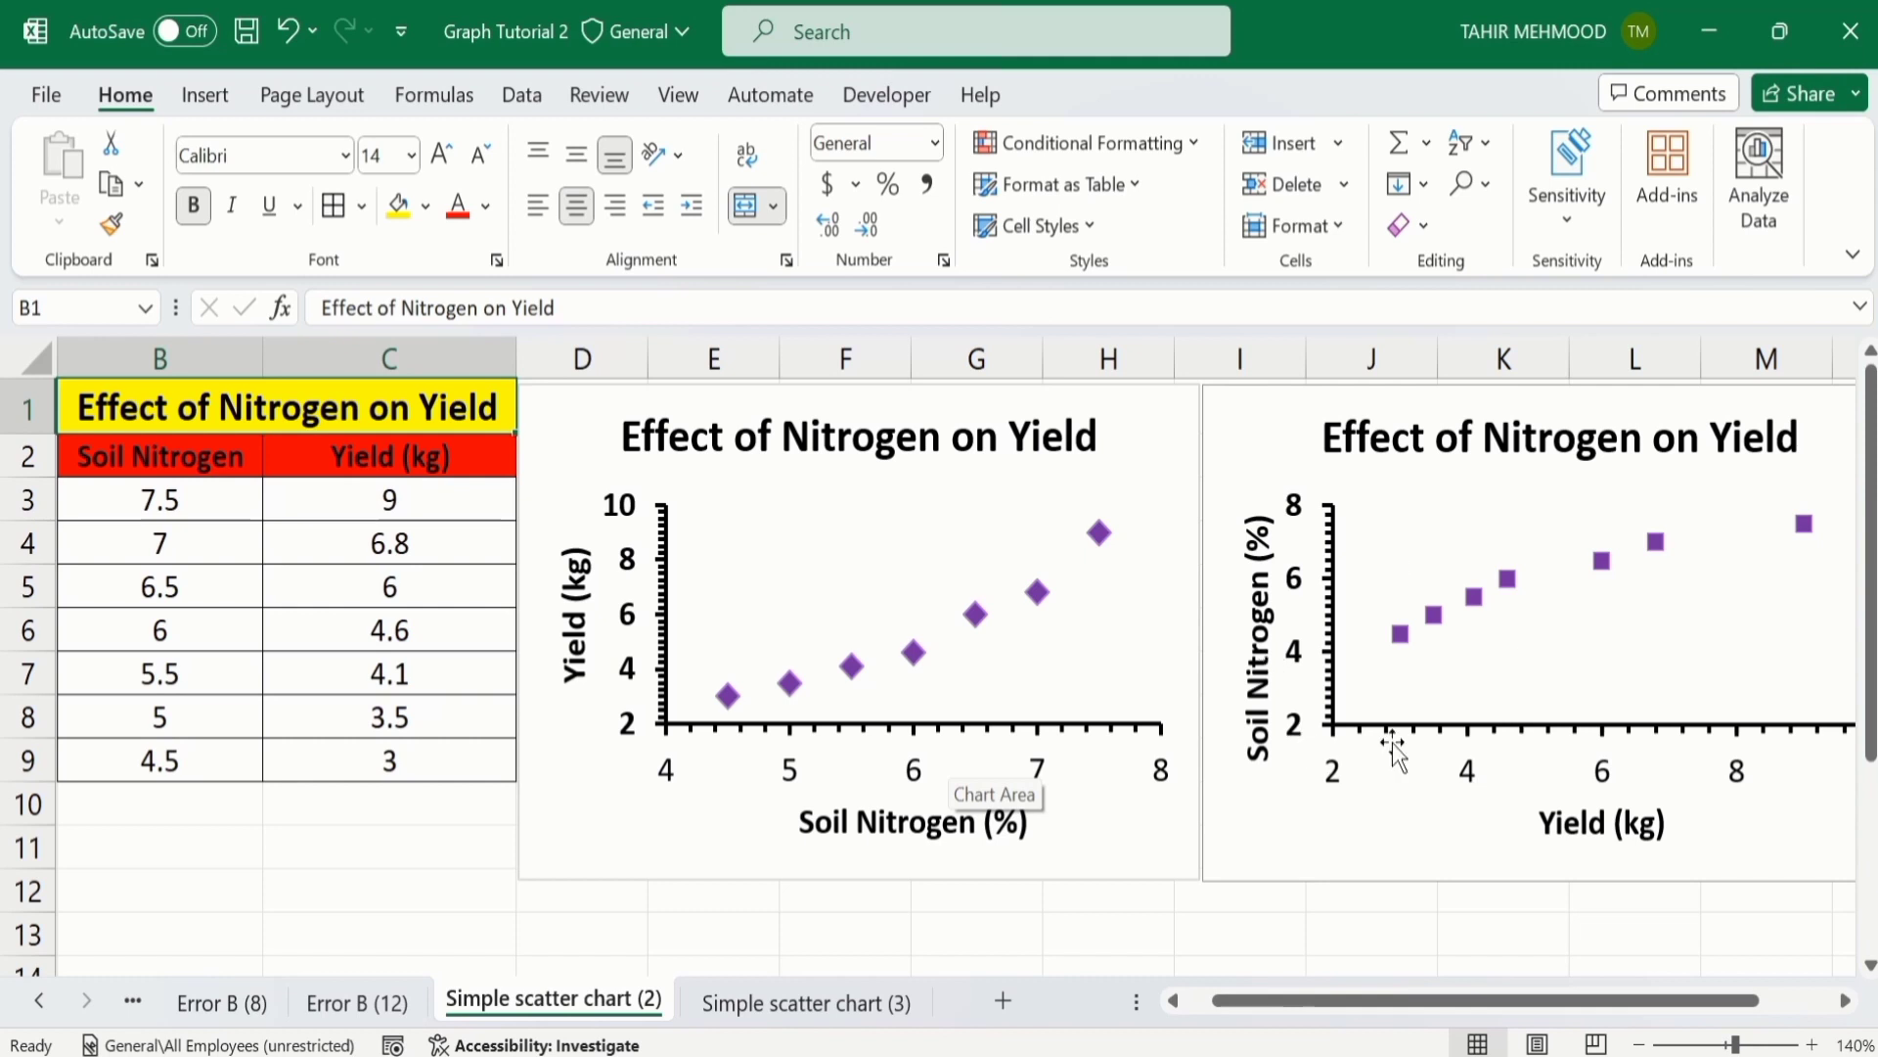
{"action": "mouse_move", "coordinate": [1542, 835]}
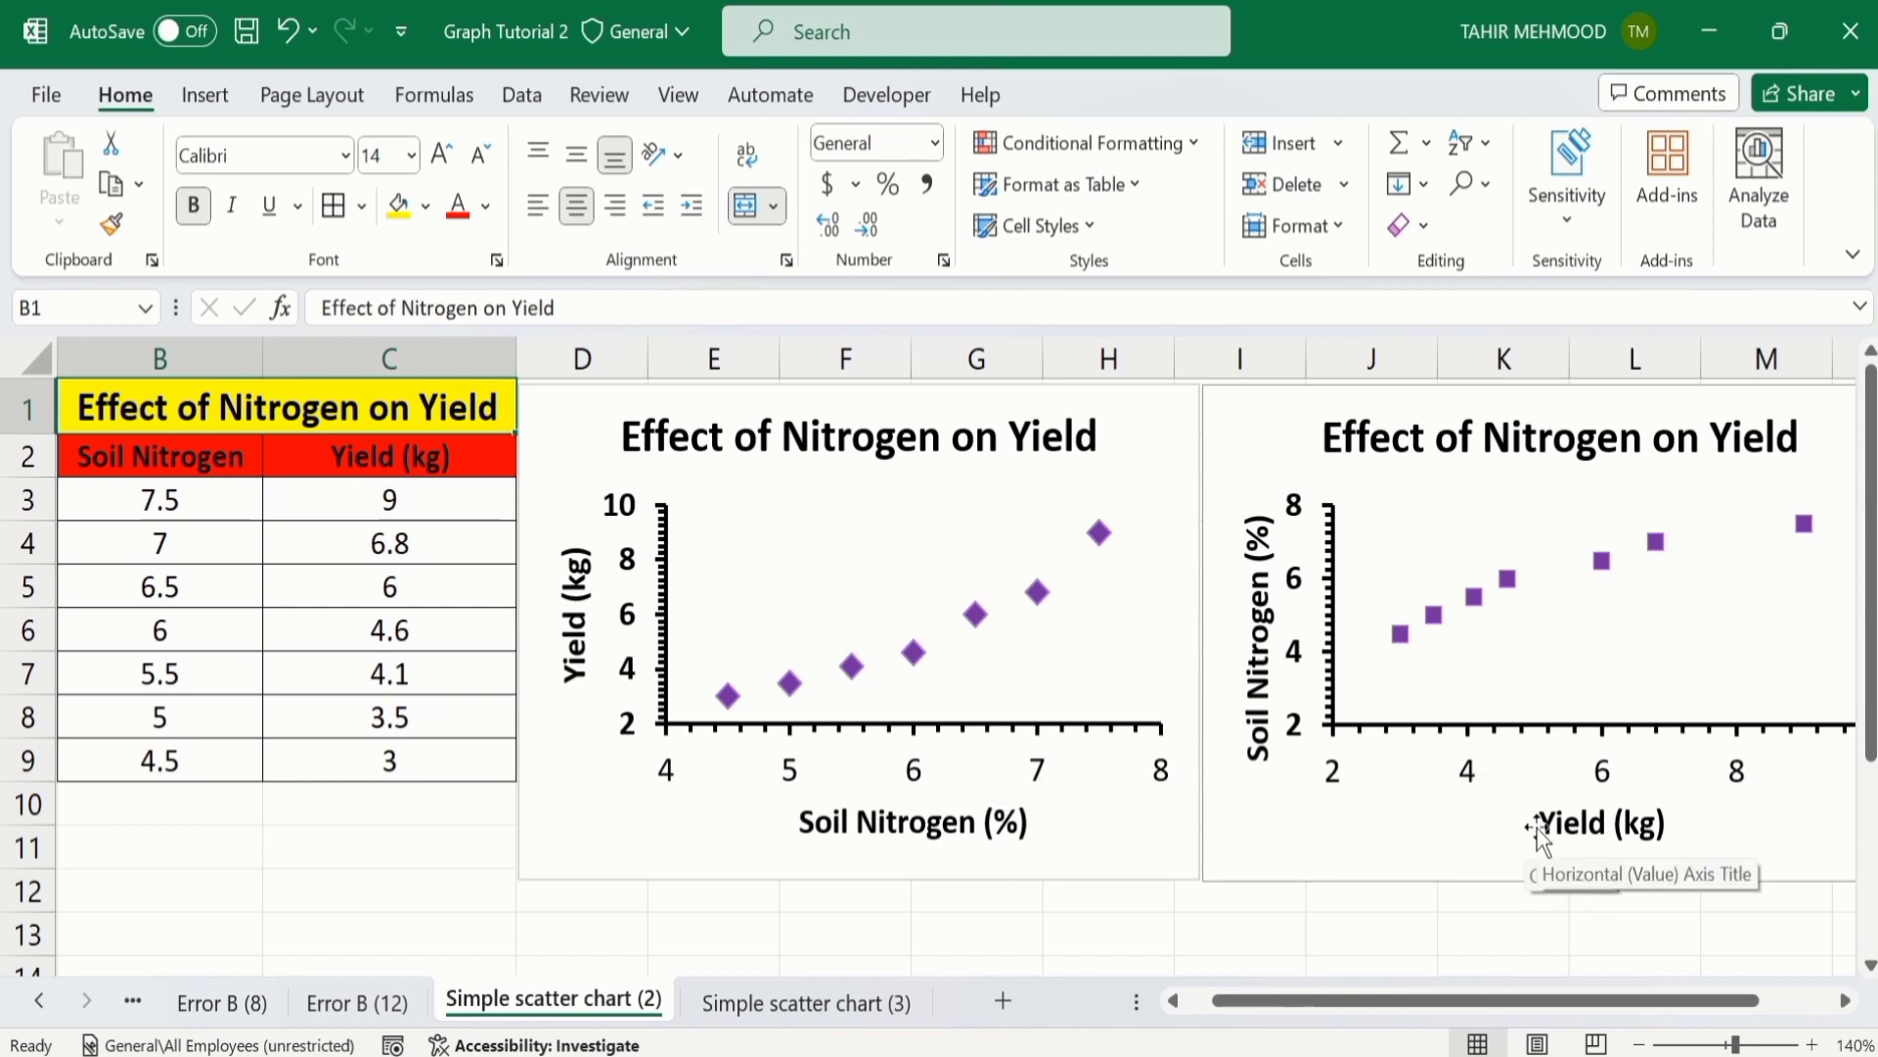
{"action": "mouse_move", "coordinate": [1264, 776]}
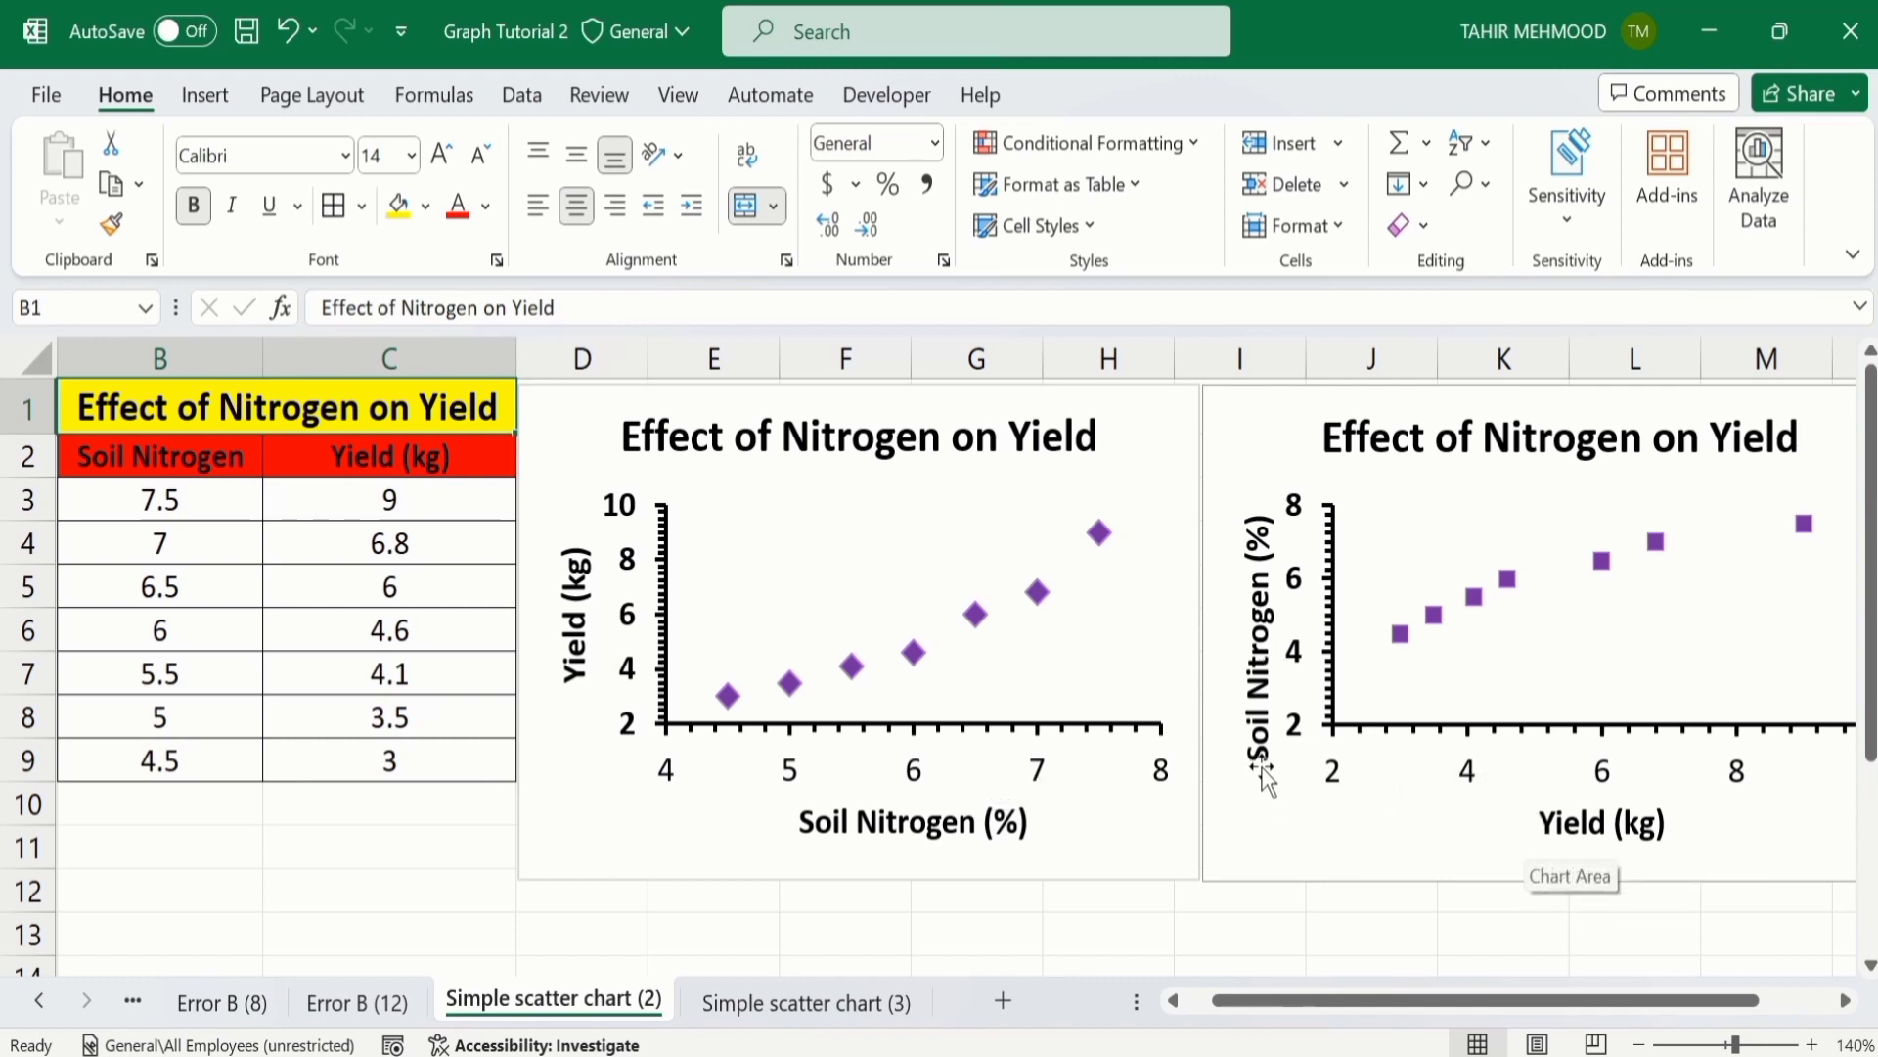
{"action": "mouse_move", "coordinate": [1258, 647]}
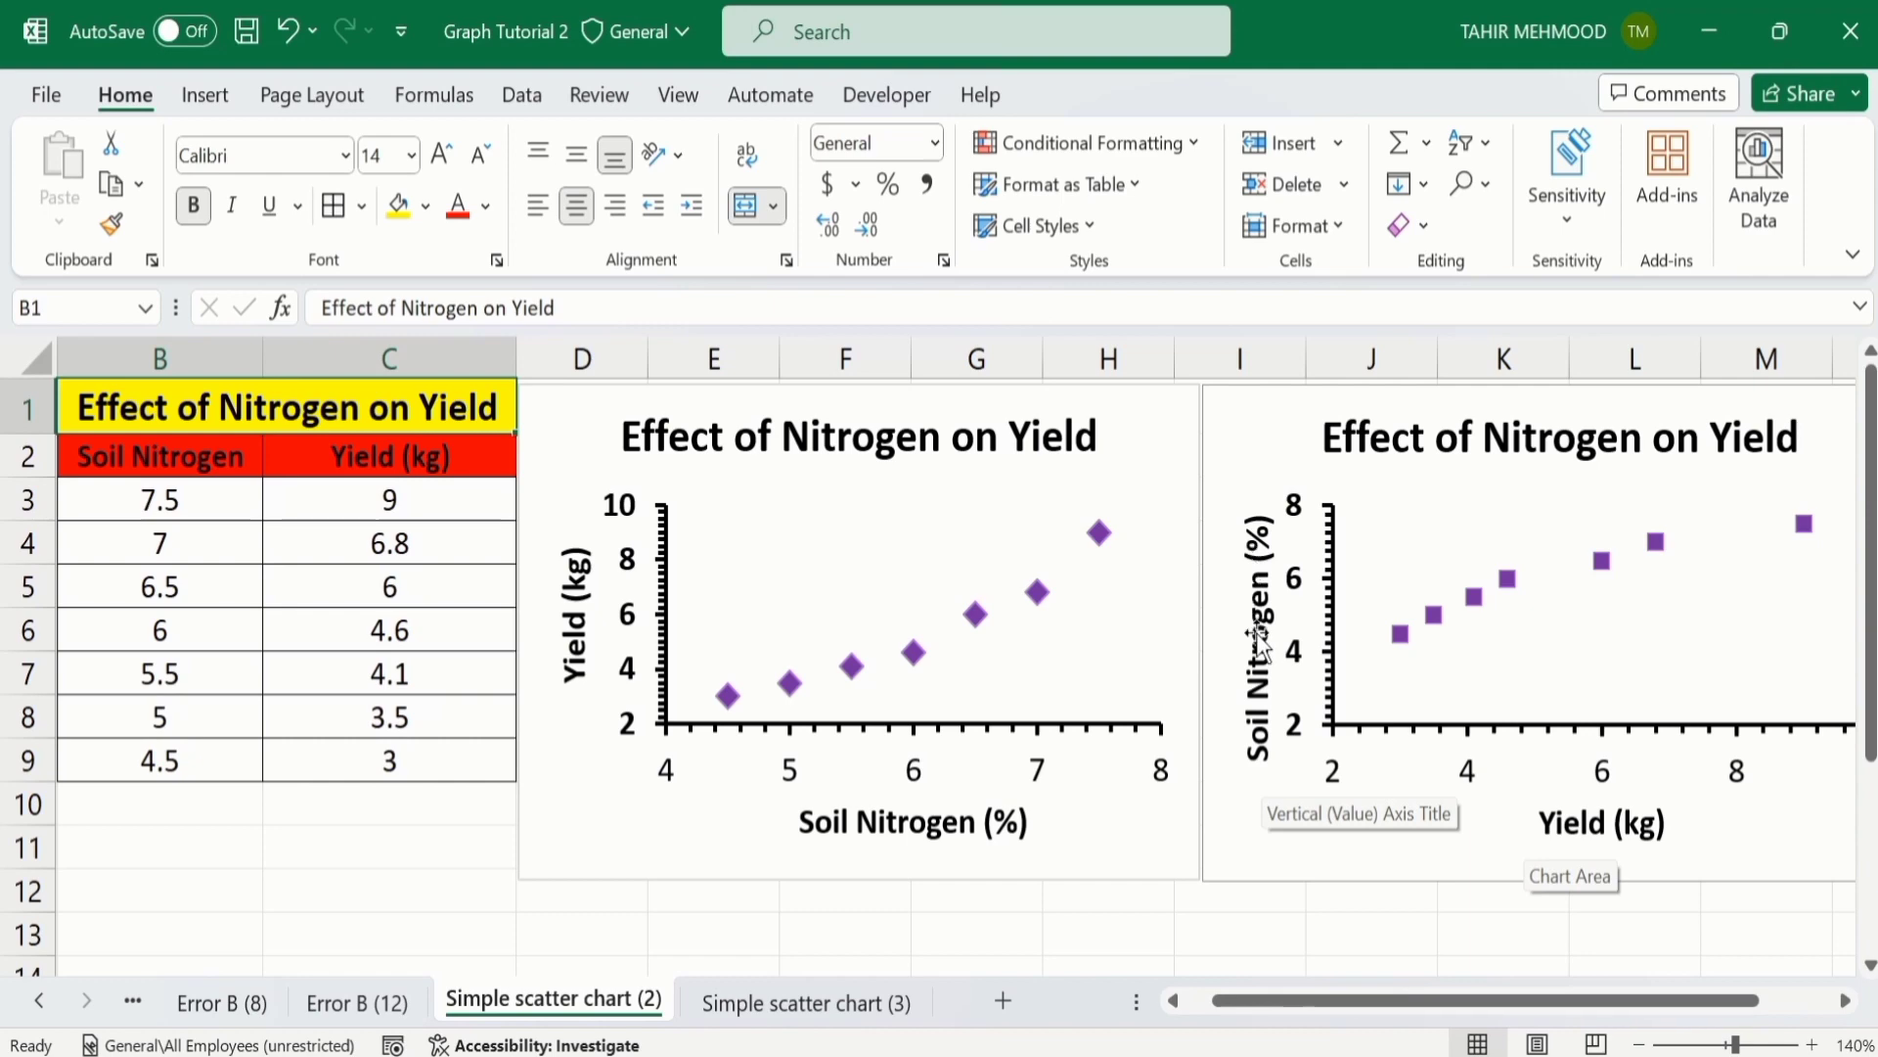
- Switch to the Simple scatter chart (3) sheet holding the Yield and Soil Nitrogen table
{"action": "left_click", "coordinate": [805, 1003]}
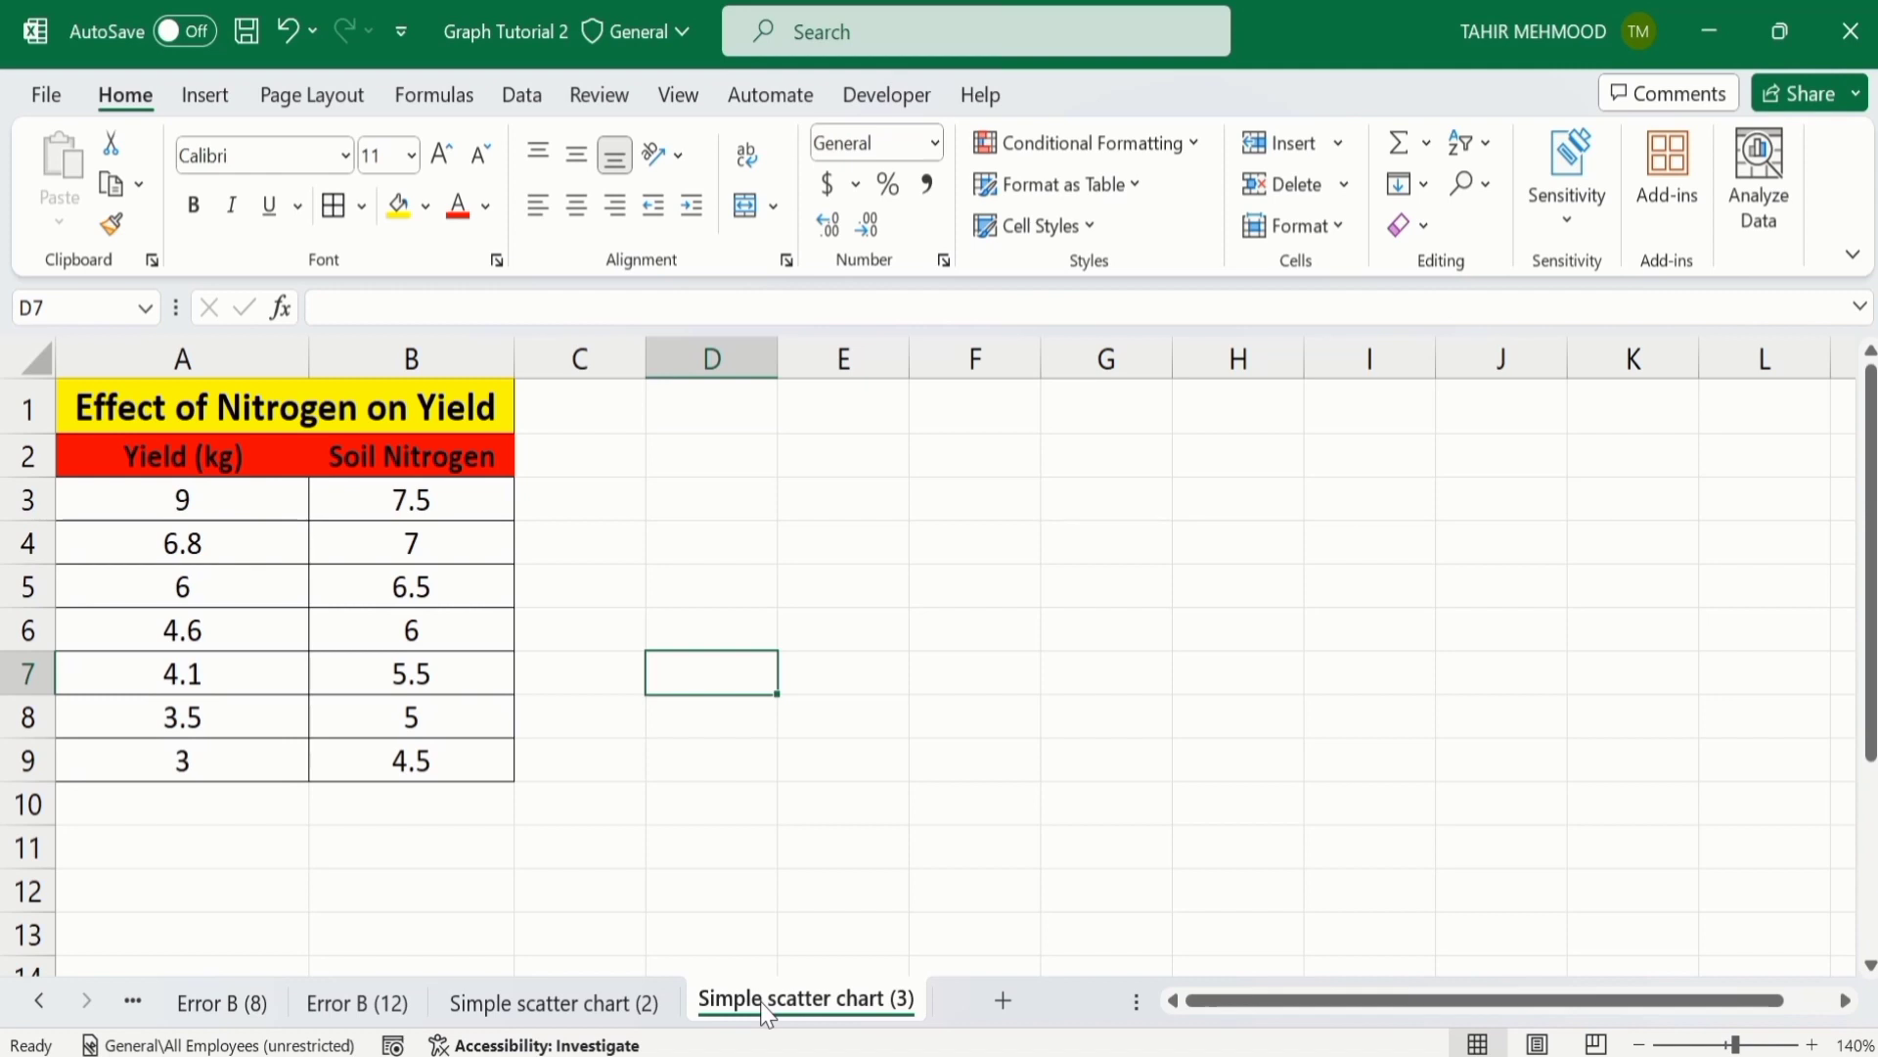
{"action": "mouse_move", "coordinate": [468, 770]}
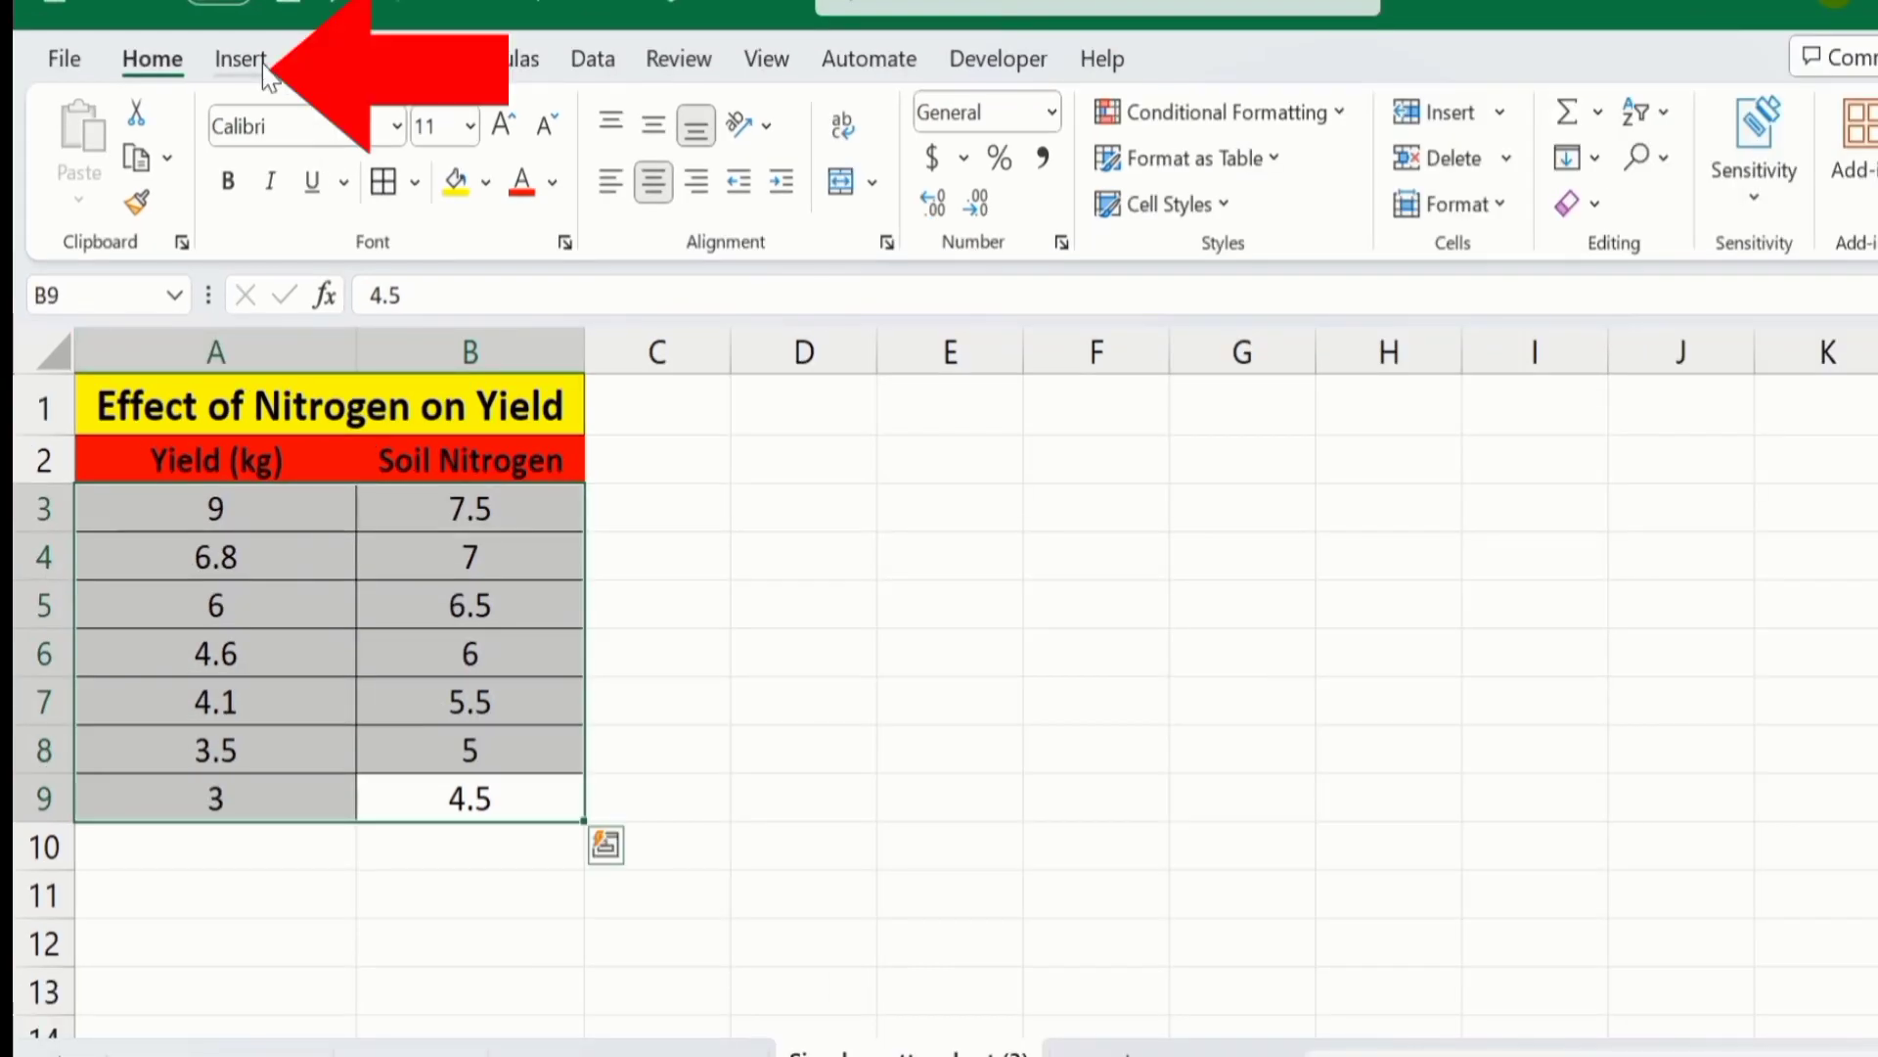
- Insert a plain scatter chart from the selected Yield and Soil Nitrogen data (A3:B9)
{"action": "left_click", "coordinate": [241, 58]}
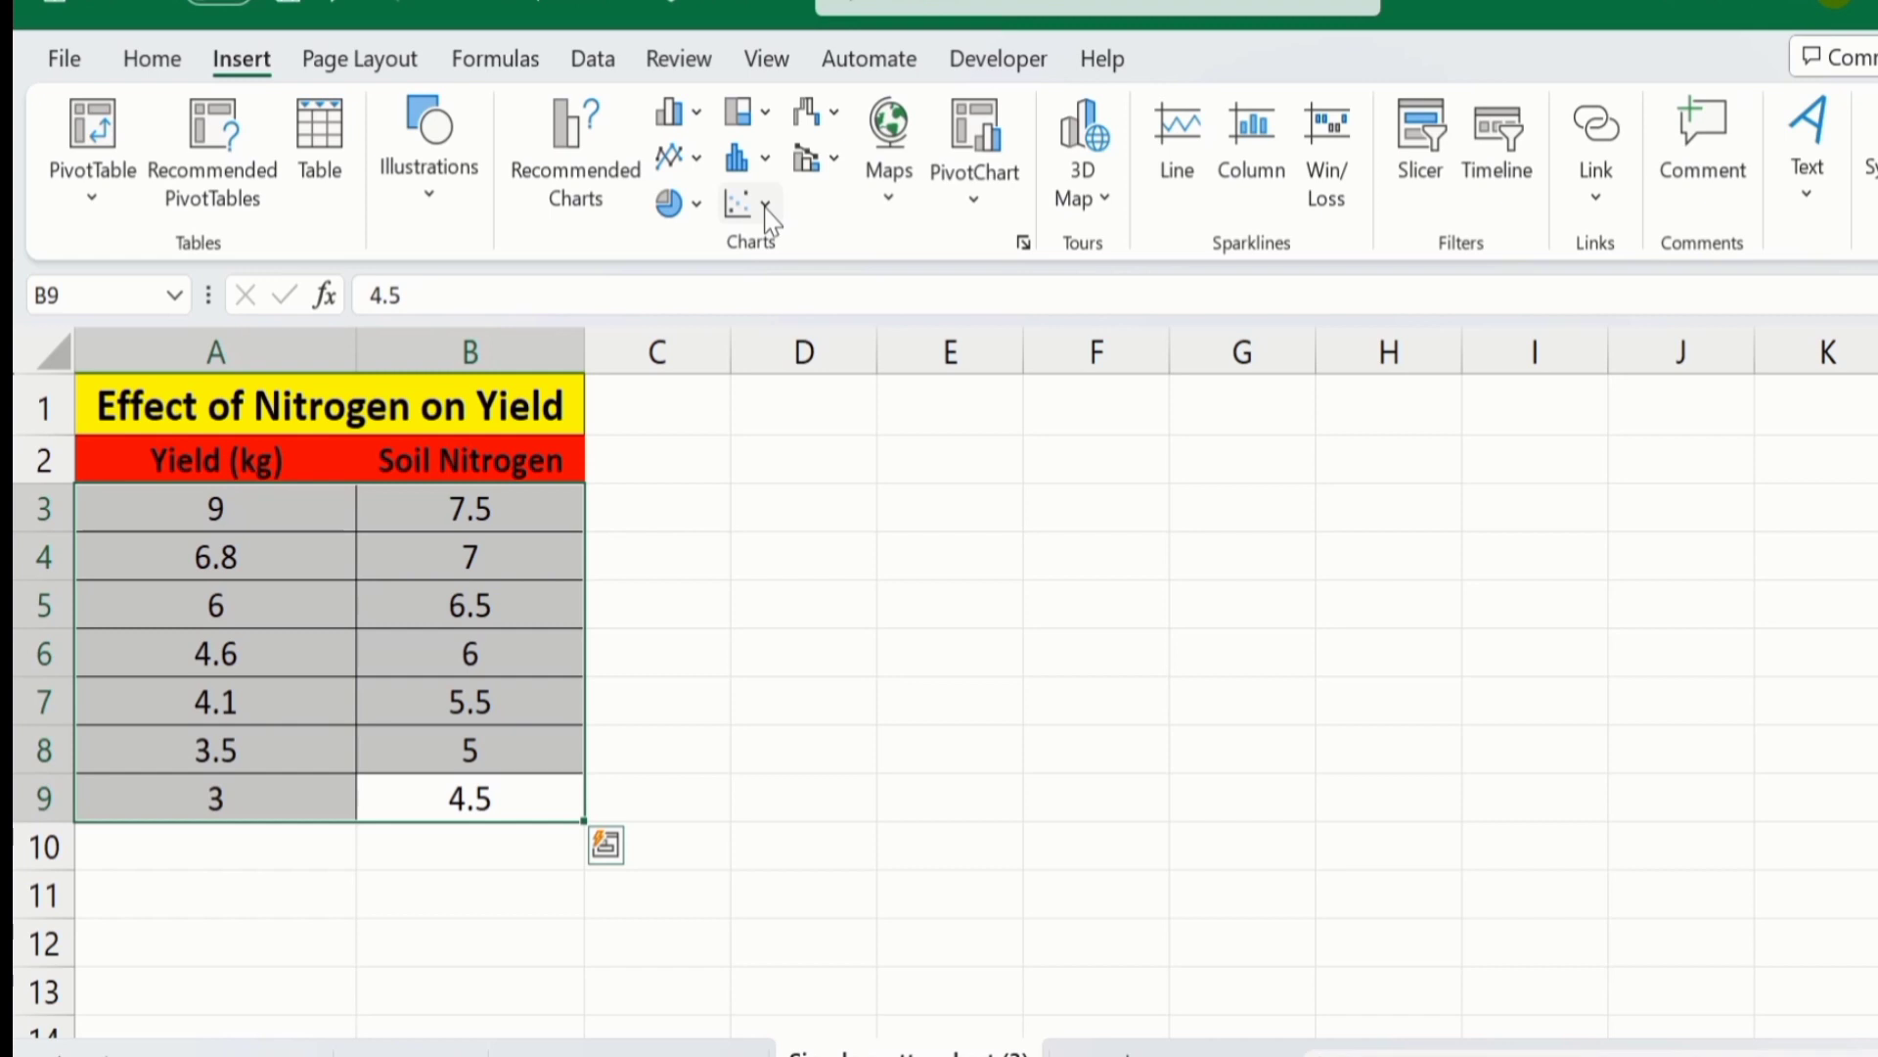
{"action": "left_click", "coordinate": [737, 202]}
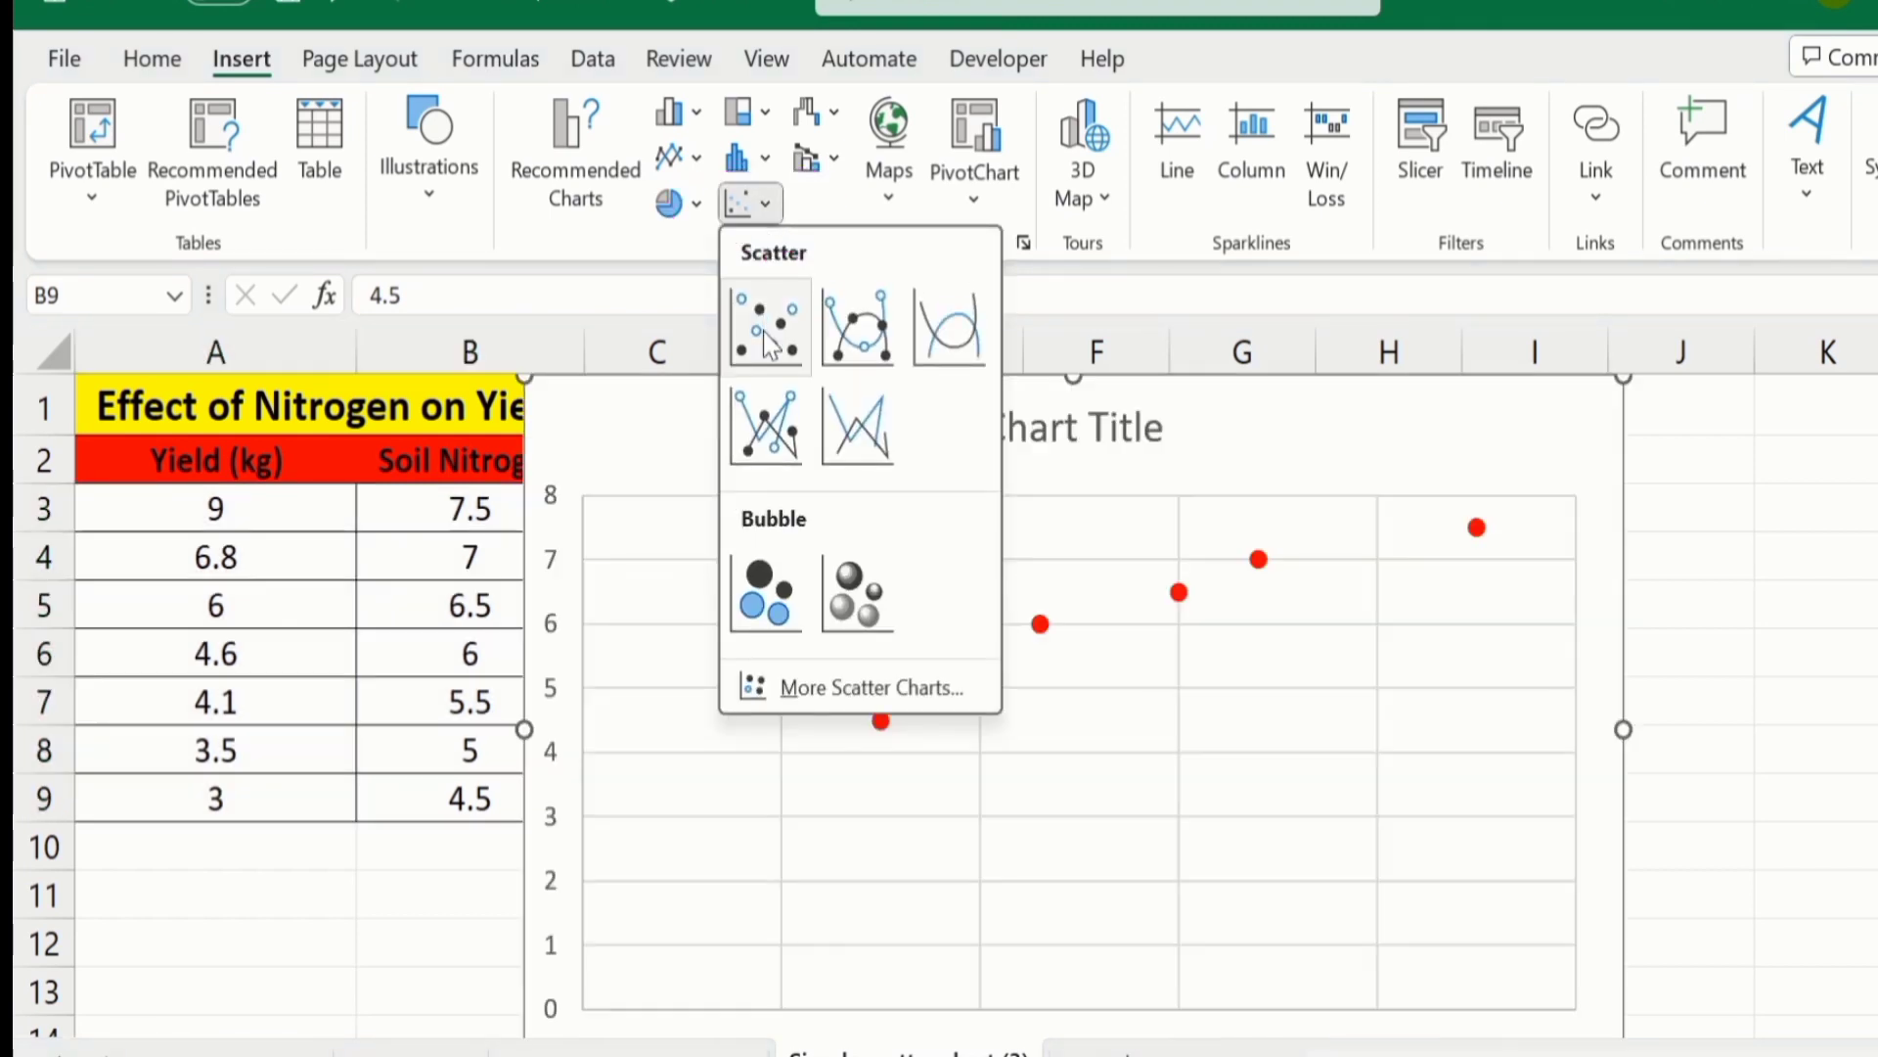
{"action": "mouse_move", "coordinate": [767, 324]}
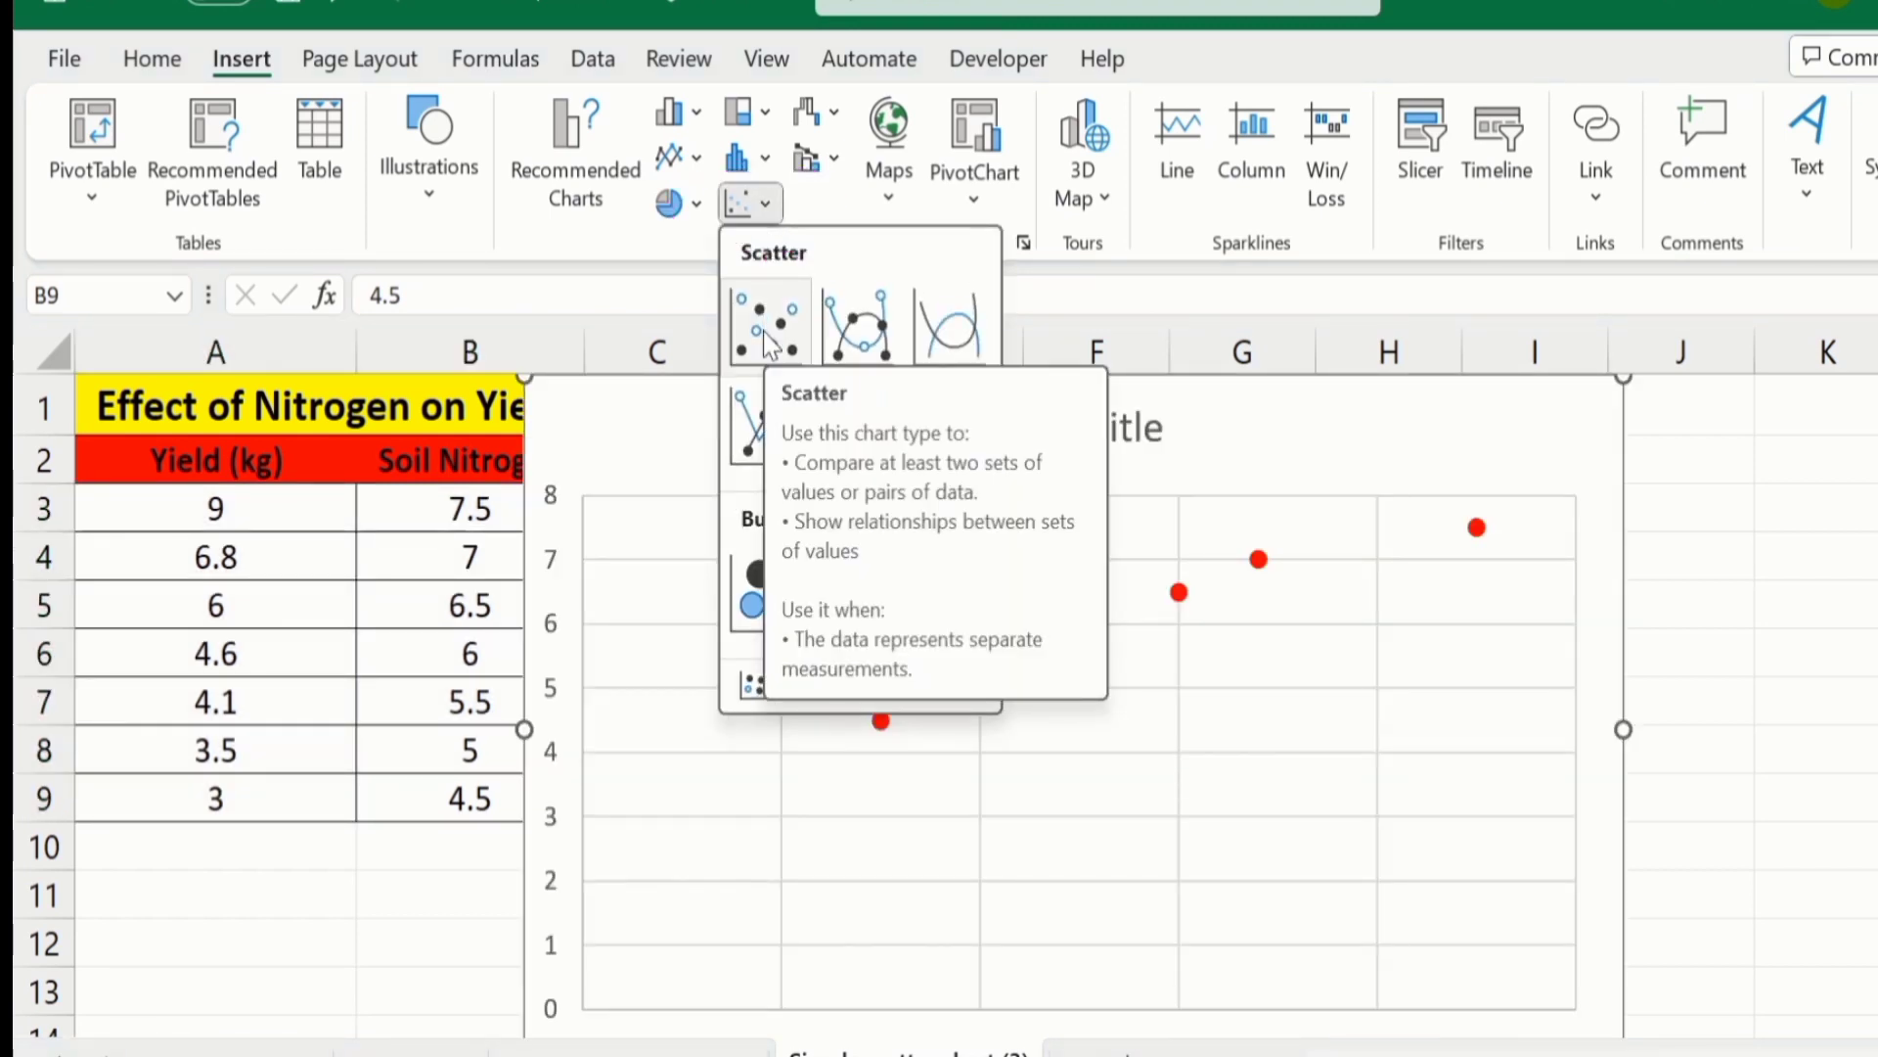
{"action": "left_click", "coordinate": [769, 321]}
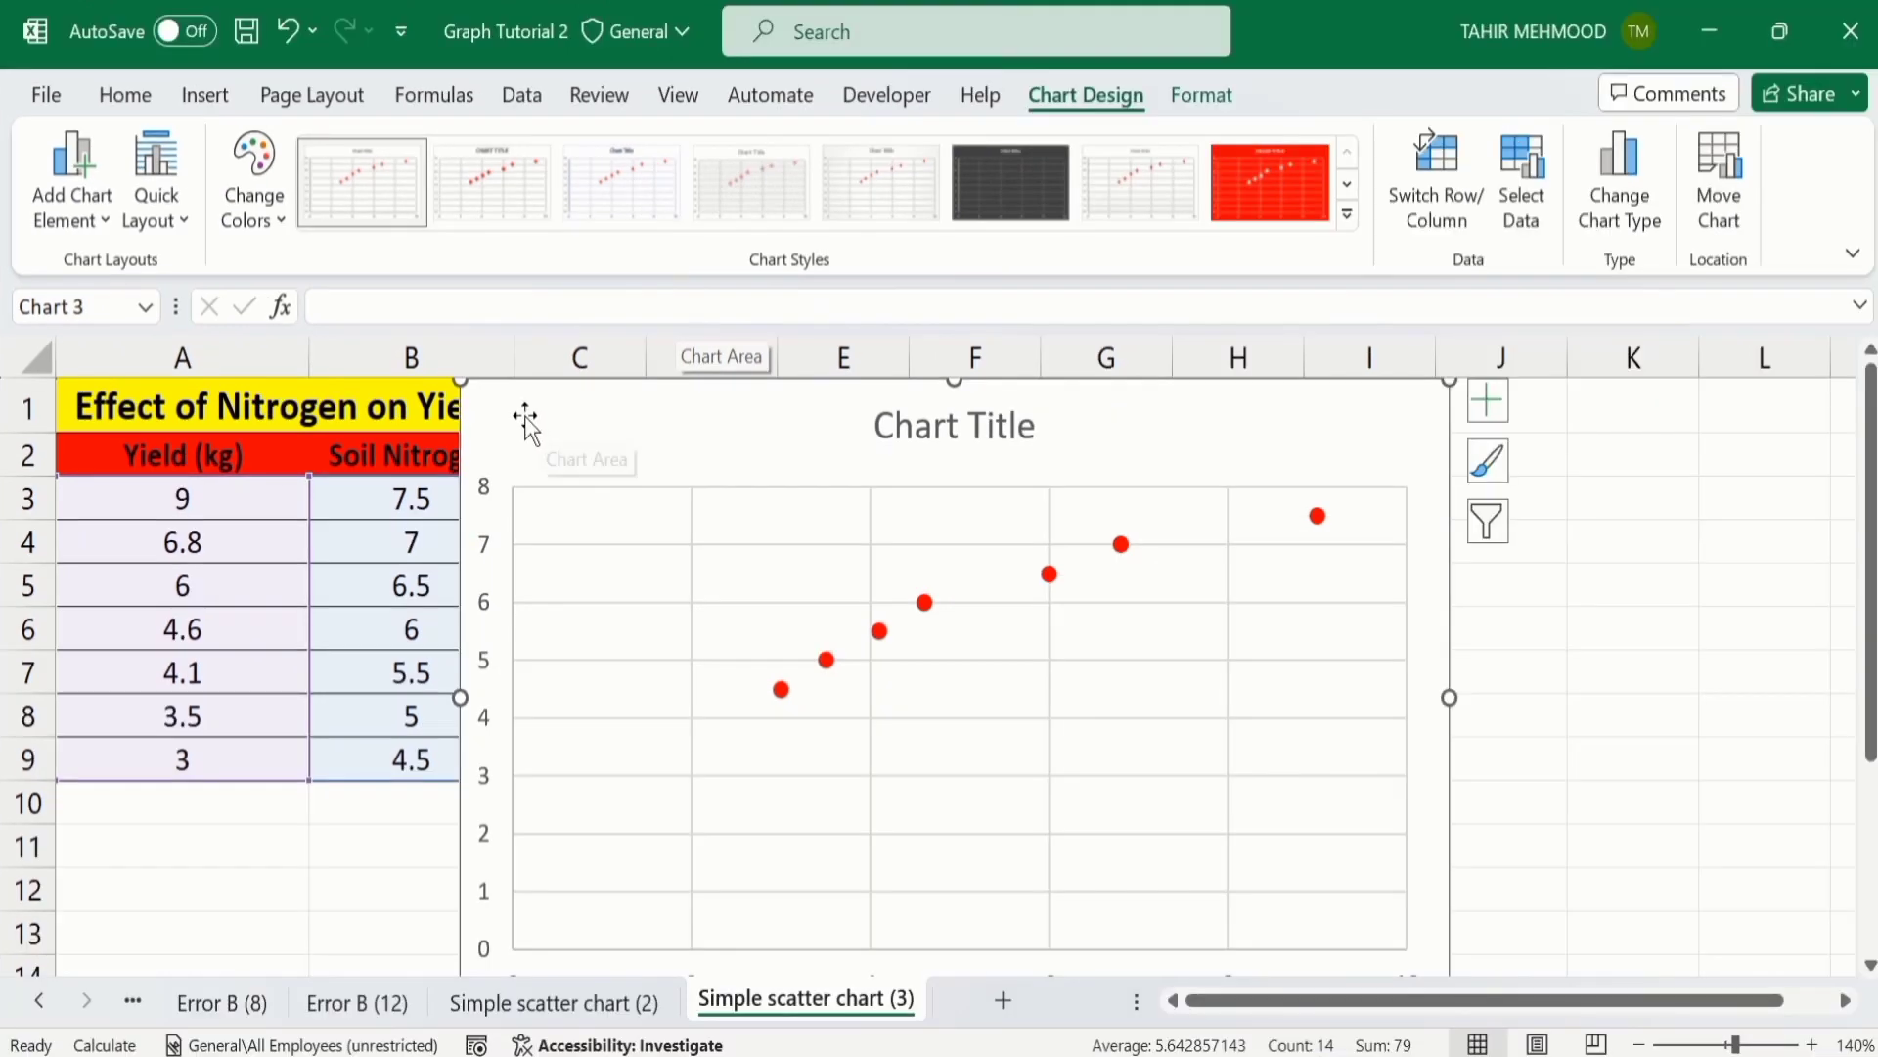
{"action": "mouse_move", "coordinate": [460, 384]}
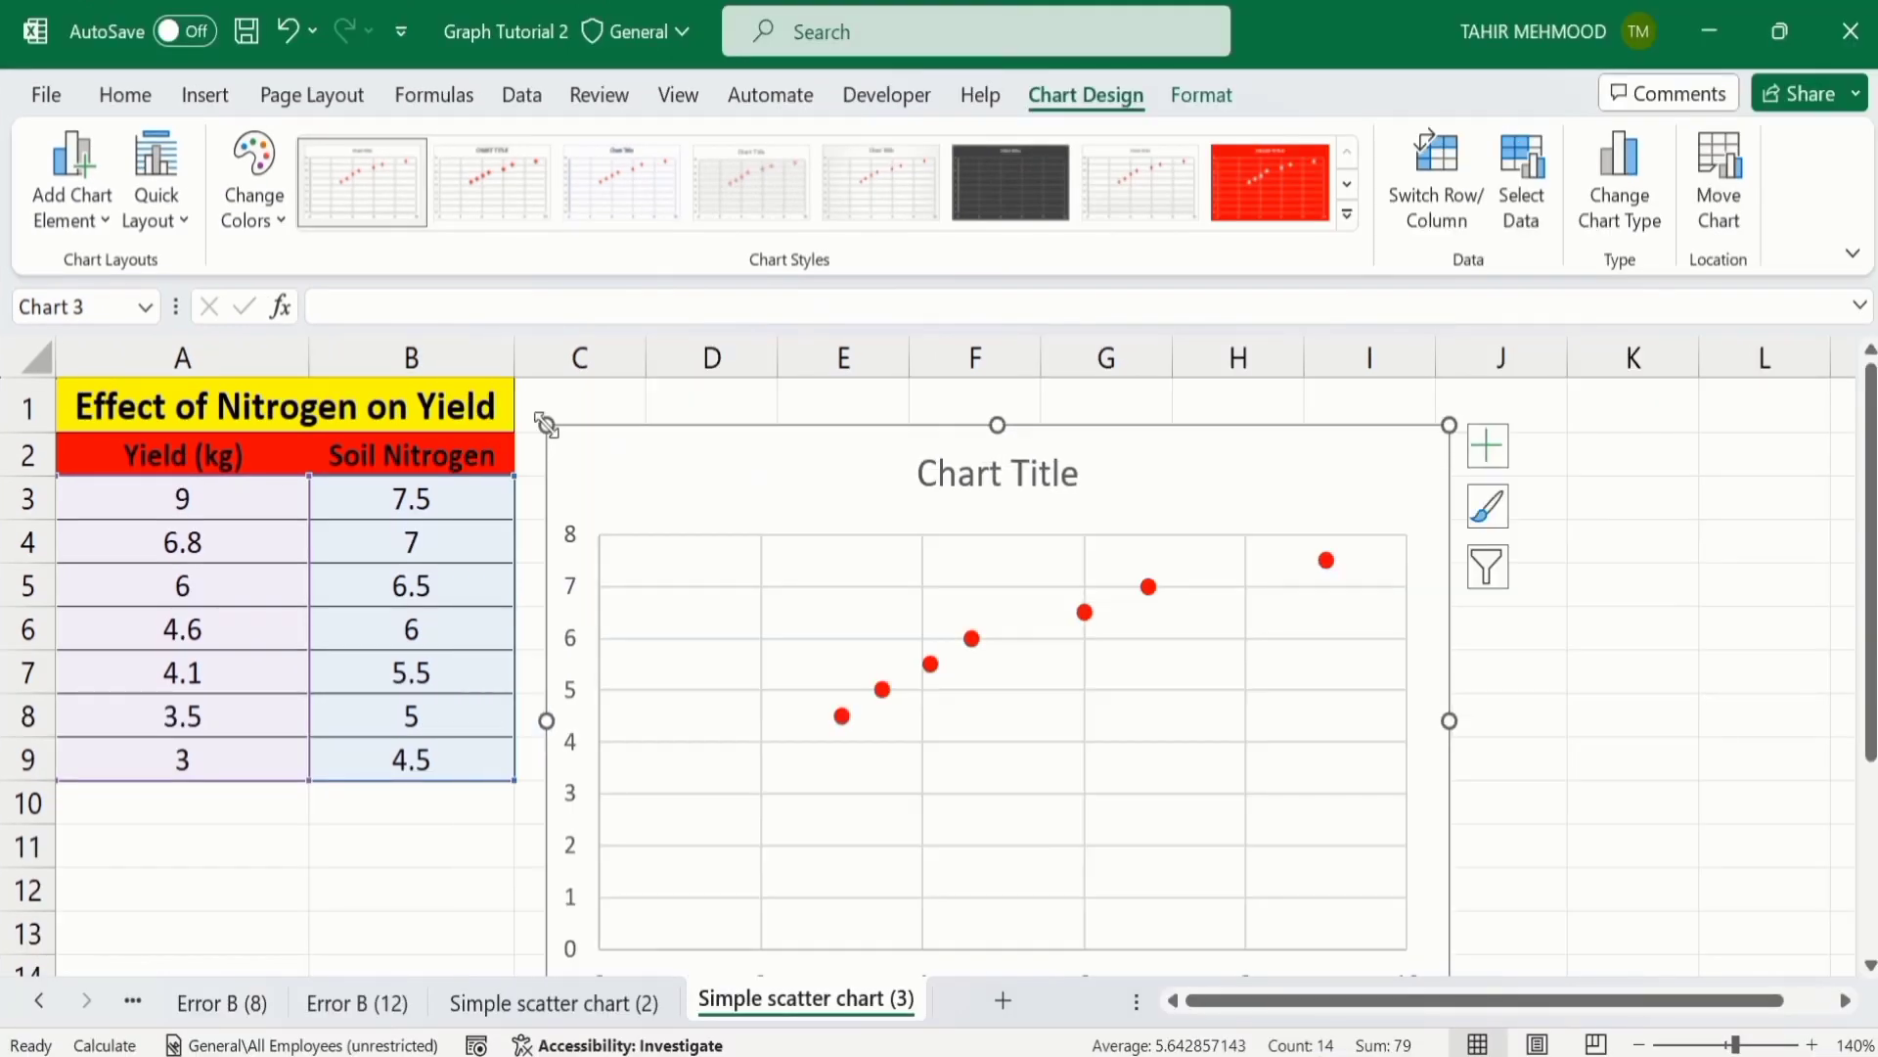
{"action": "mouse_move", "coordinate": [586, 467]}
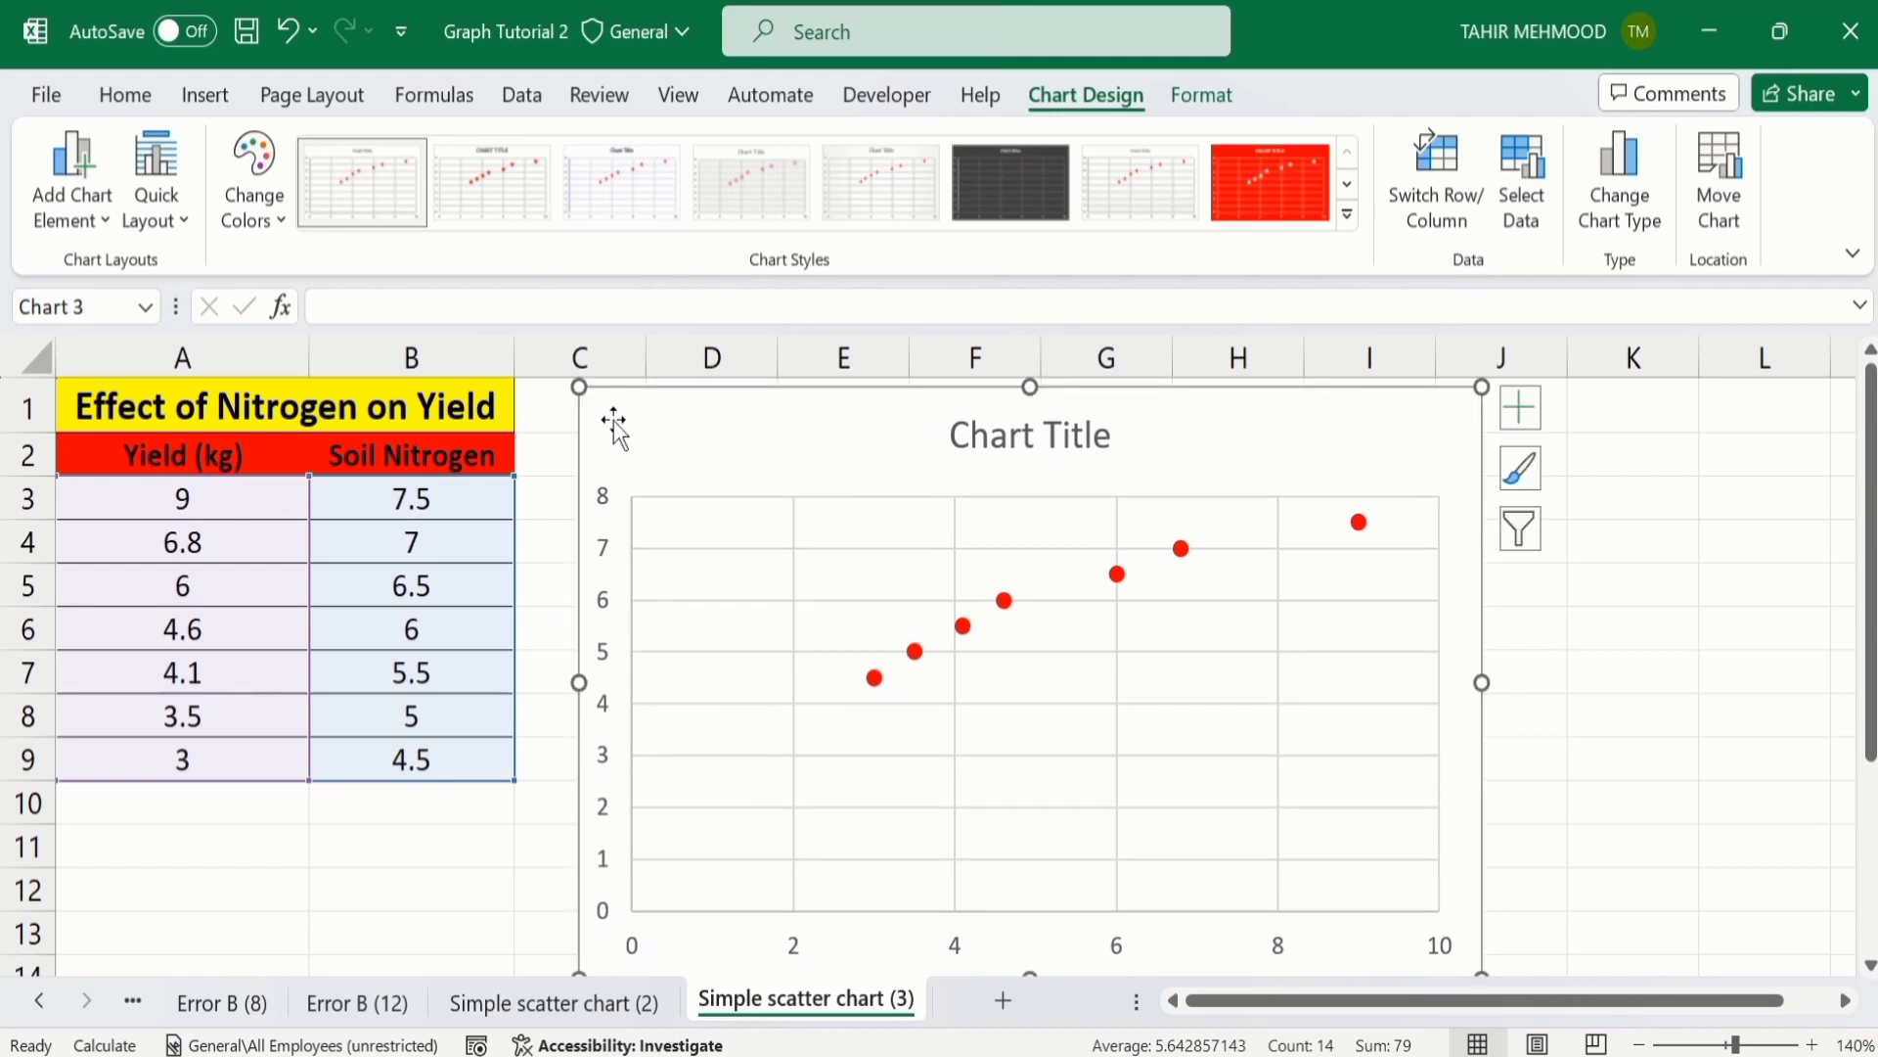
{"action": "mouse_move", "coordinate": [631, 433]}
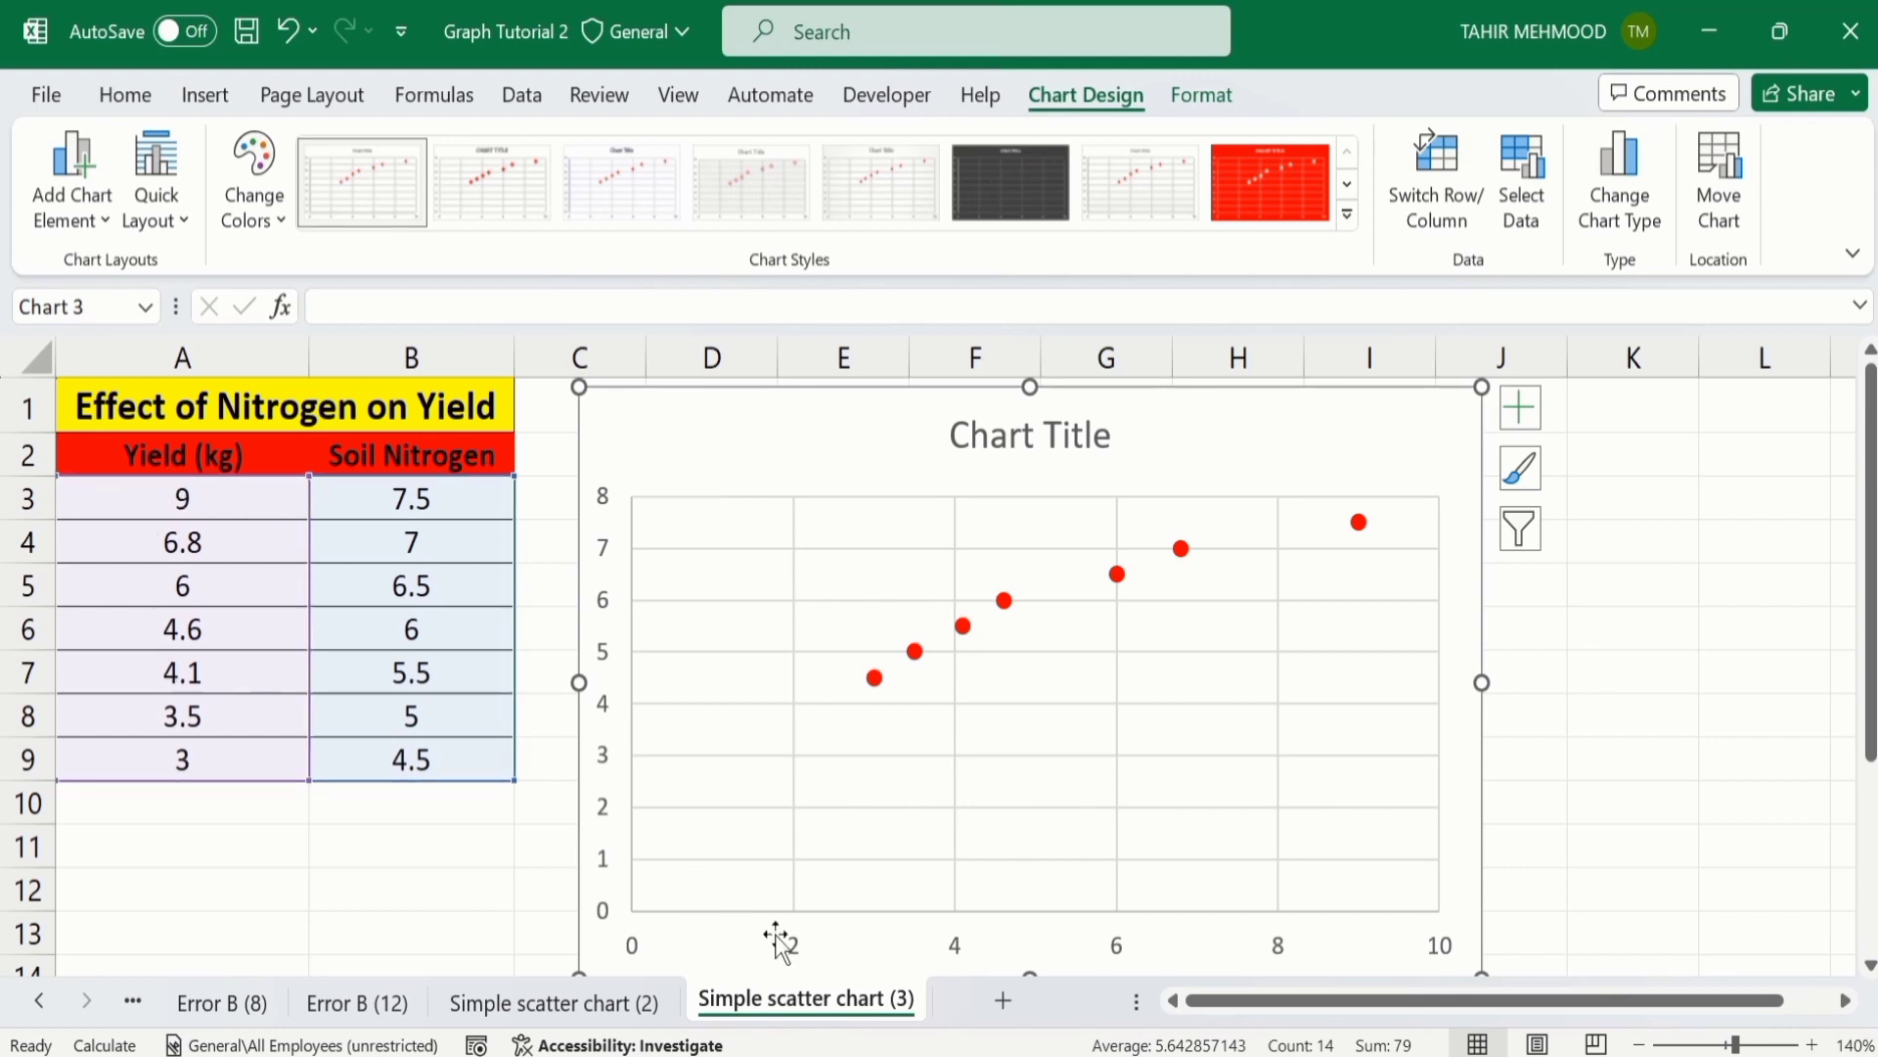
{"action": "mouse_move", "coordinate": [605, 522]}
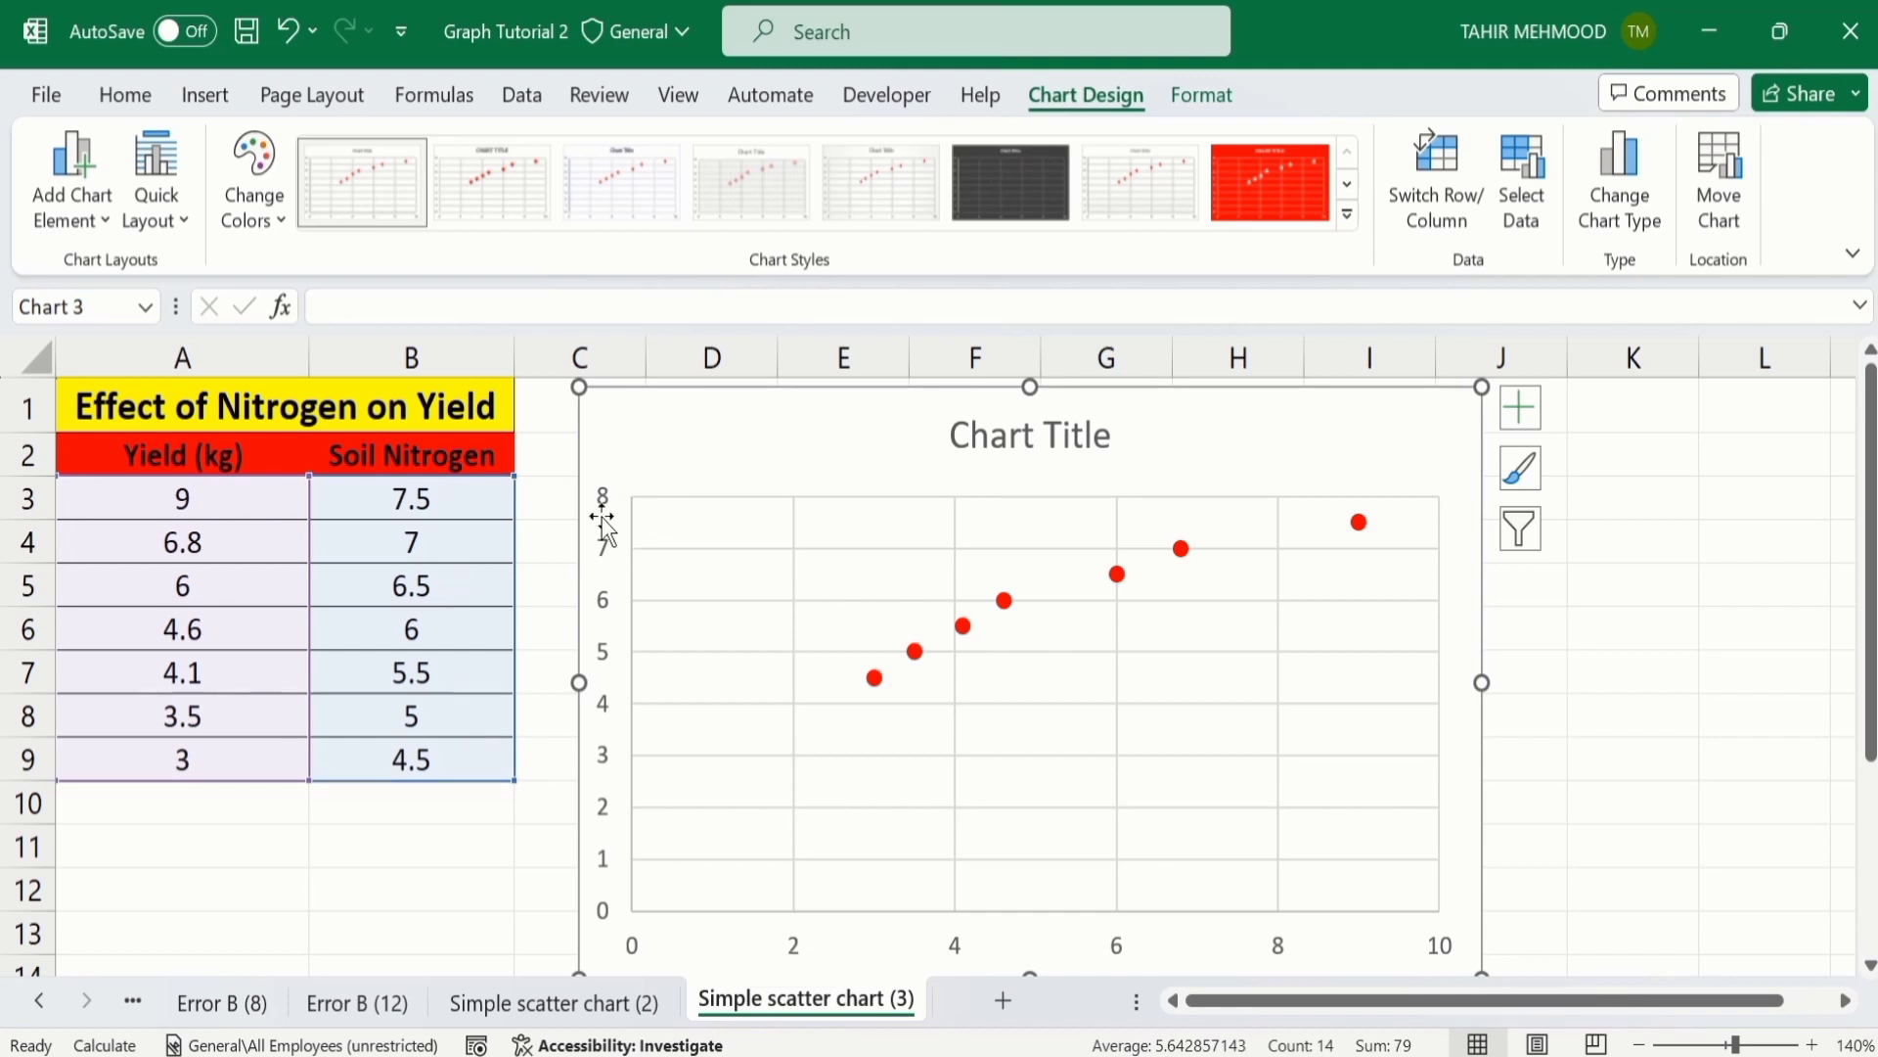
{"action": "mouse_move", "coordinate": [665, 523]}
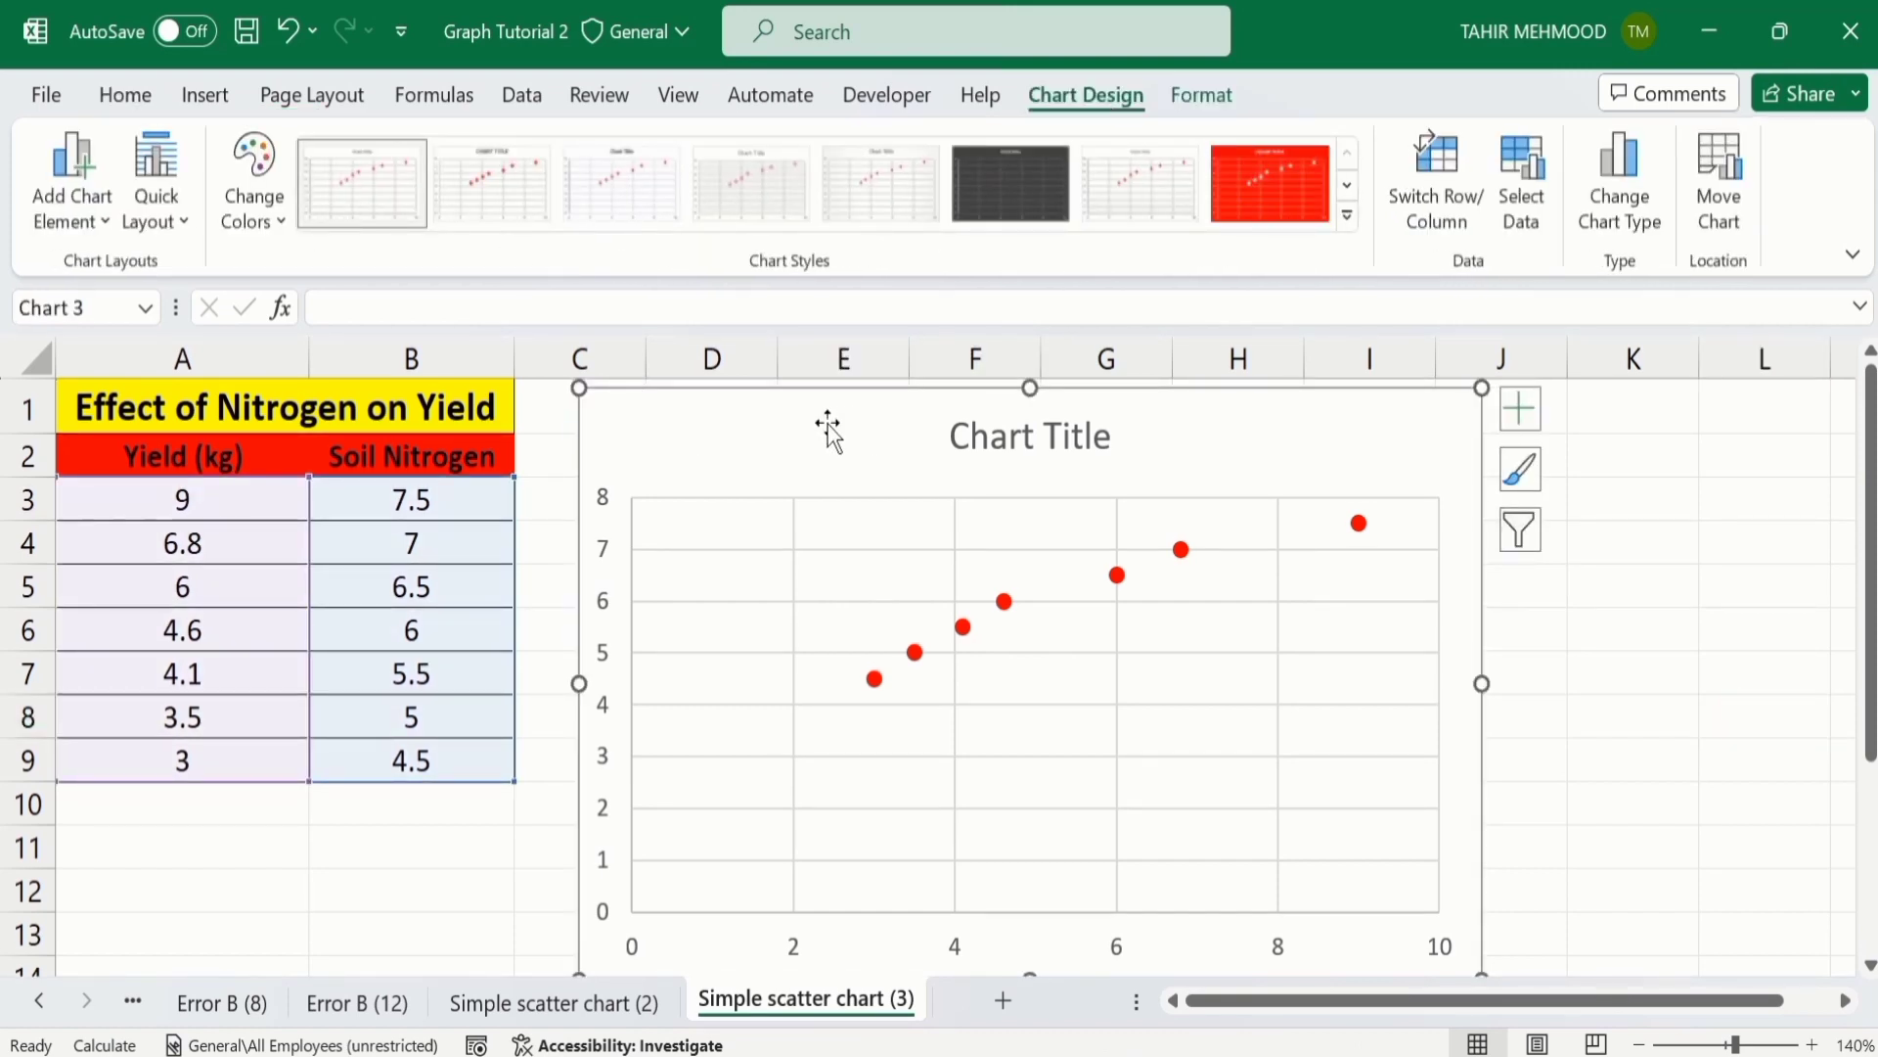
{"action": "mouse_move", "coordinate": [842, 629]}
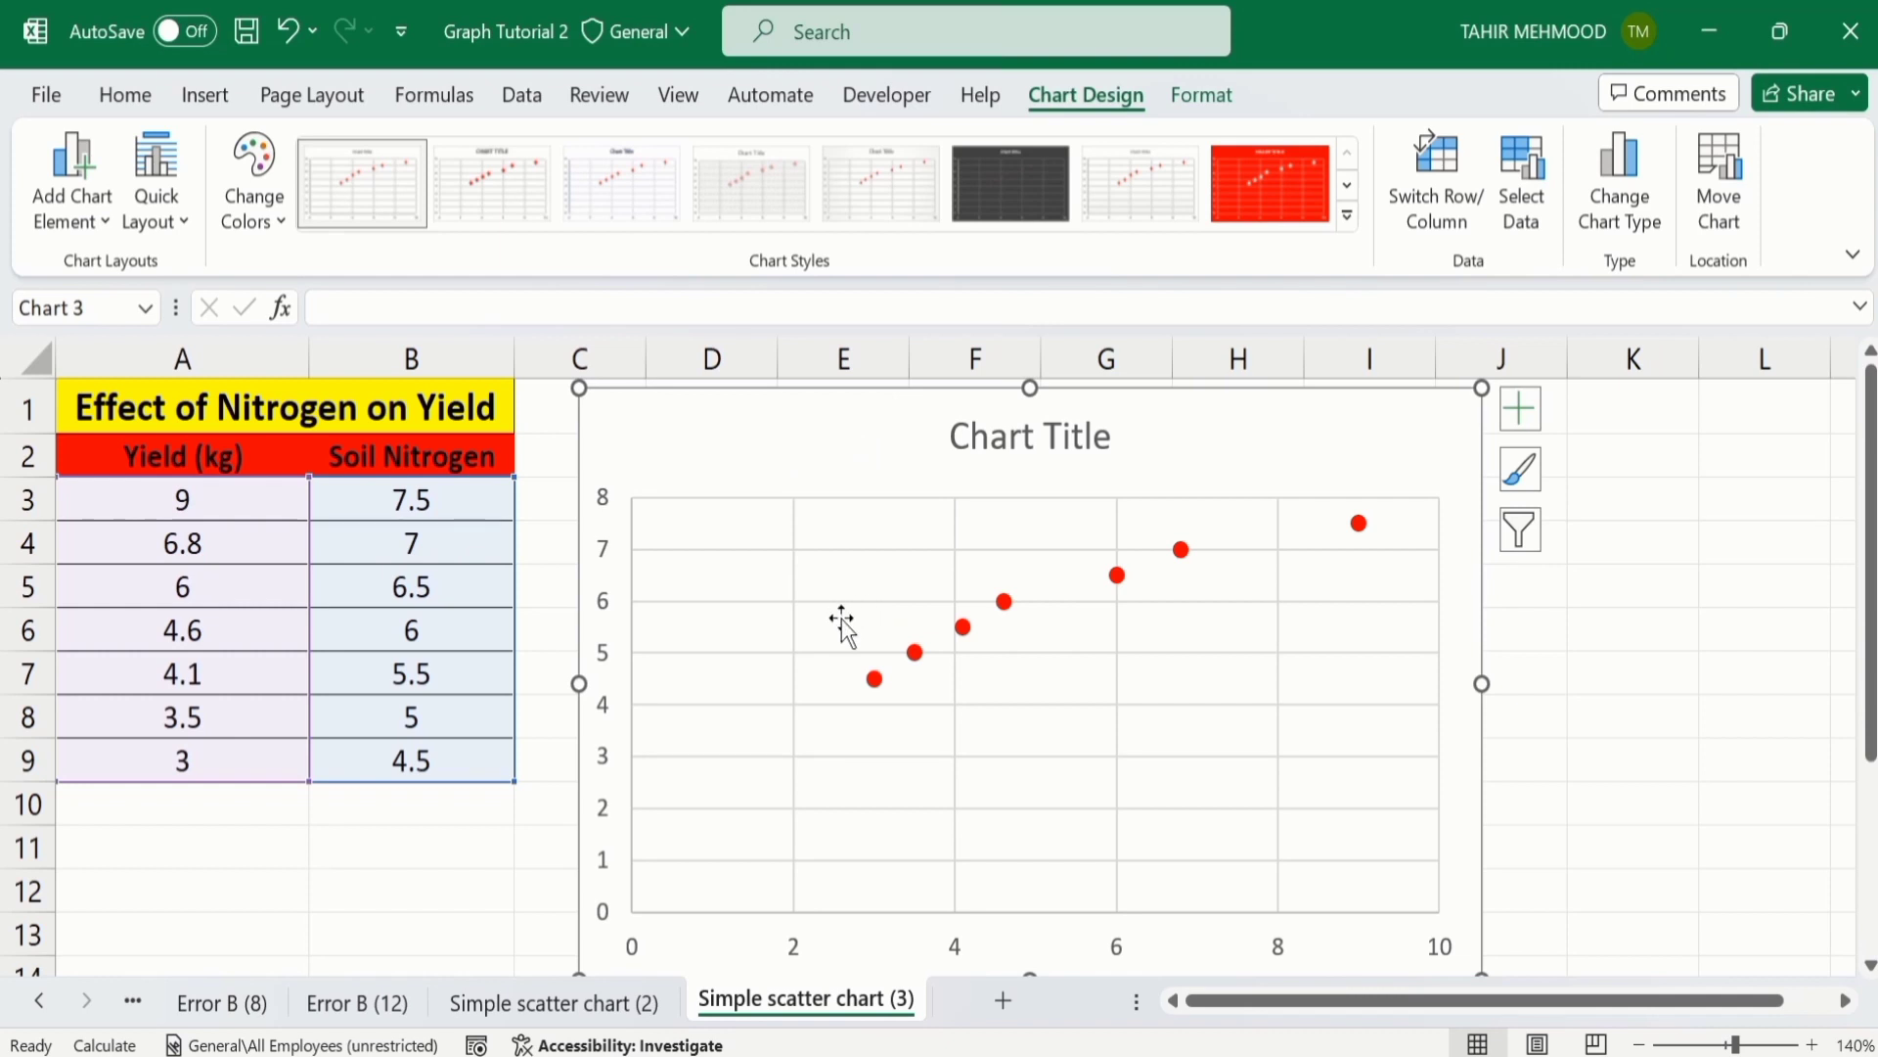
{"action": "mouse_move", "coordinate": [844, 631]}
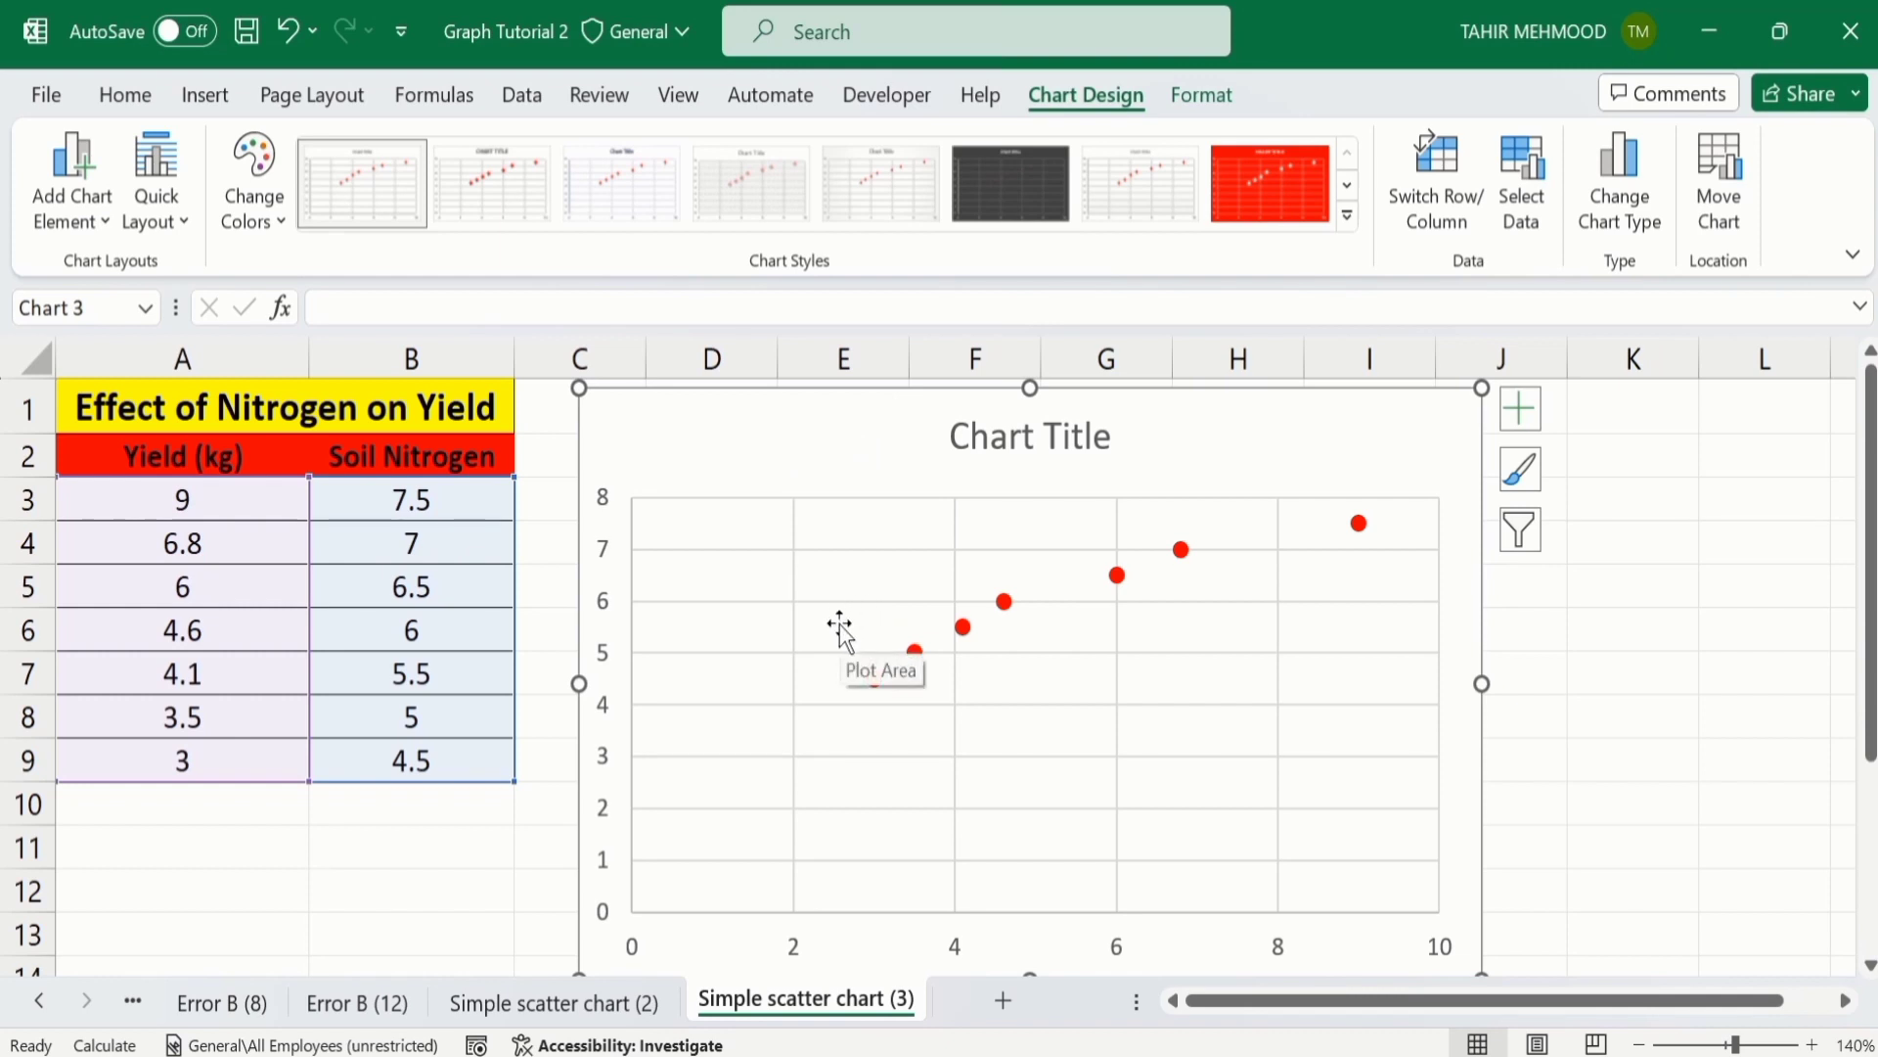
- Bring up the Select Data Source dialog from the chart's plot area shortcut menu
{"action": "right_click", "coordinate": [838, 629]}
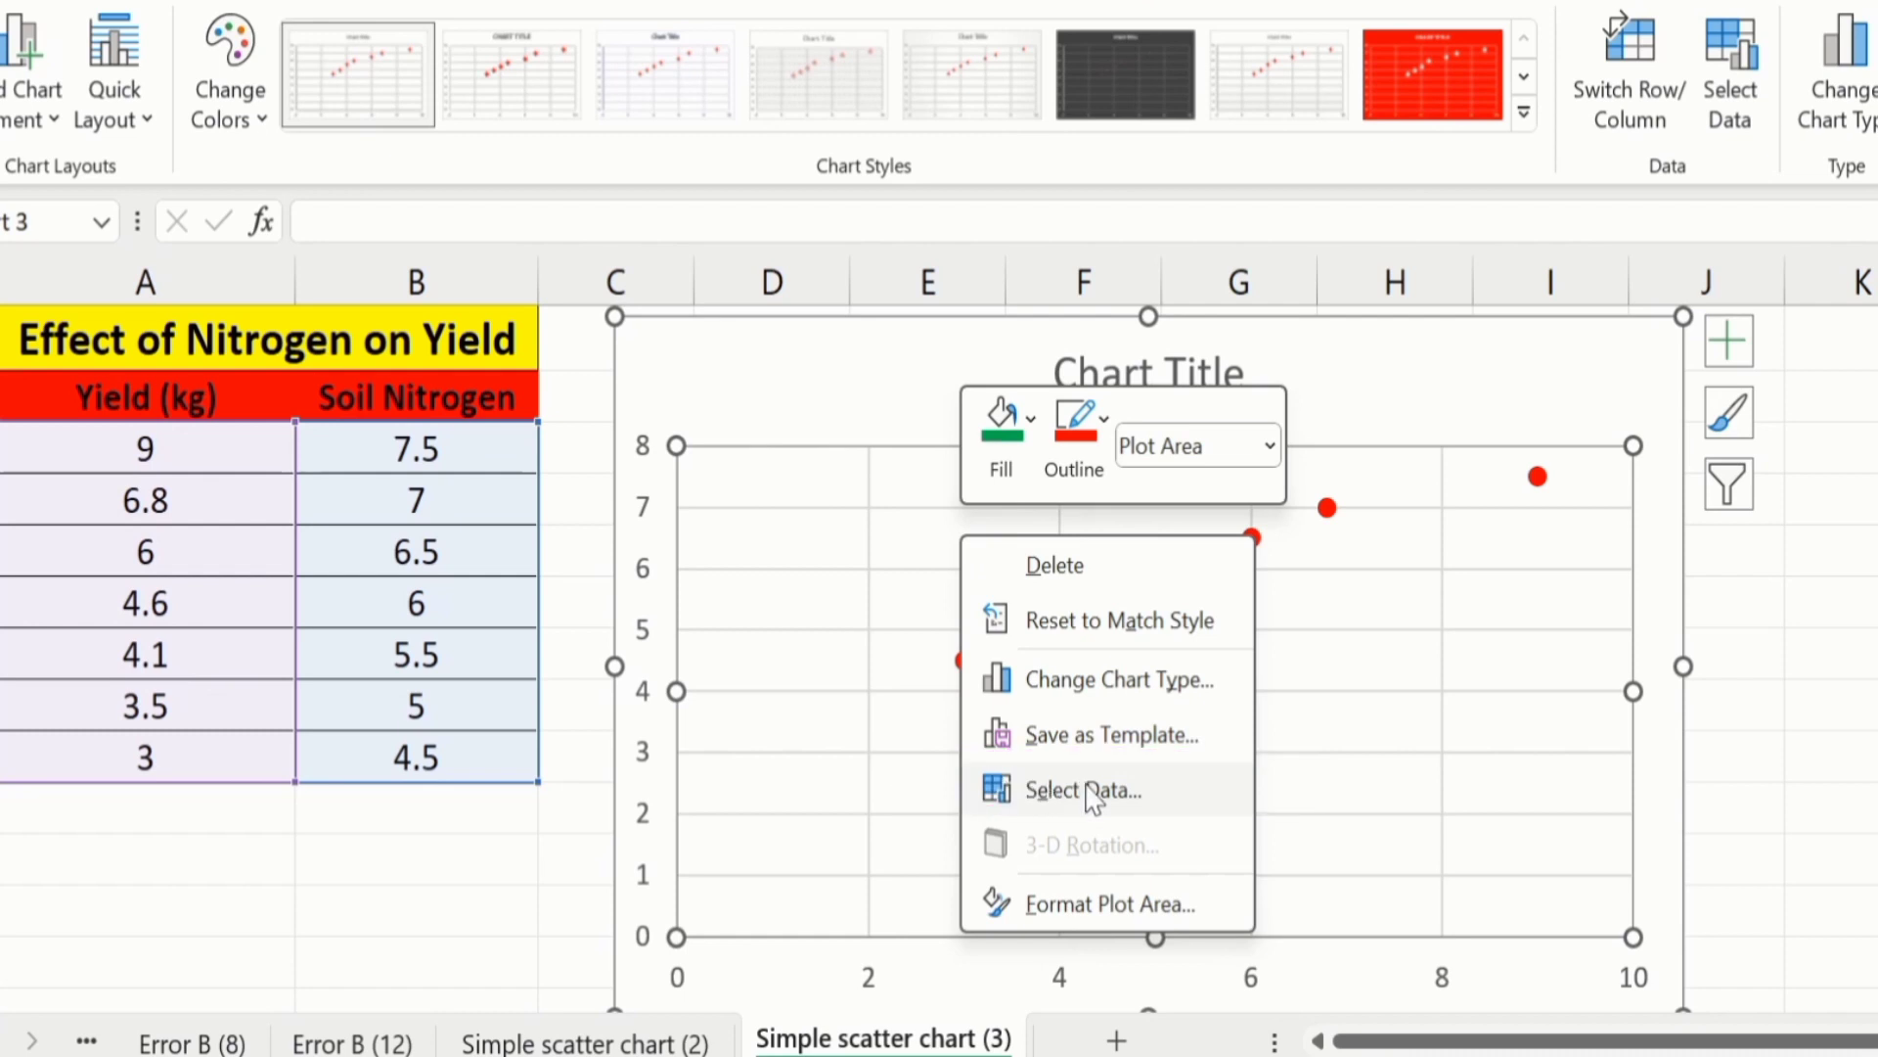
{"action": "left_click", "coordinate": [1082, 790]}
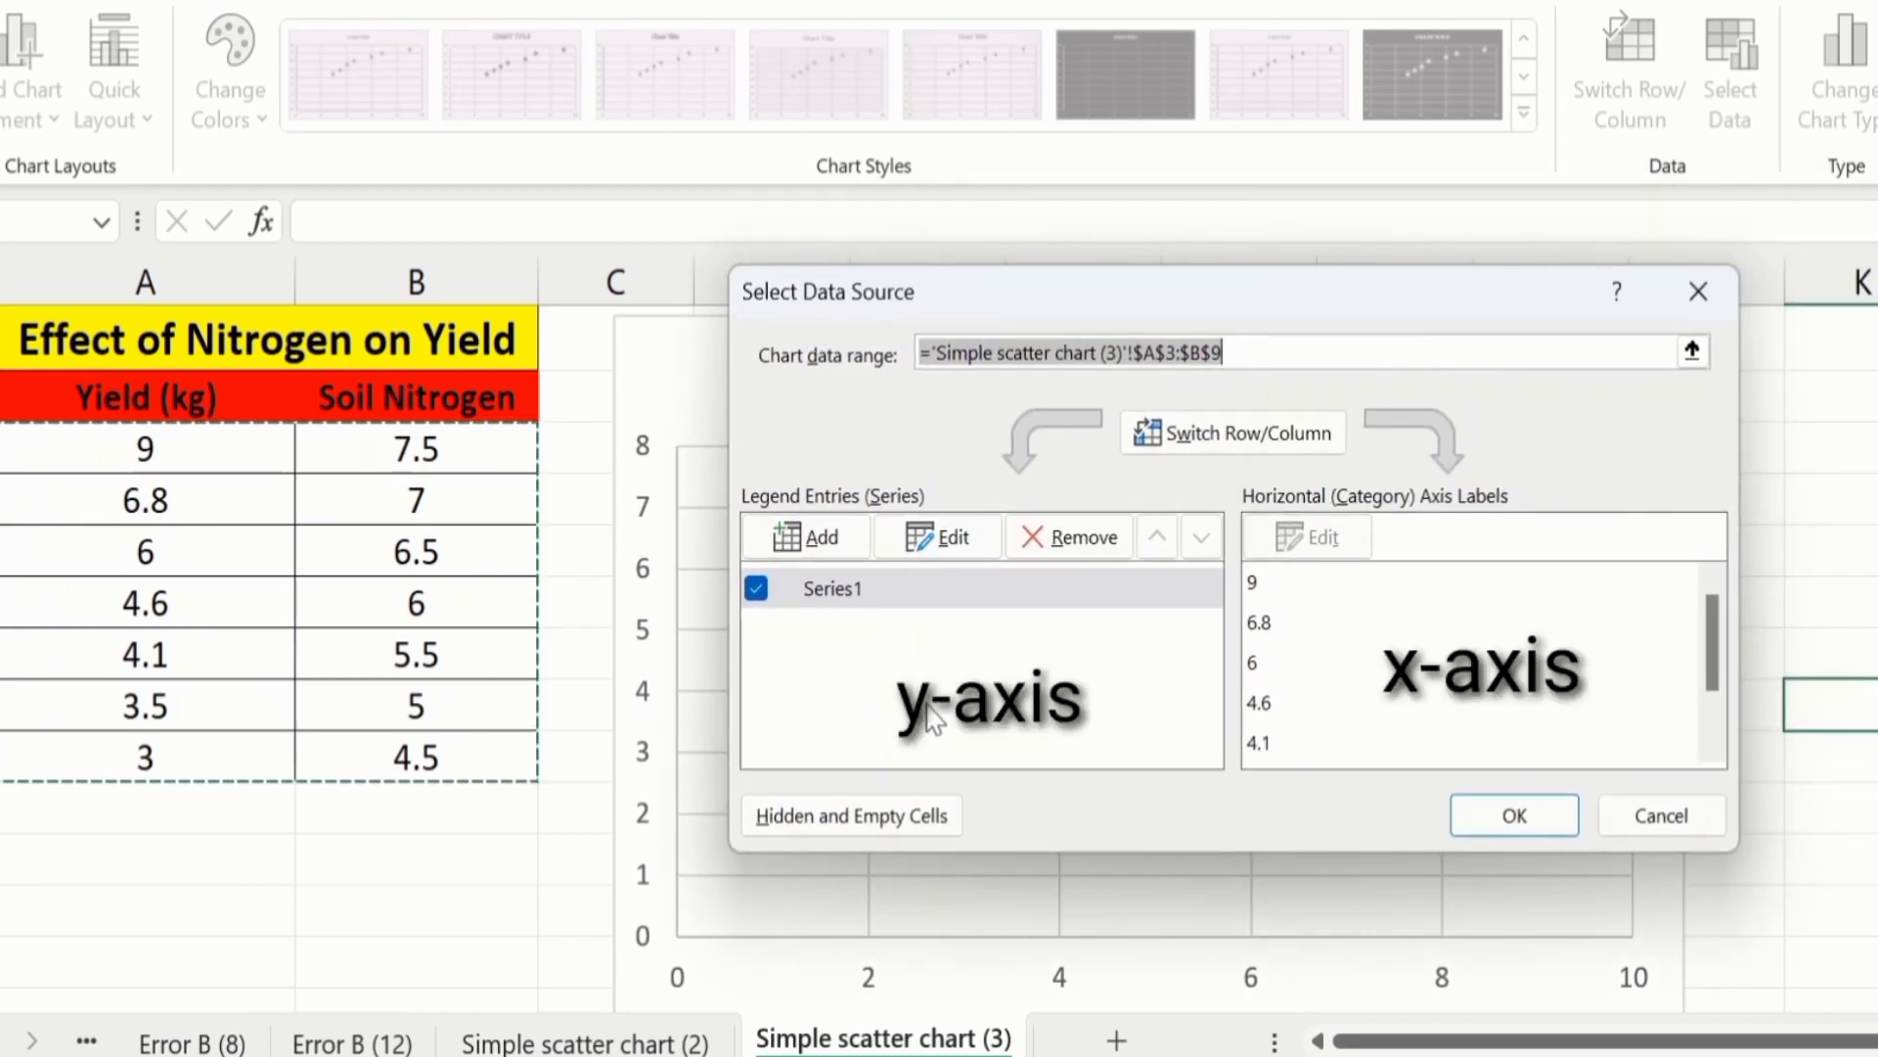
{"action": "mouse_move", "coordinate": [1450, 652]}
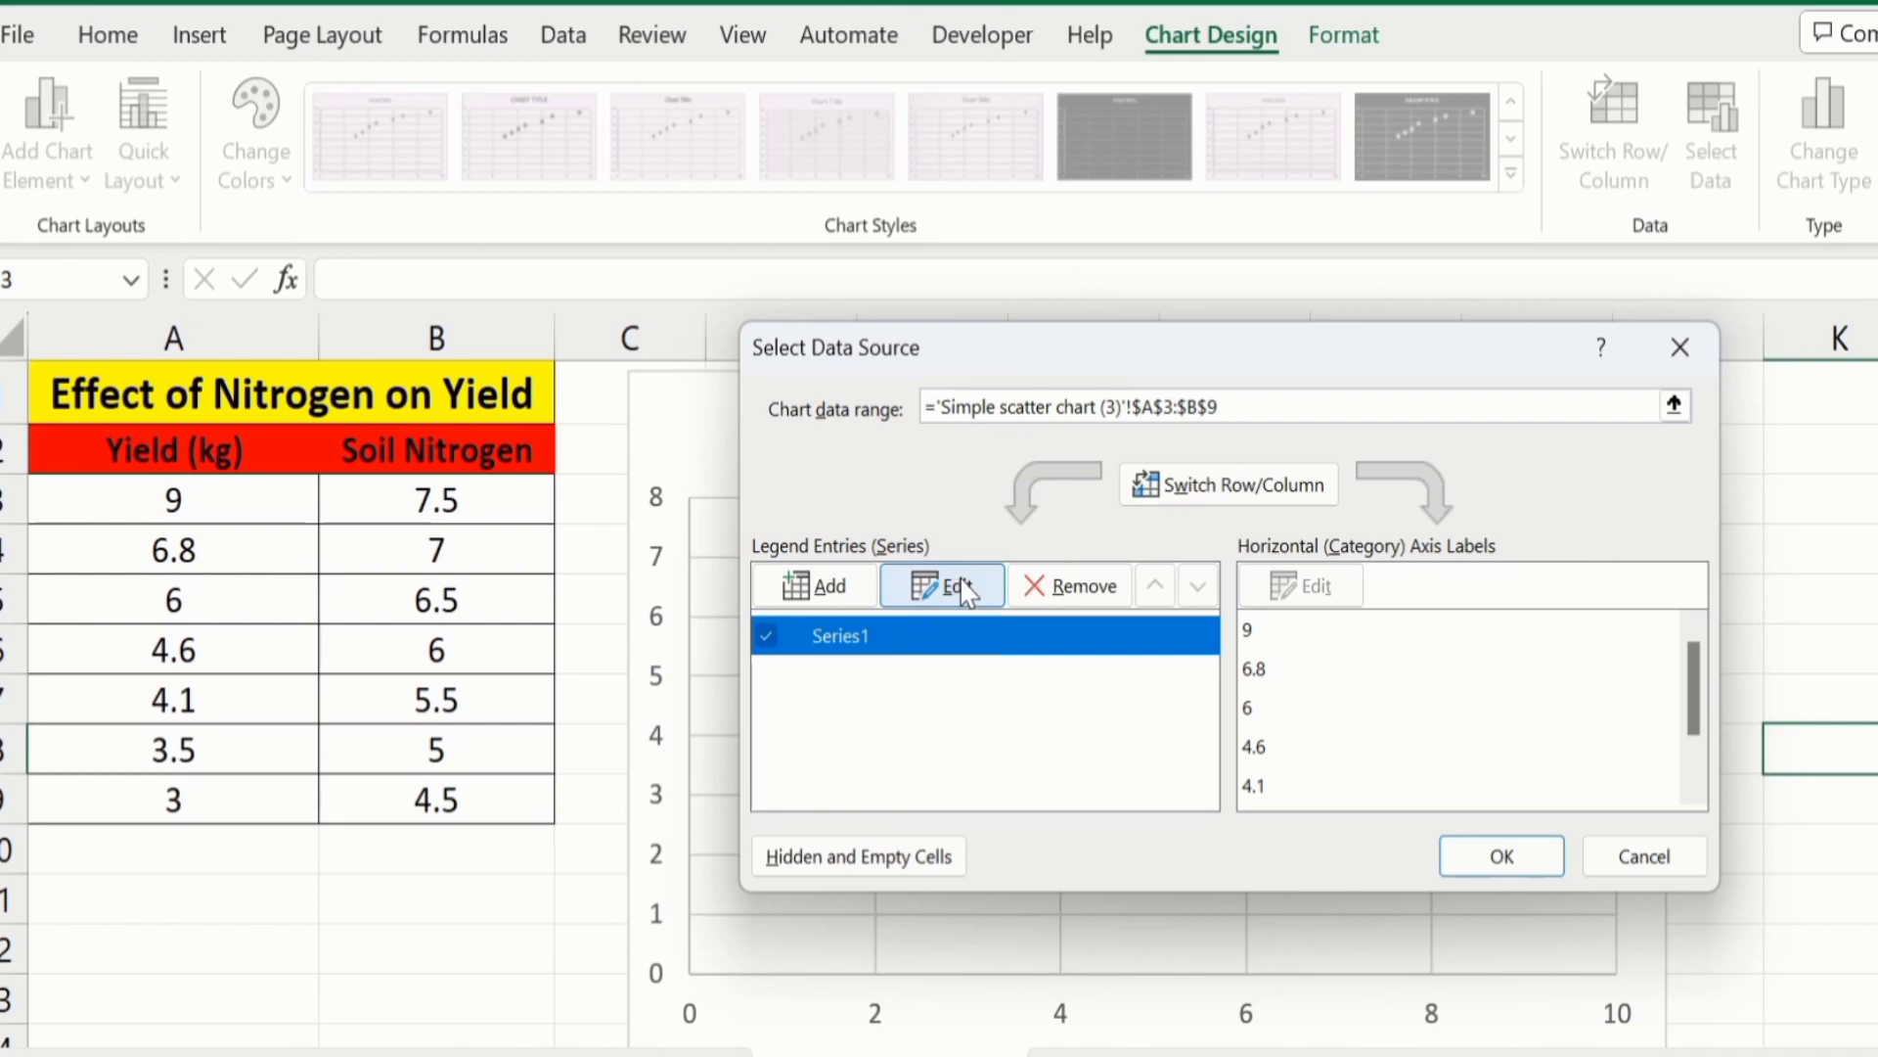
- Begin editing Series1 to swap its X values to B3:B9 and Y values to A3:A9
{"action": "left_click", "coordinate": [943, 586]}
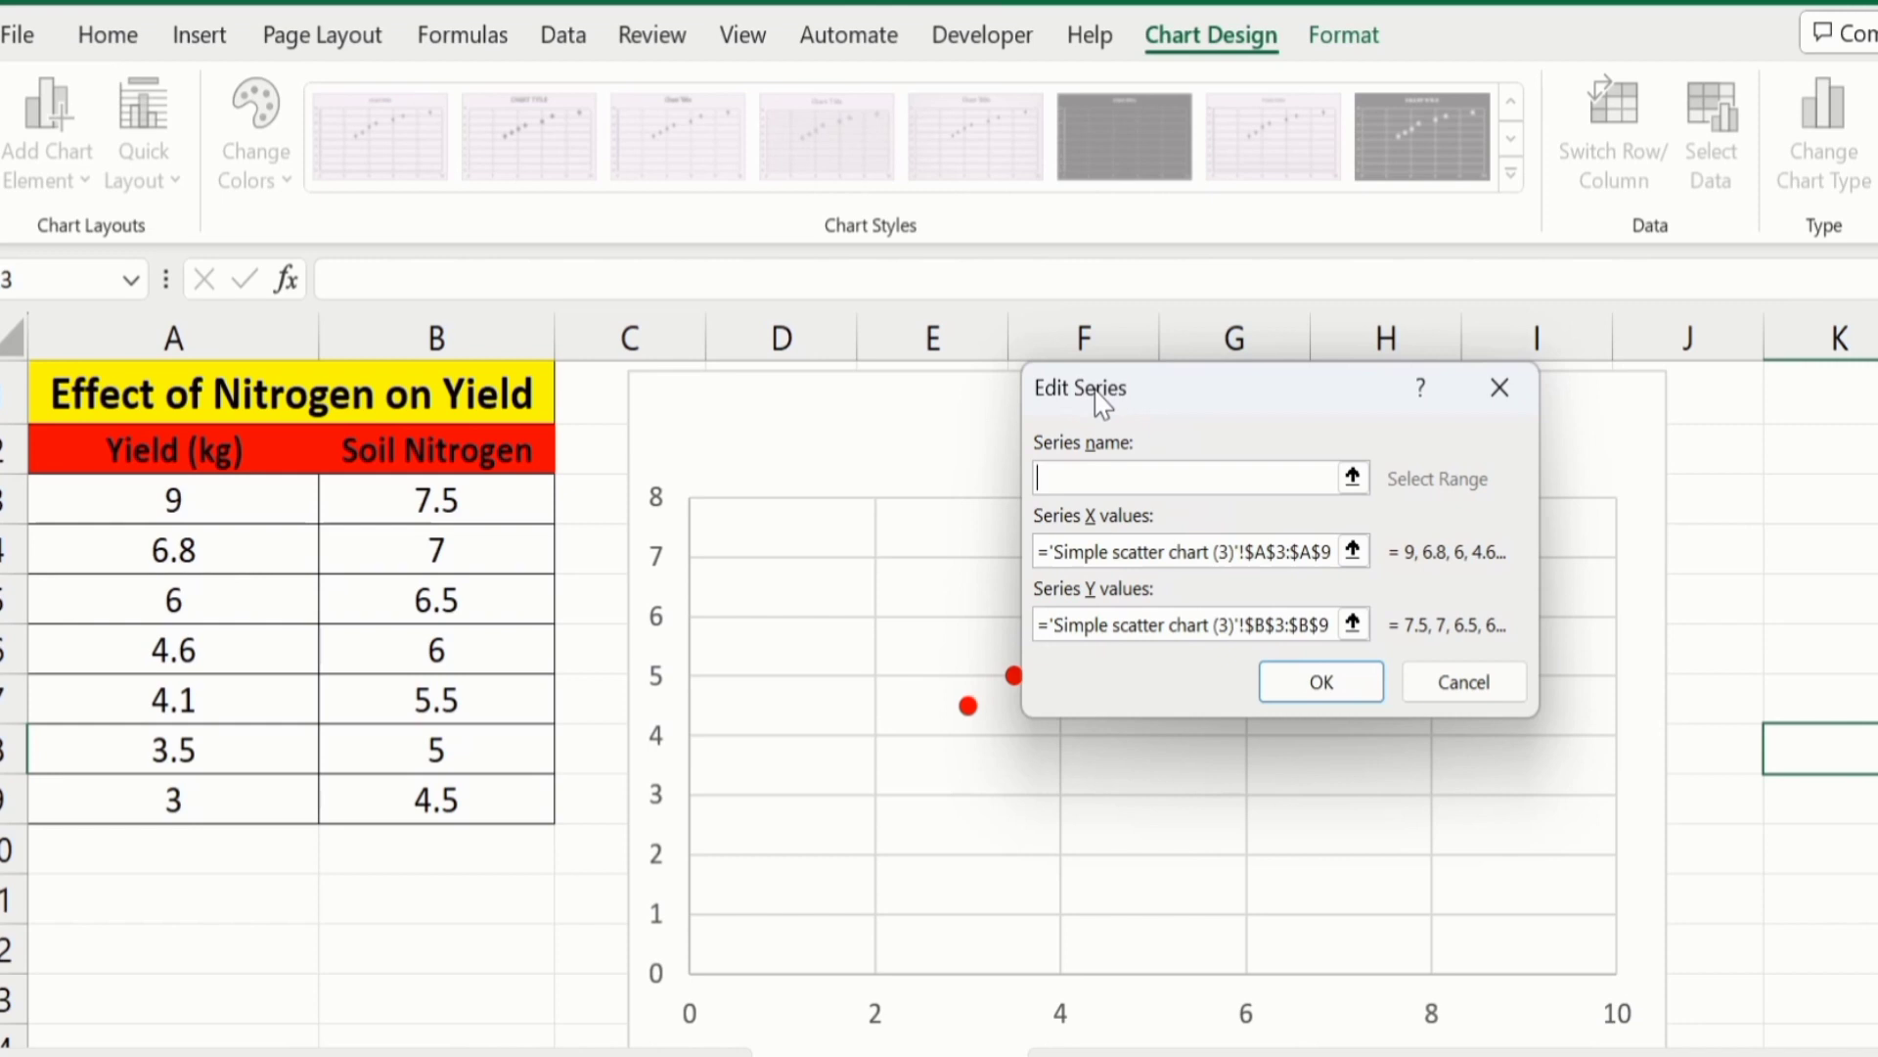
{"action": "mouse_move", "coordinate": [1037, 596]}
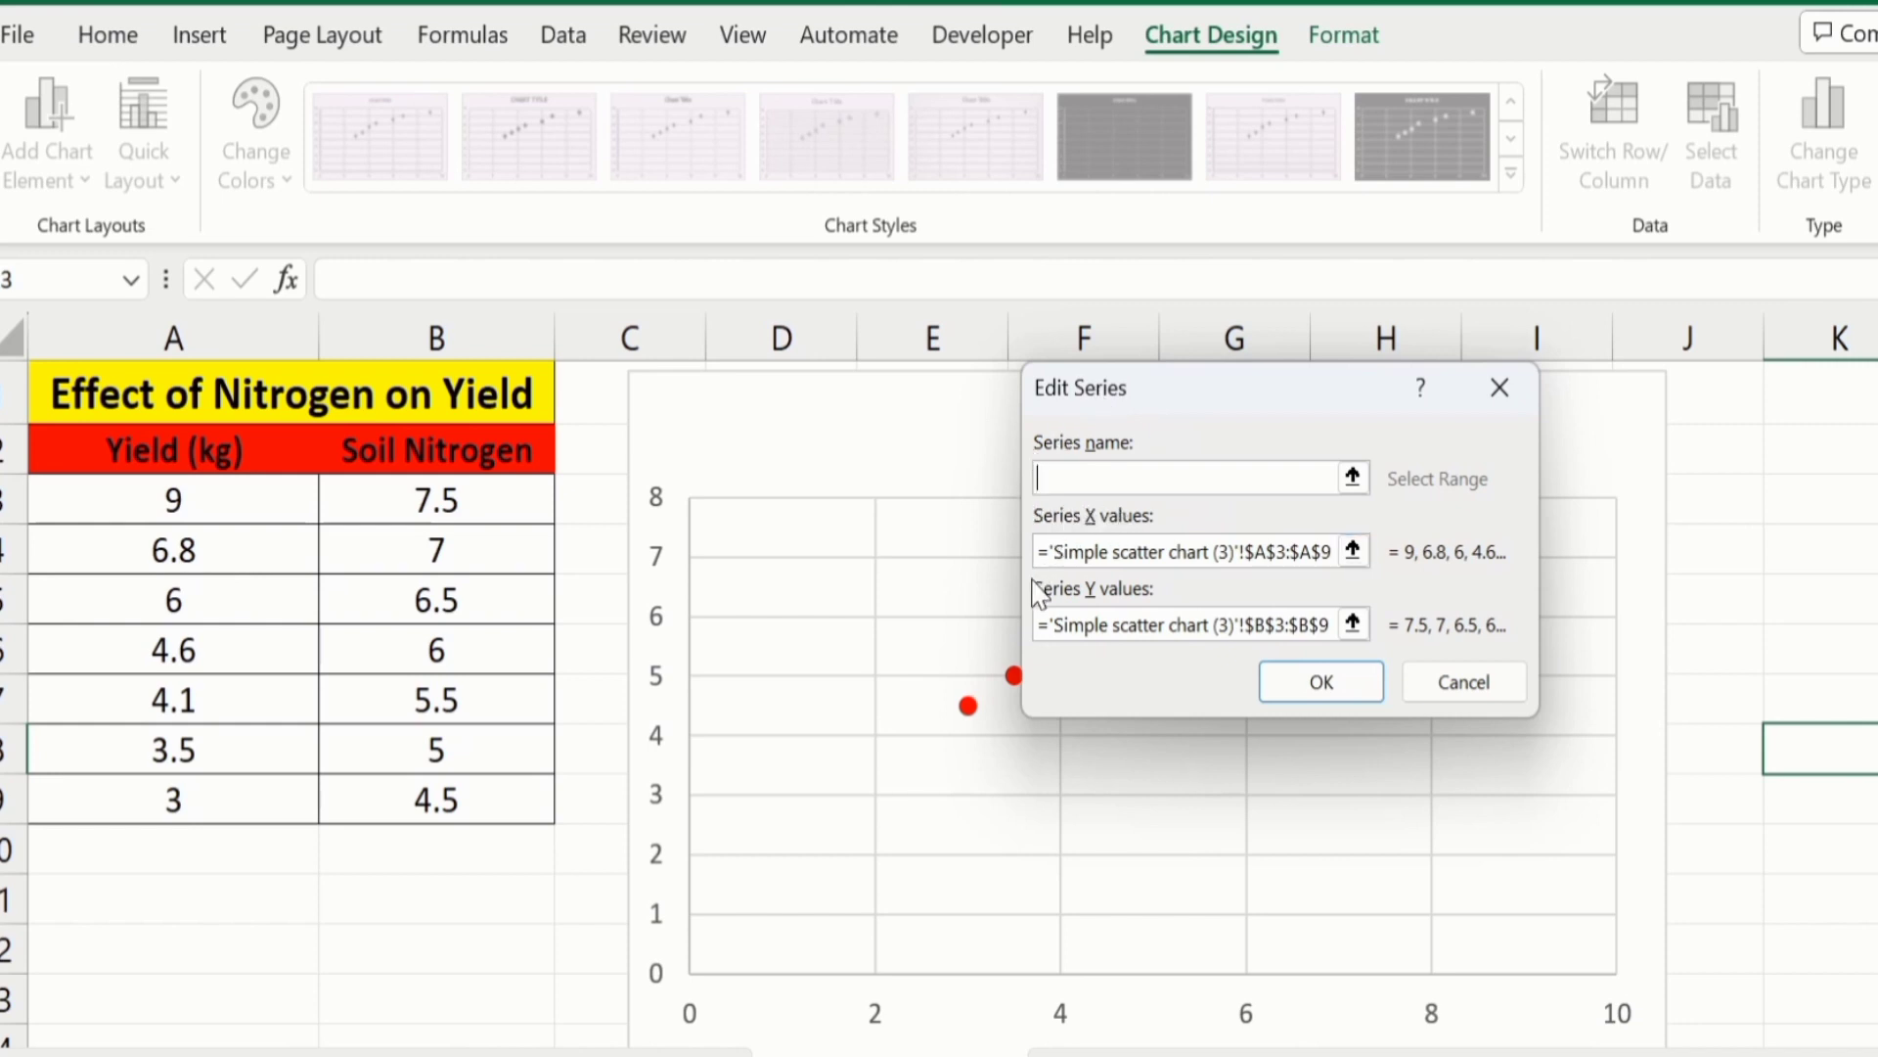
{"action": "mouse_move", "coordinate": [1132, 599]}
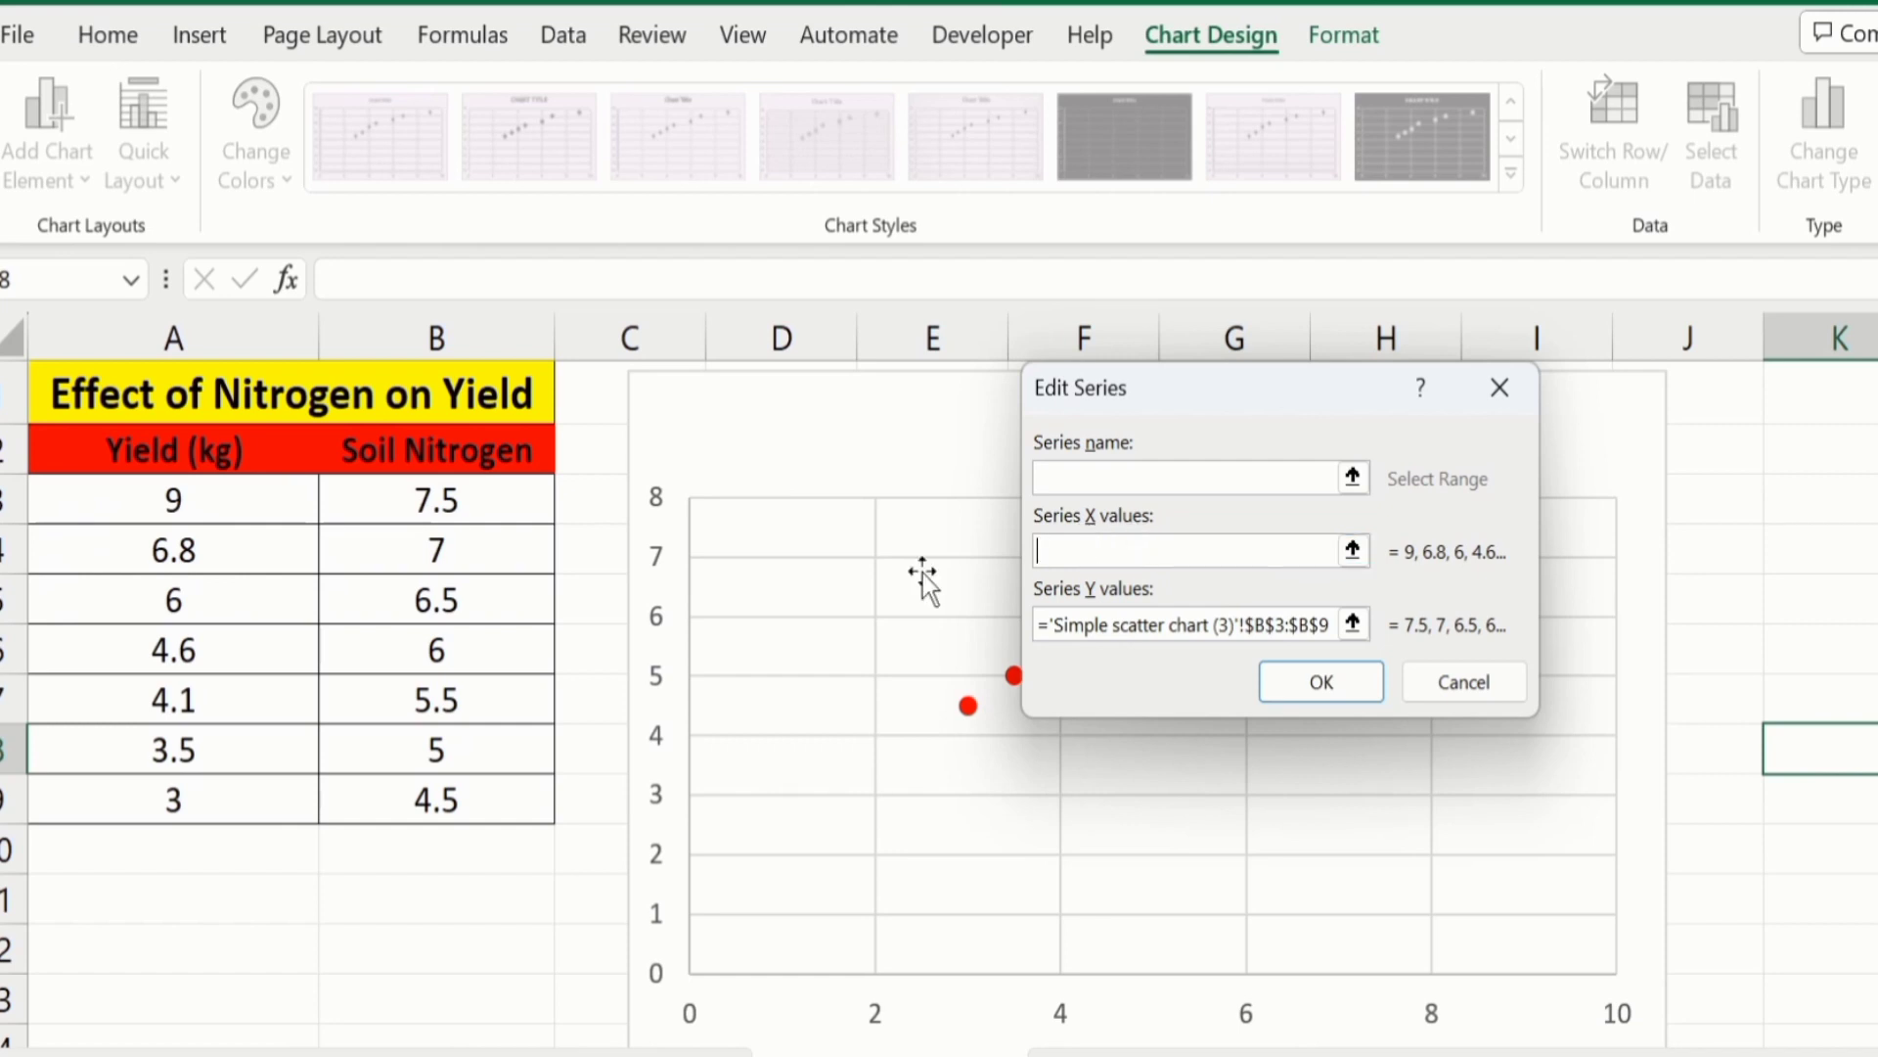
{"action": "mouse_move", "coordinate": [473, 479]}
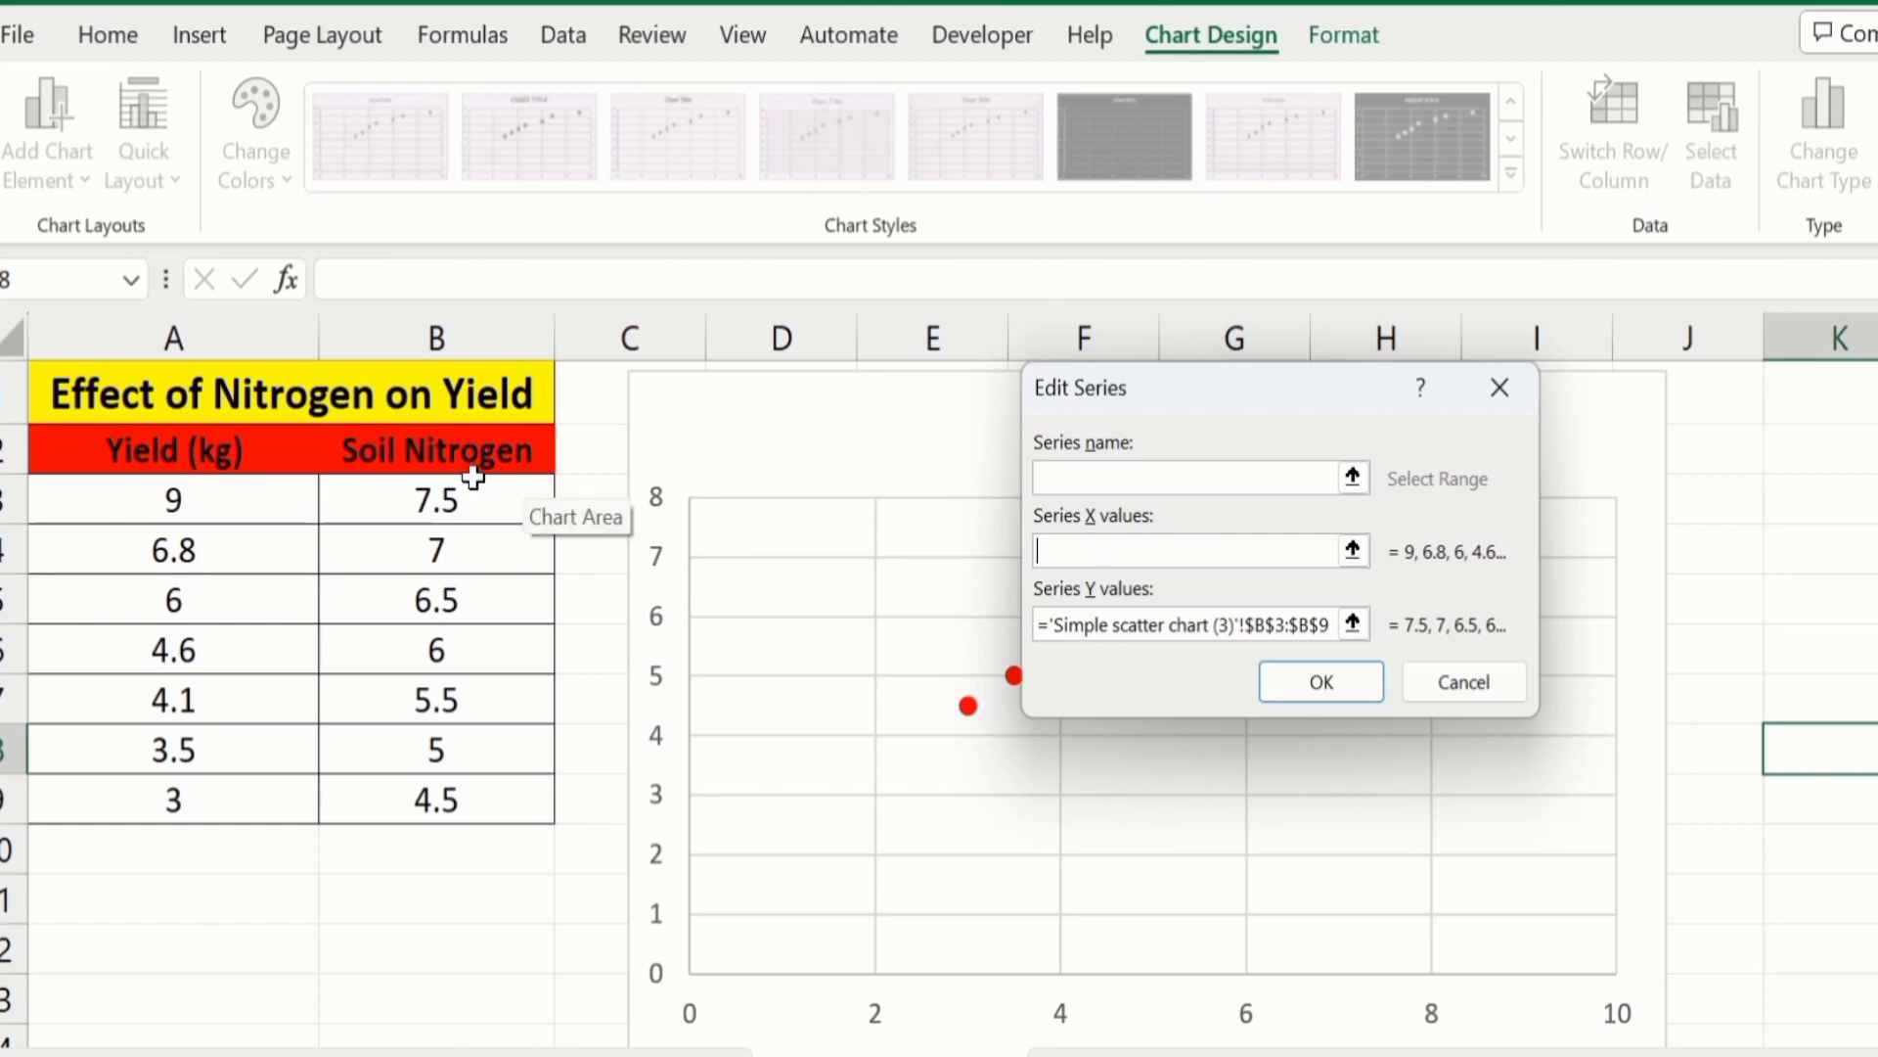
{"action": "mouse_move", "coordinate": [493, 496]}
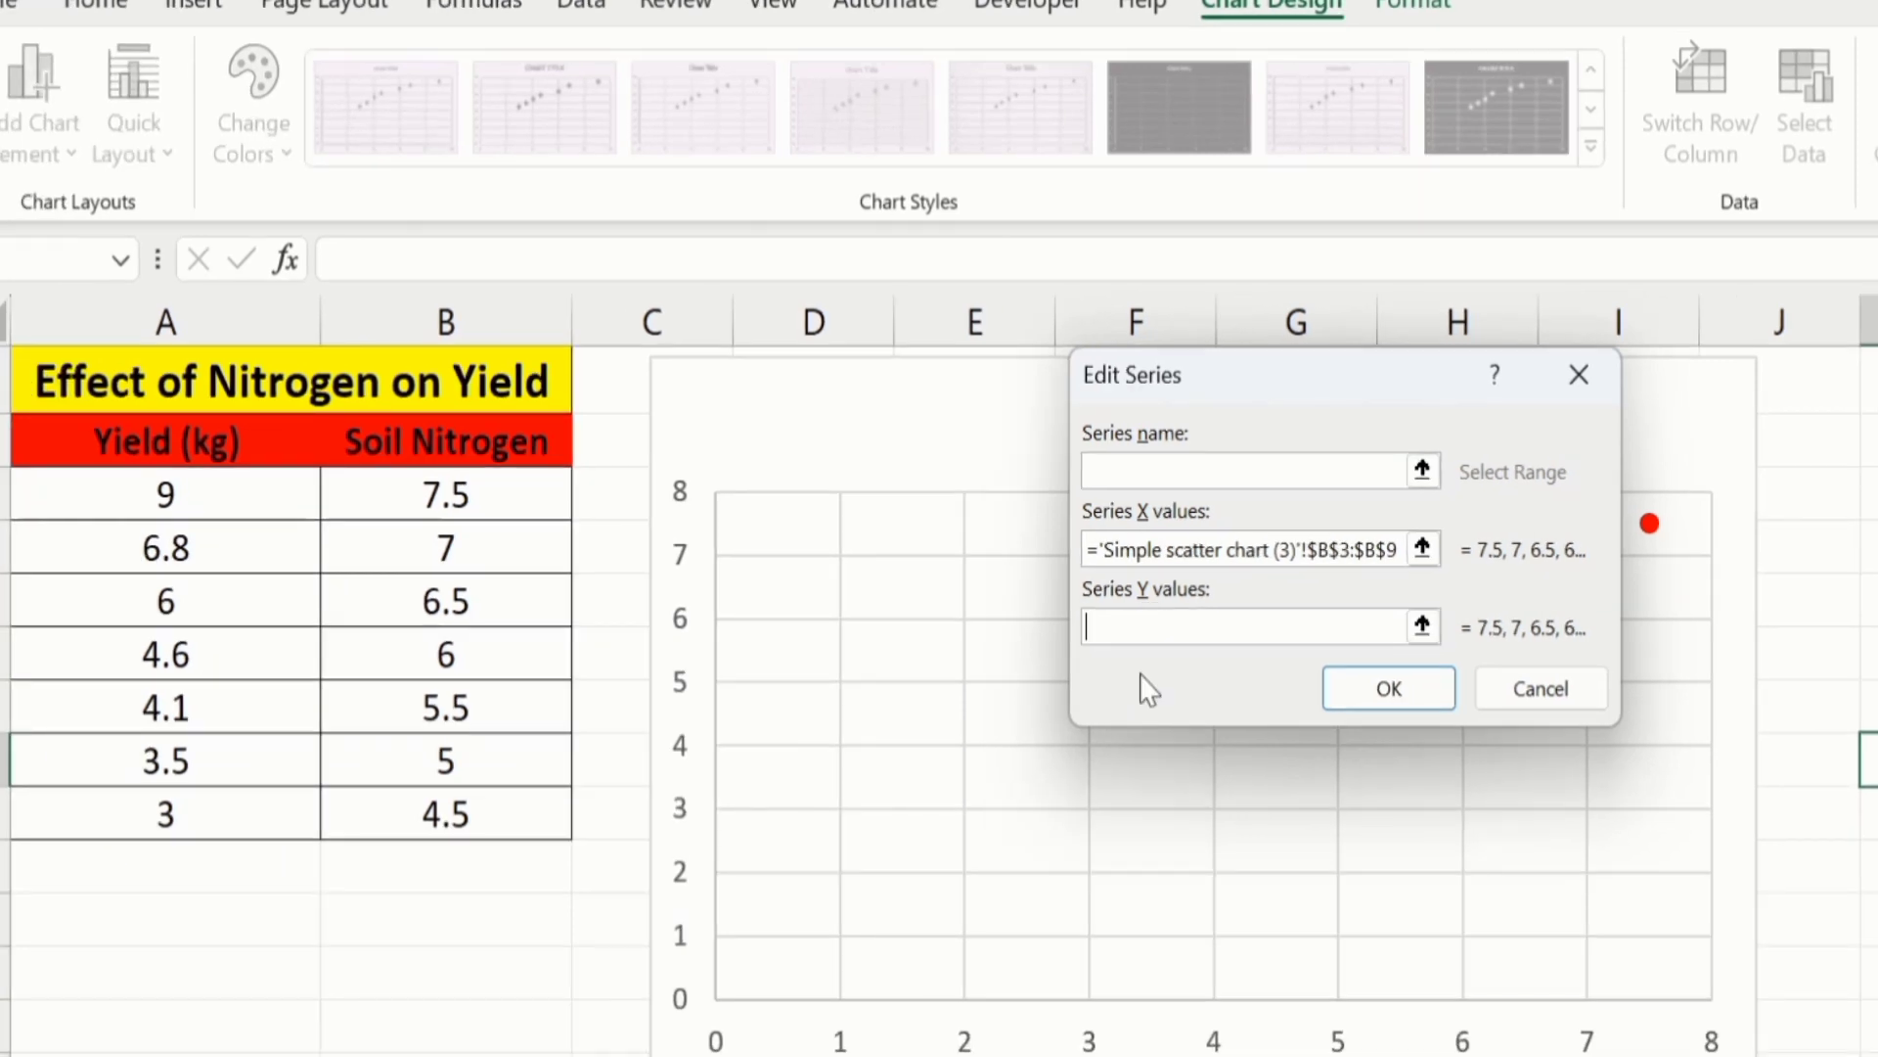
{"action": "mouse_move", "coordinate": [239, 539]}
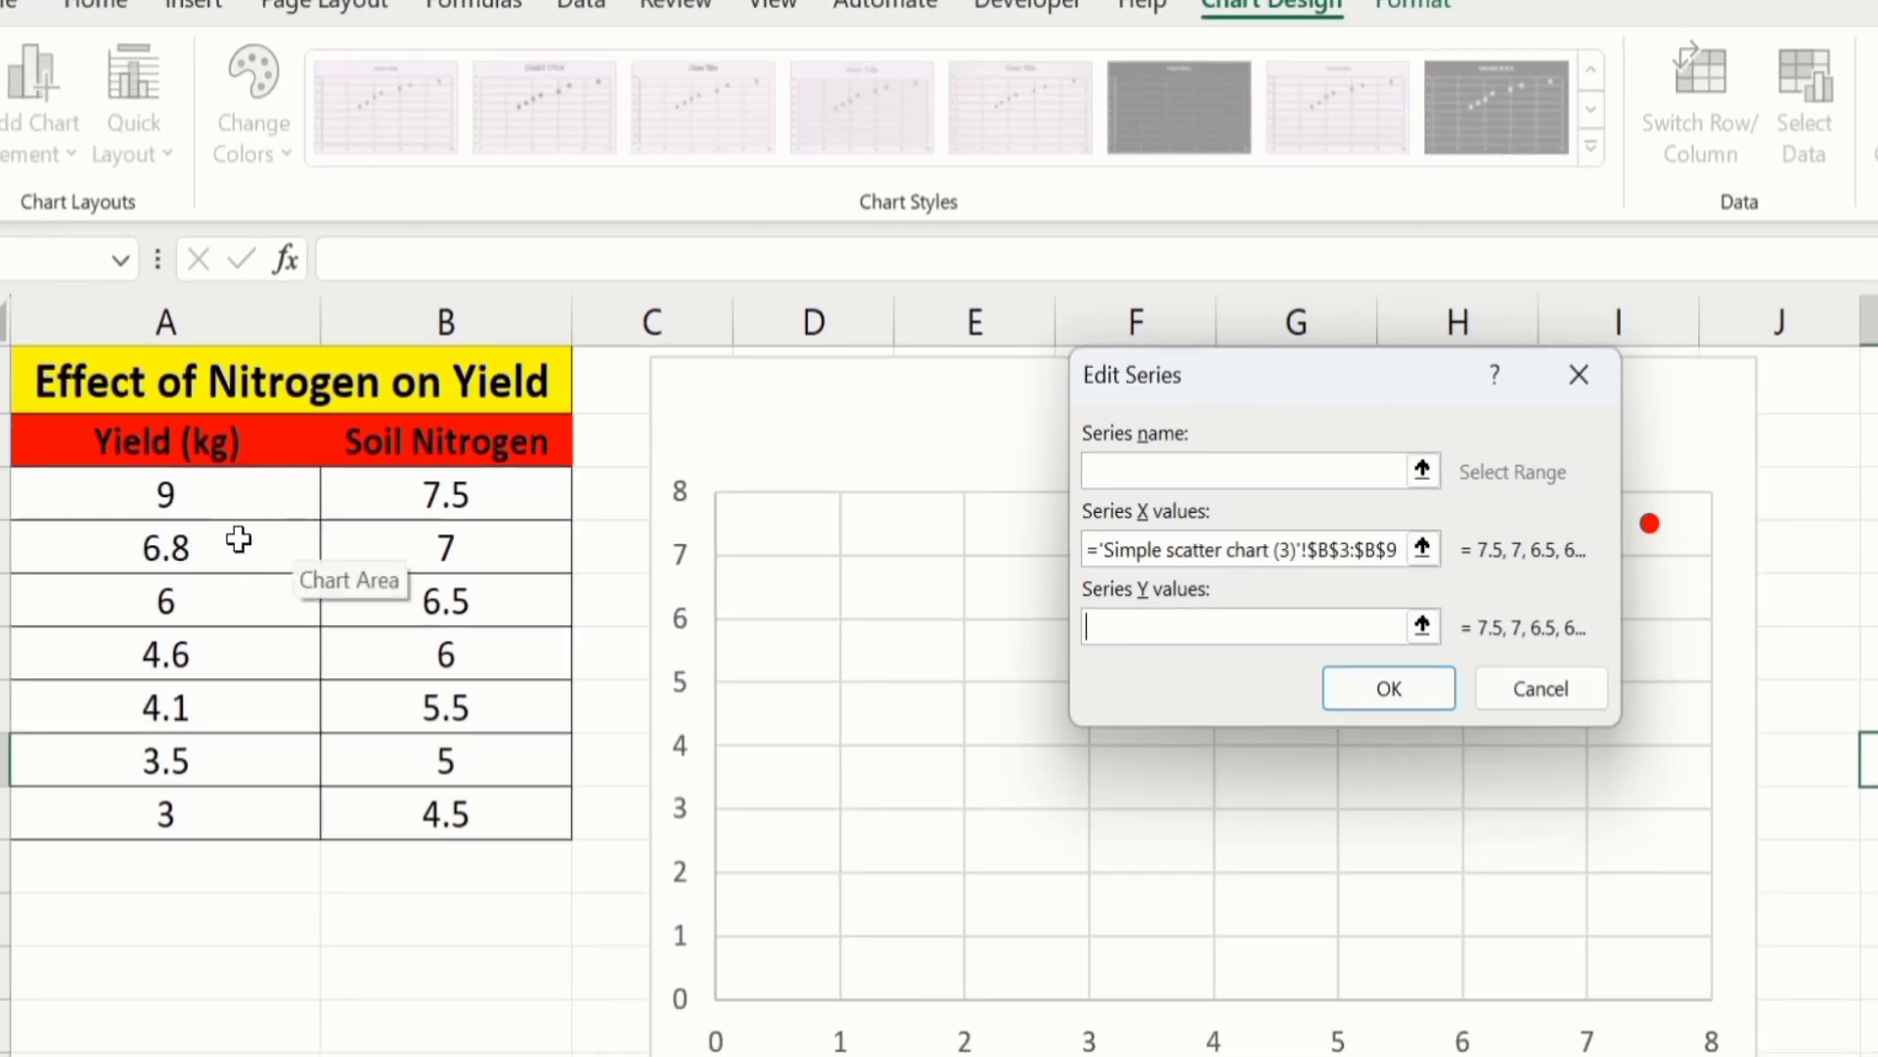
{"action": "mouse_move", "coordinate": [224, 497]}
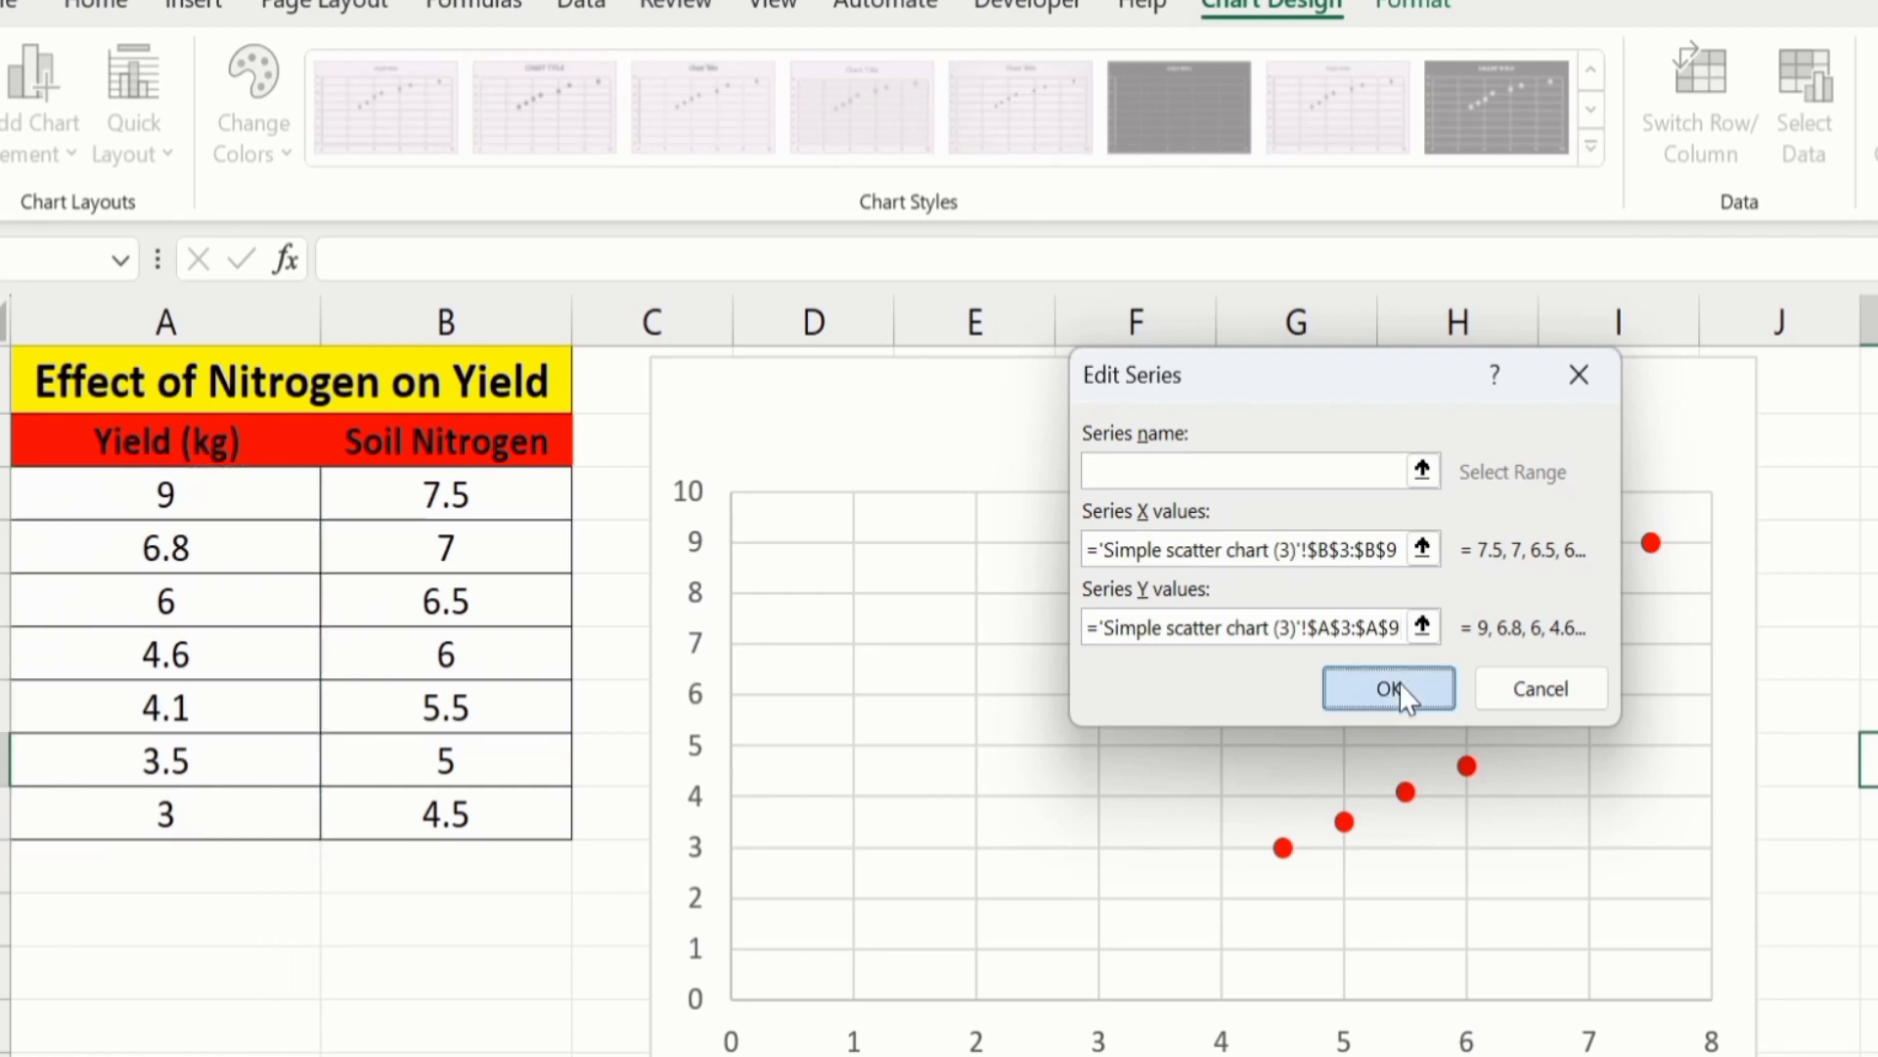
- Confirm the swapped ranges so Soil Nitrogen plots horizontally and Yield vertically
{"action": "left_click", "coordinate": [1388, 688]}
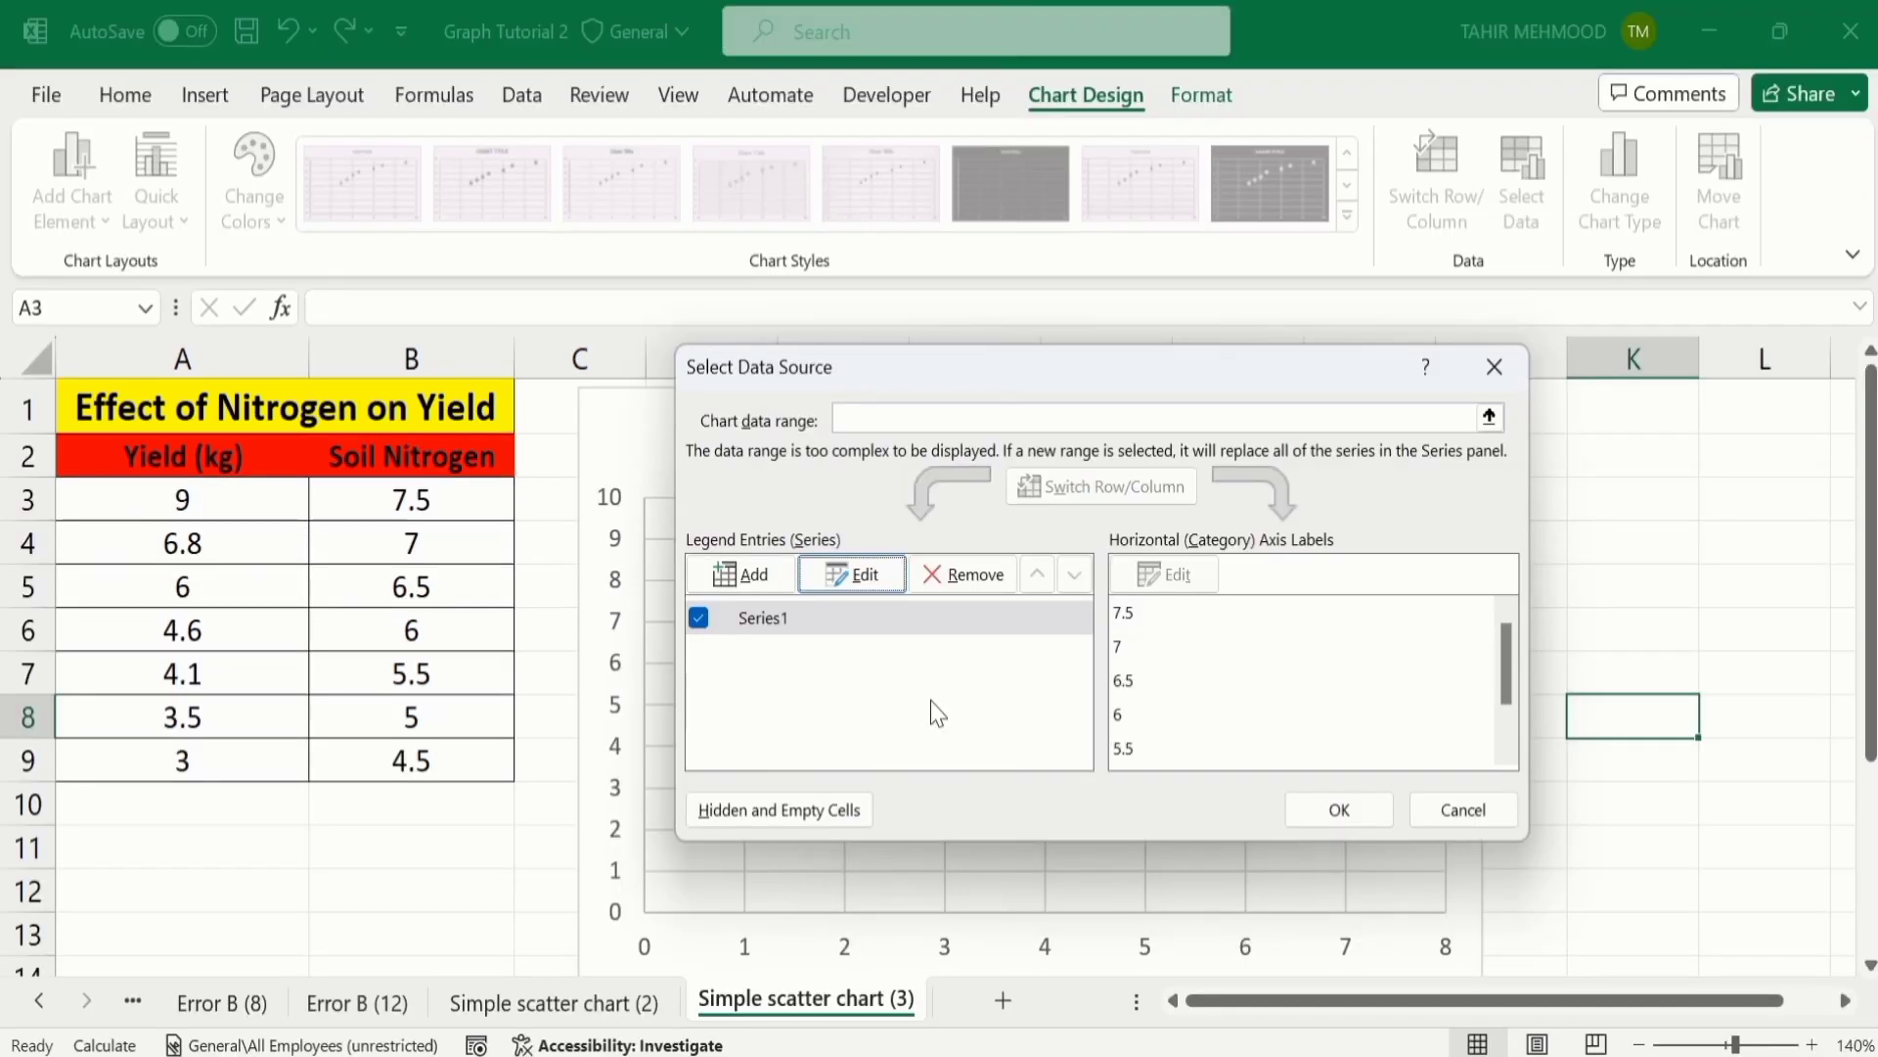
{"action": "mouse_move", "coordinate": [1202, 656]}
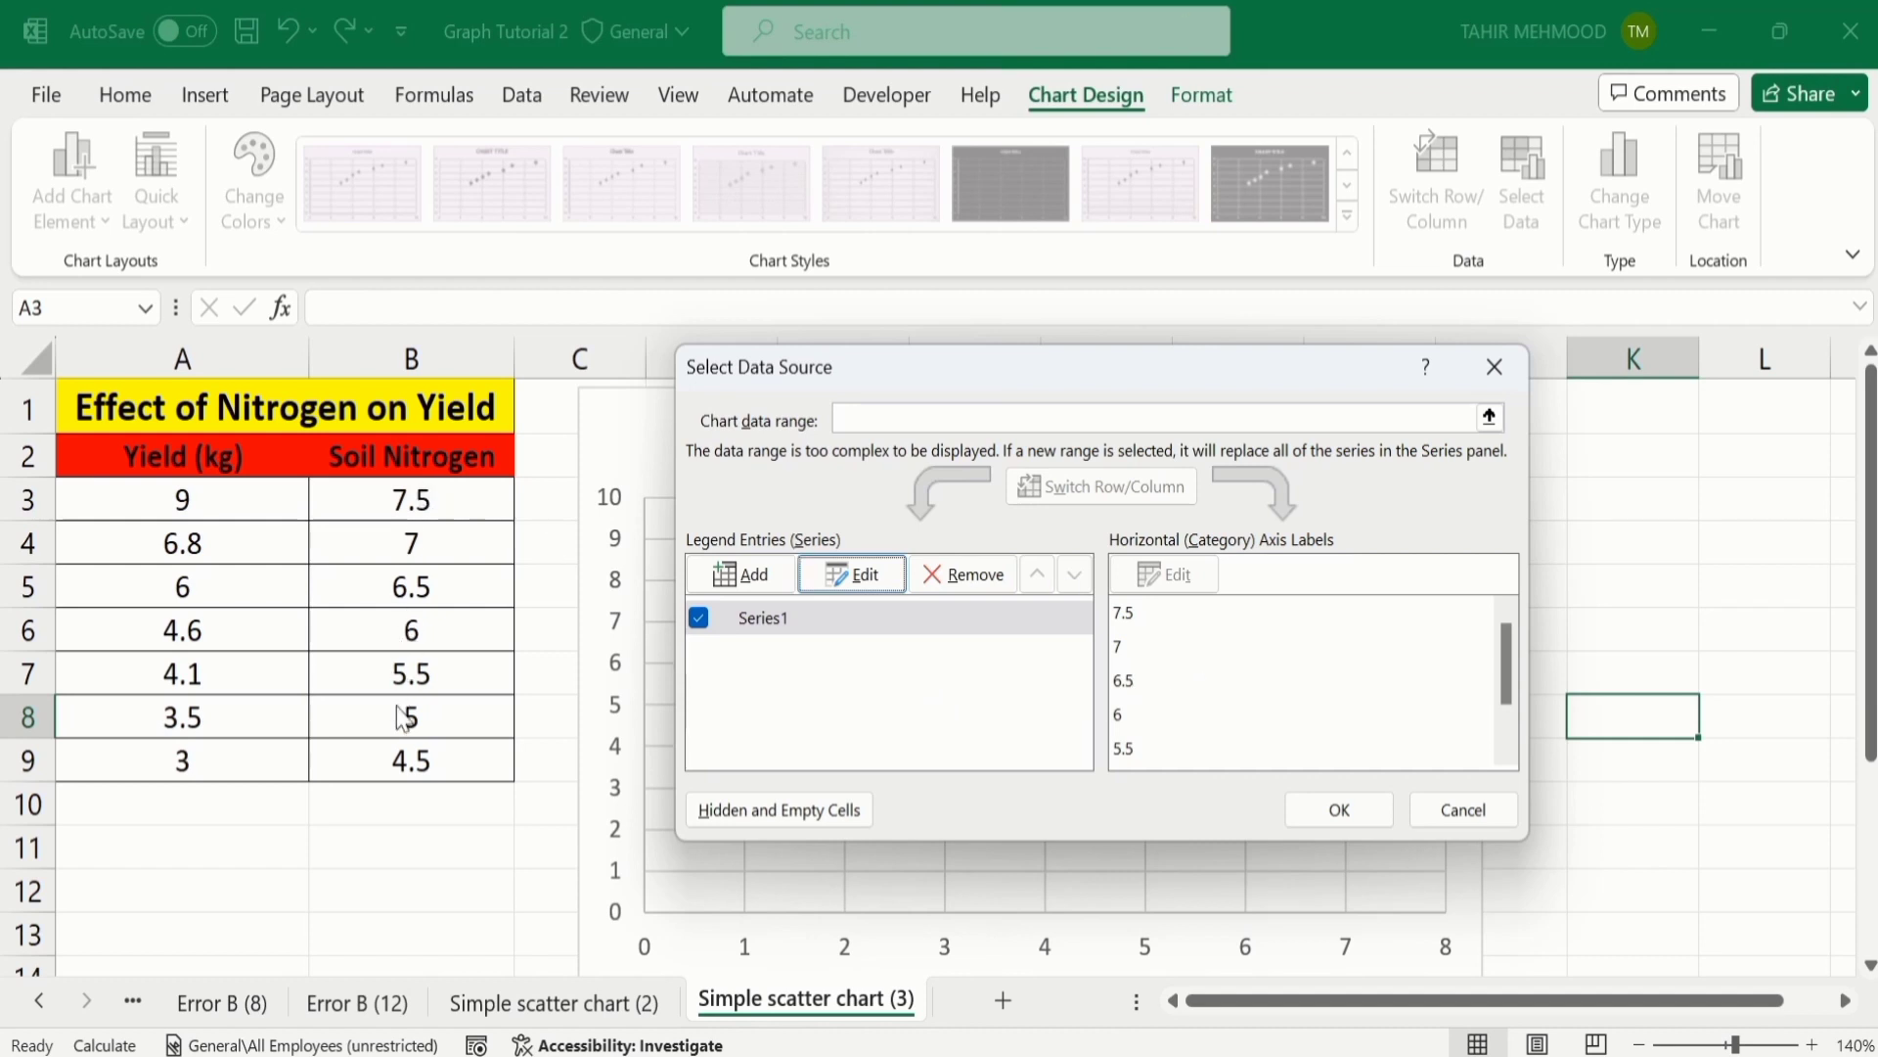
{"action": "mouse_move", "coordinate": [1220, 655]}
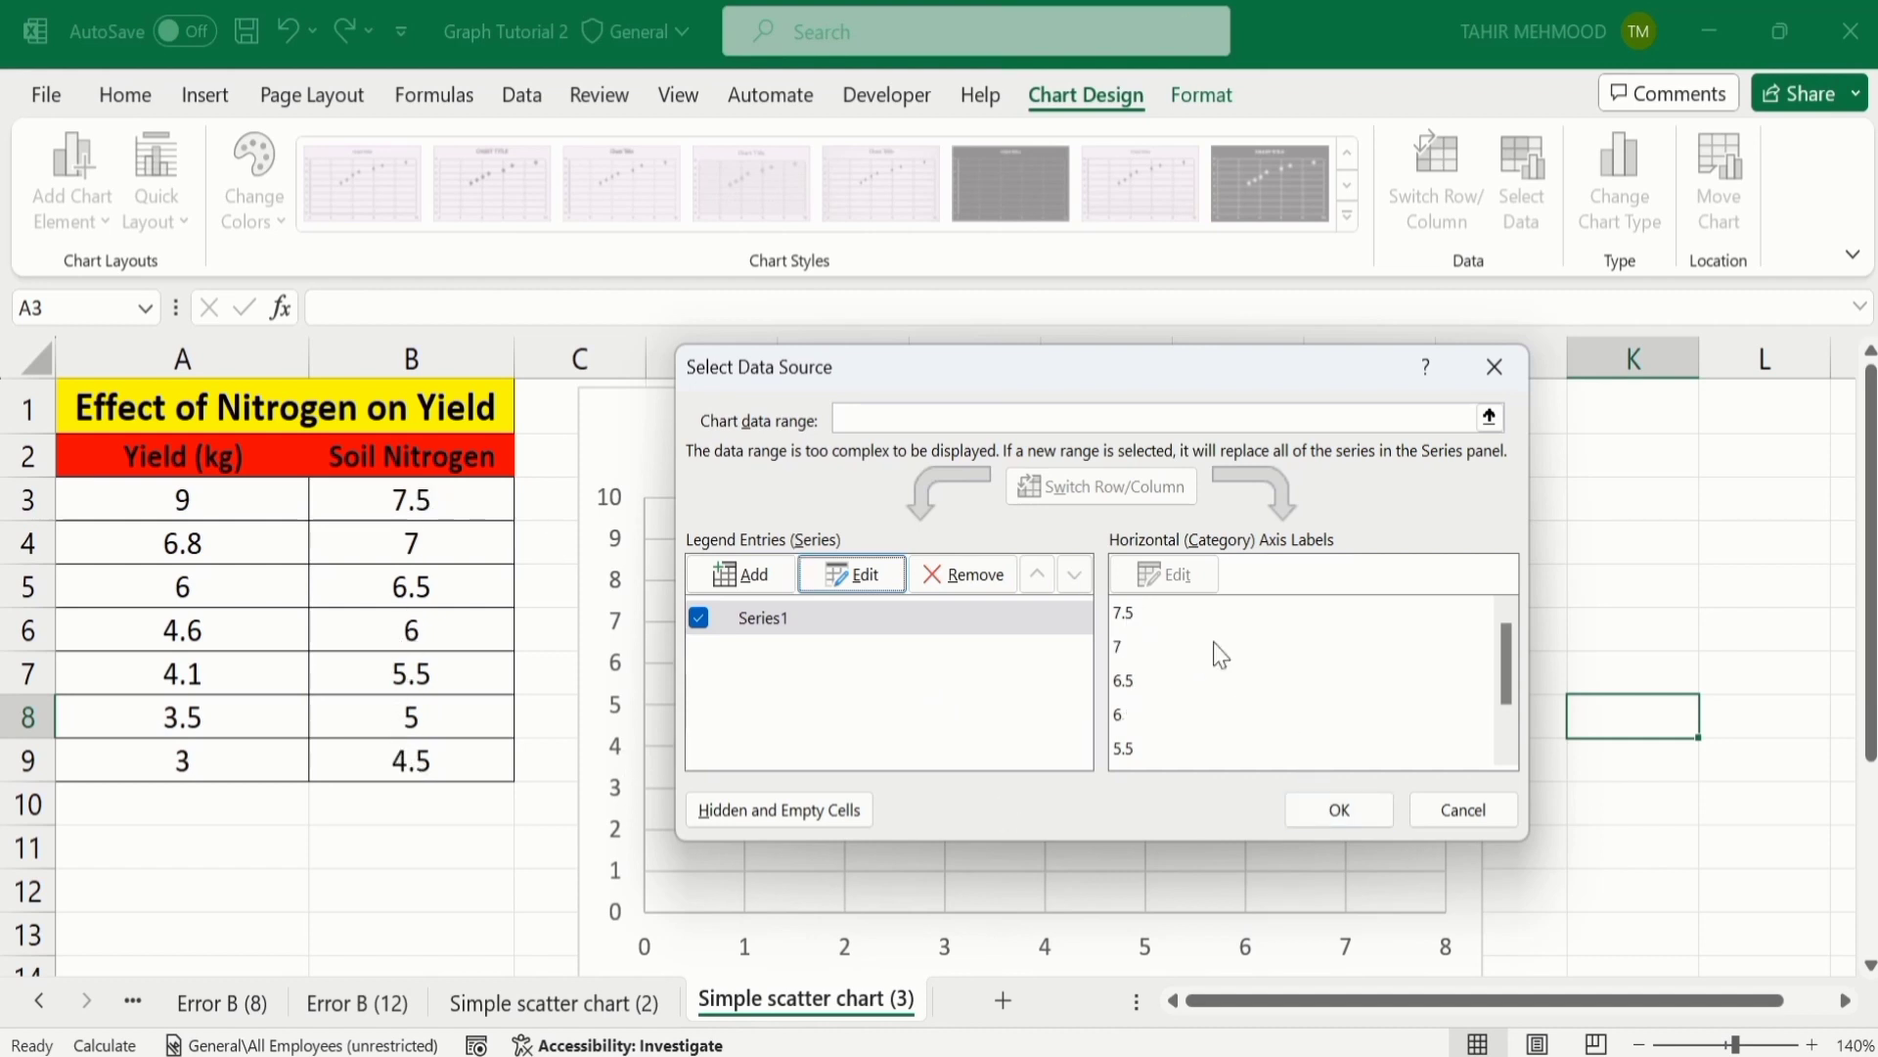
{"action": "mouse_move", "coordinate": [1274, 790]}
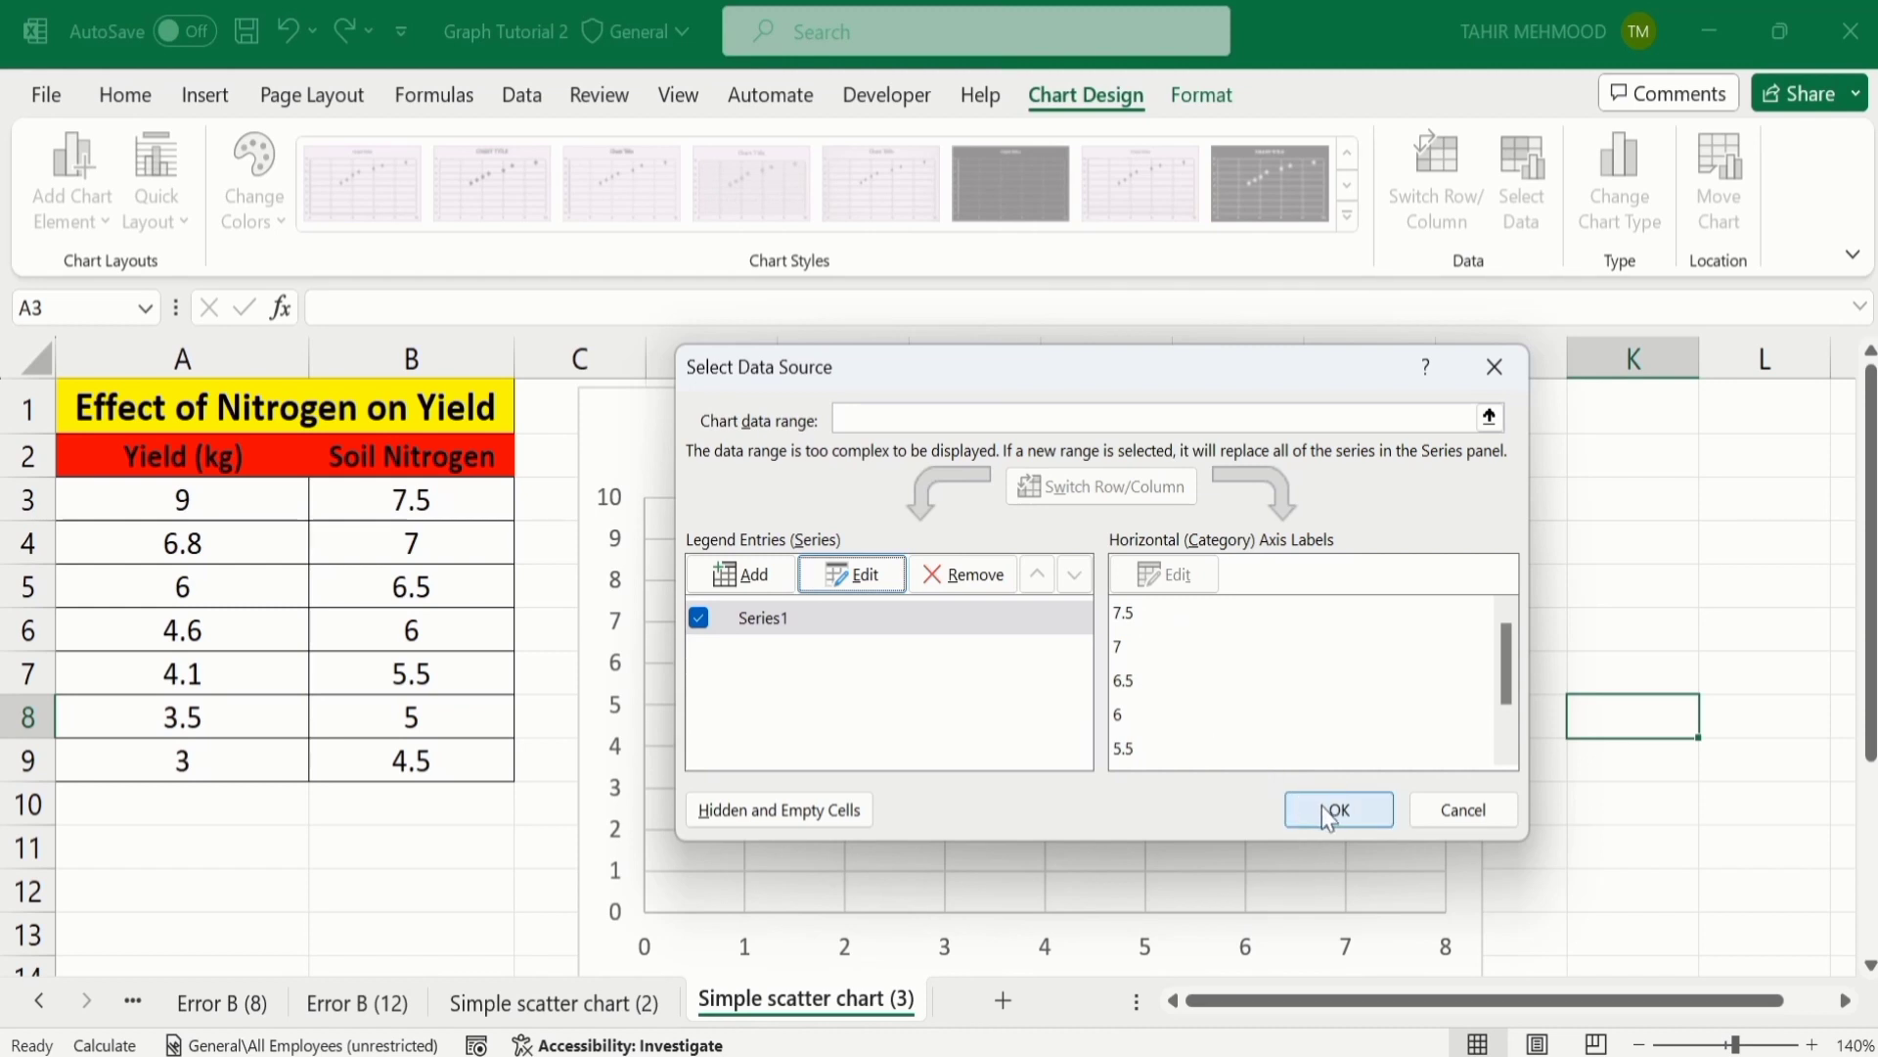
{"action": "left_click", "coordinate": [1338, 809]}
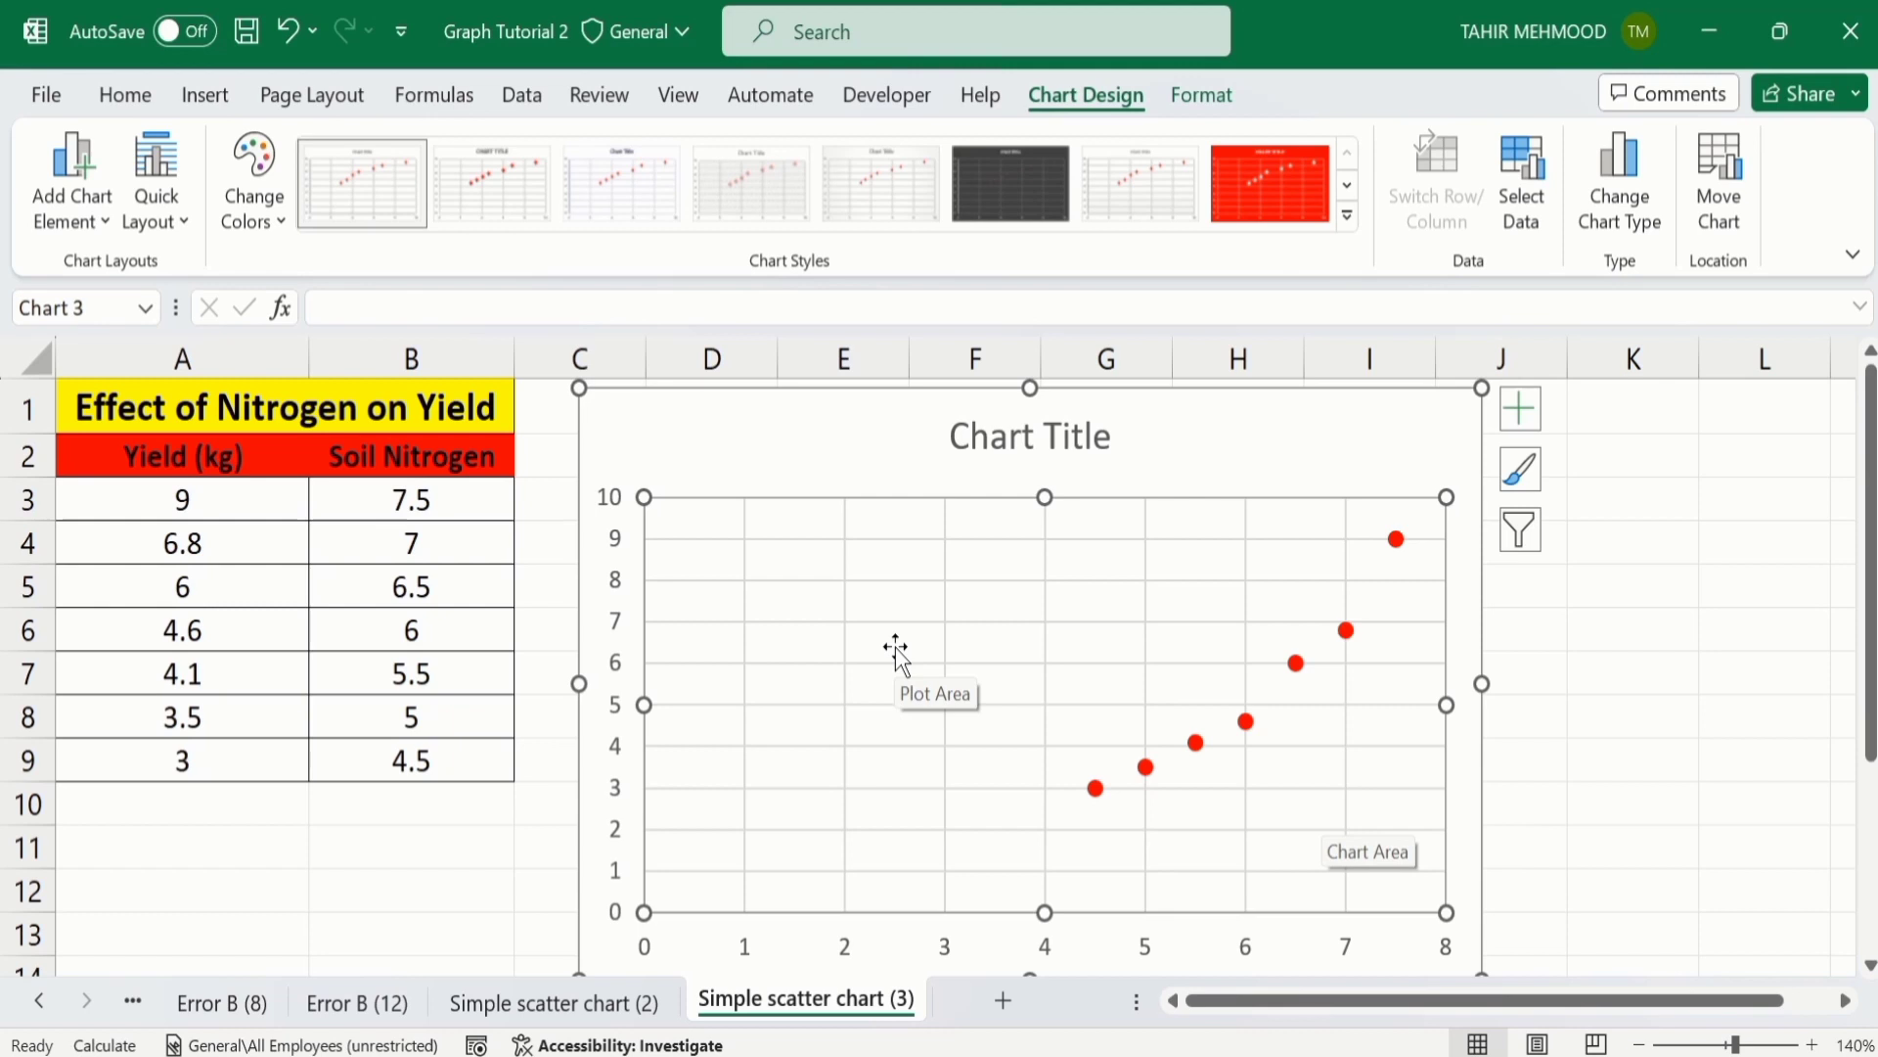
{"action": "mouse_move", "coordinate": [794, 944]}
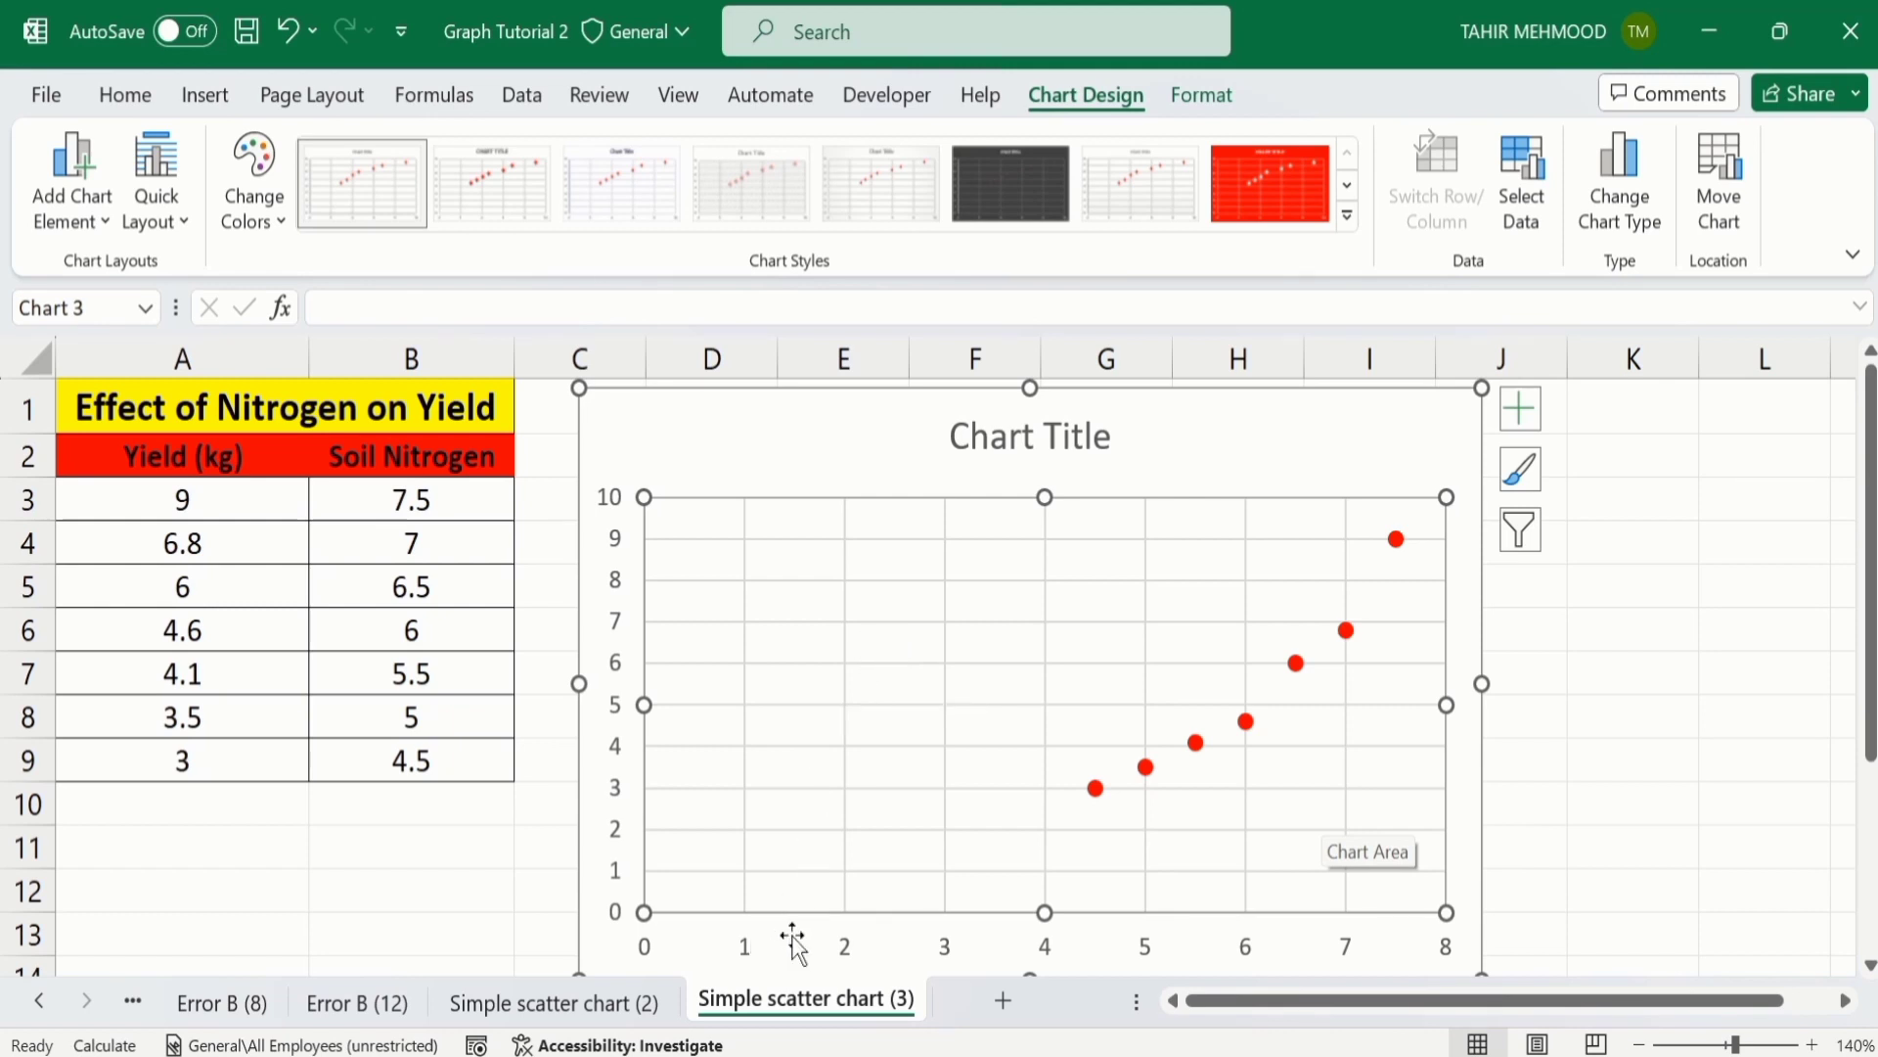
{"action": "mouse_move", "coordinate": [770, 514]}
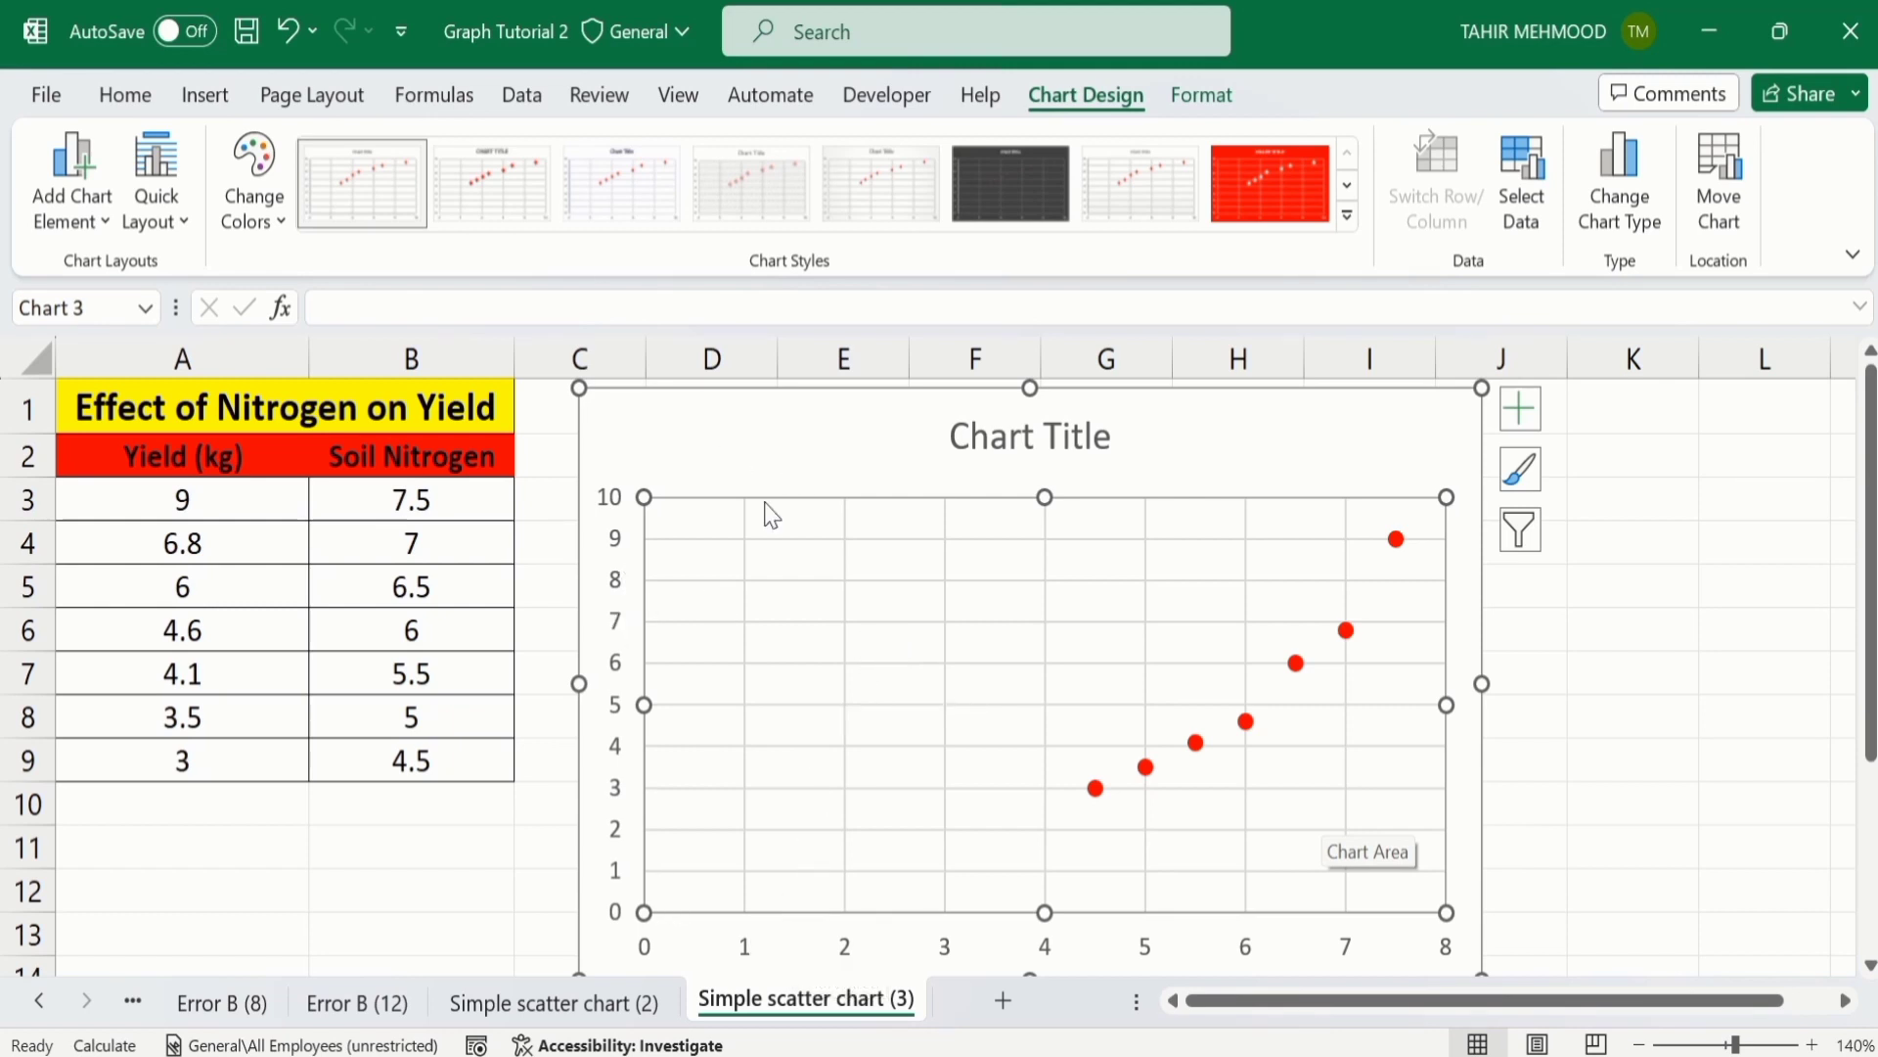
{"action": "mouse_move", "coordinate": [719, 513]}
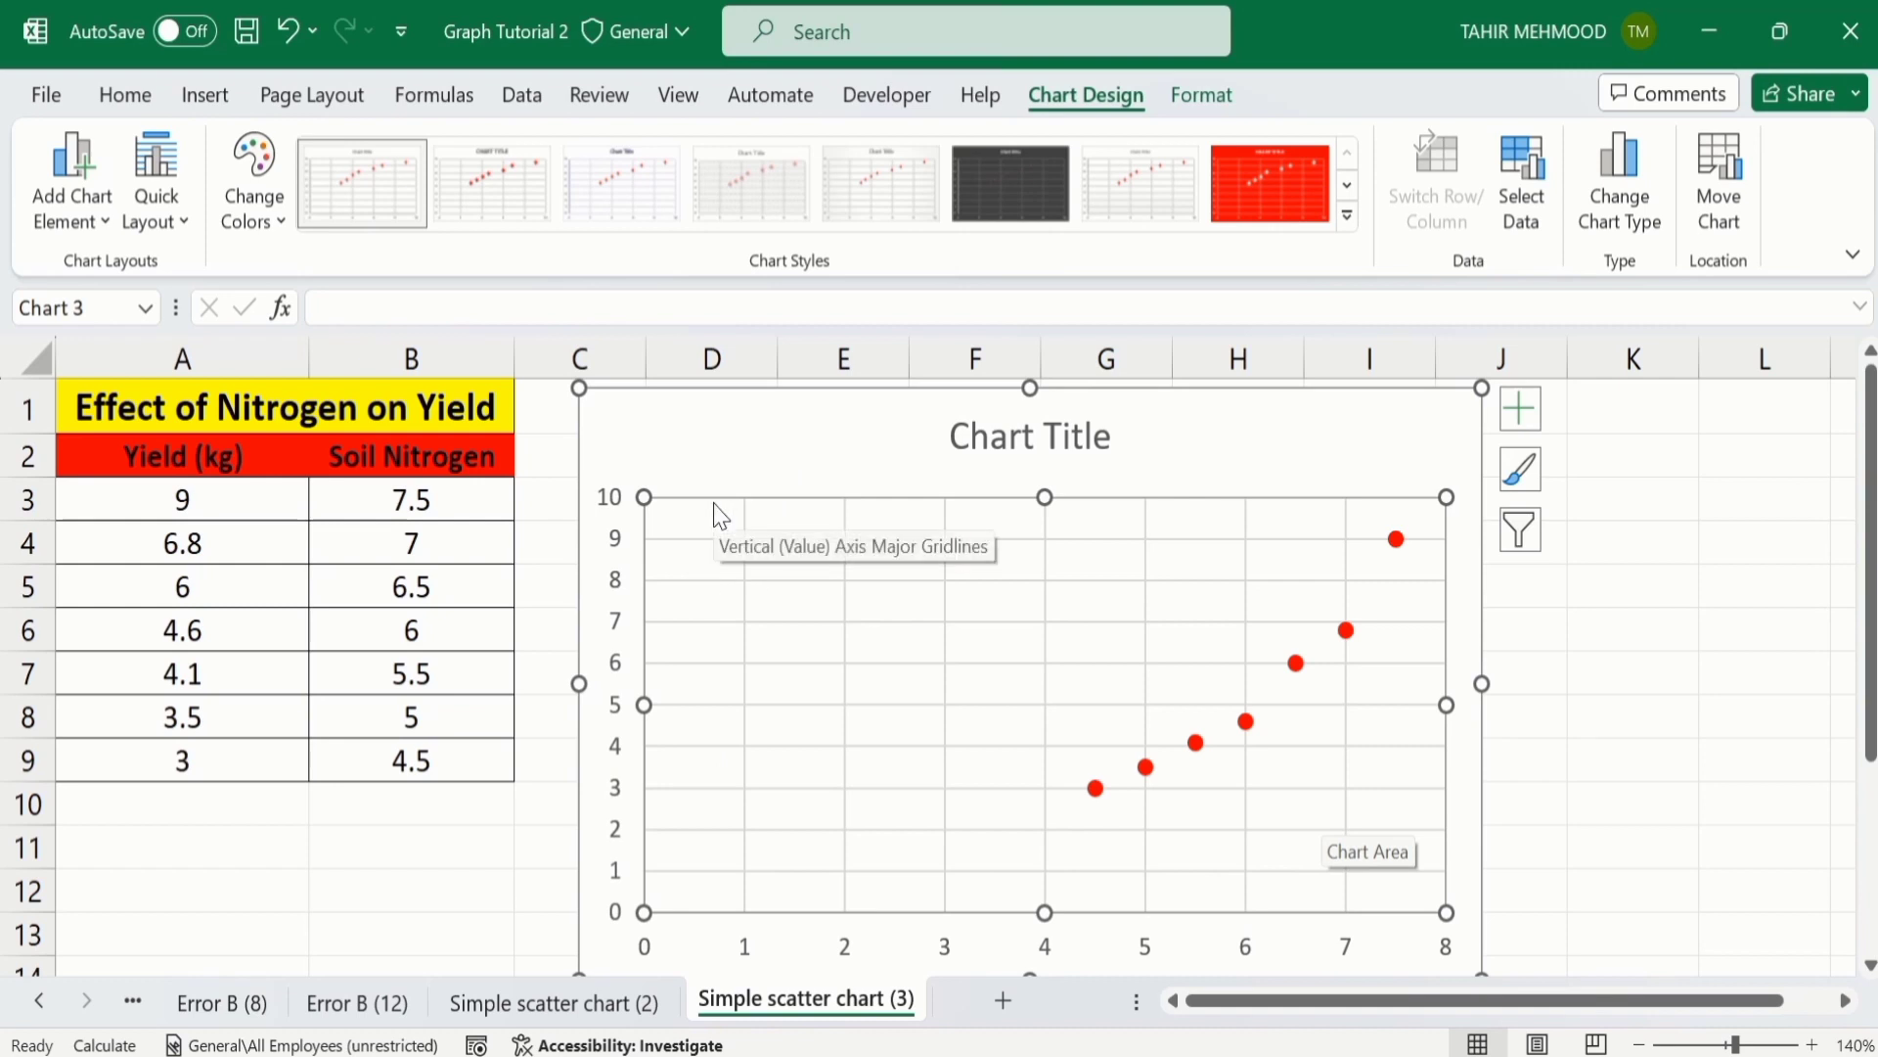